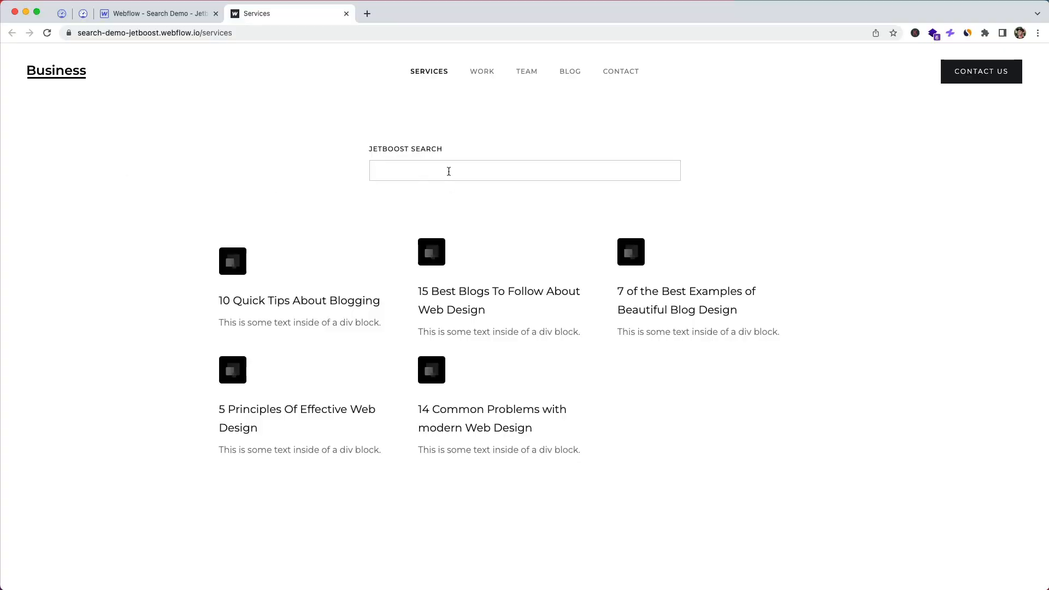
Search the published Services page for 10, filtering to the 10 Quick Tips About Blogging card.
text(10)
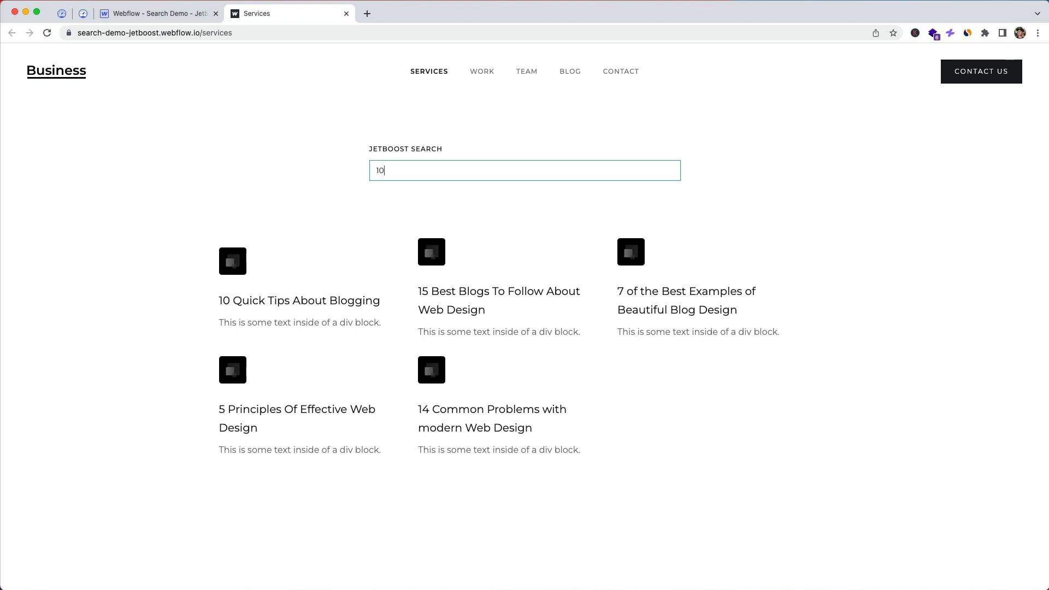
key(Return)
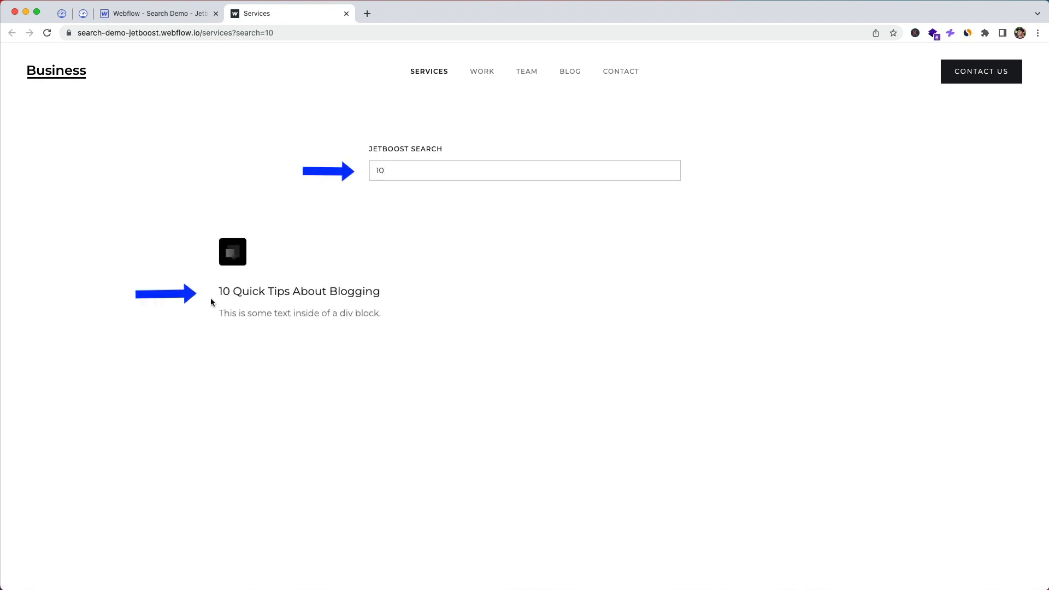
mouse_move(237, 307)
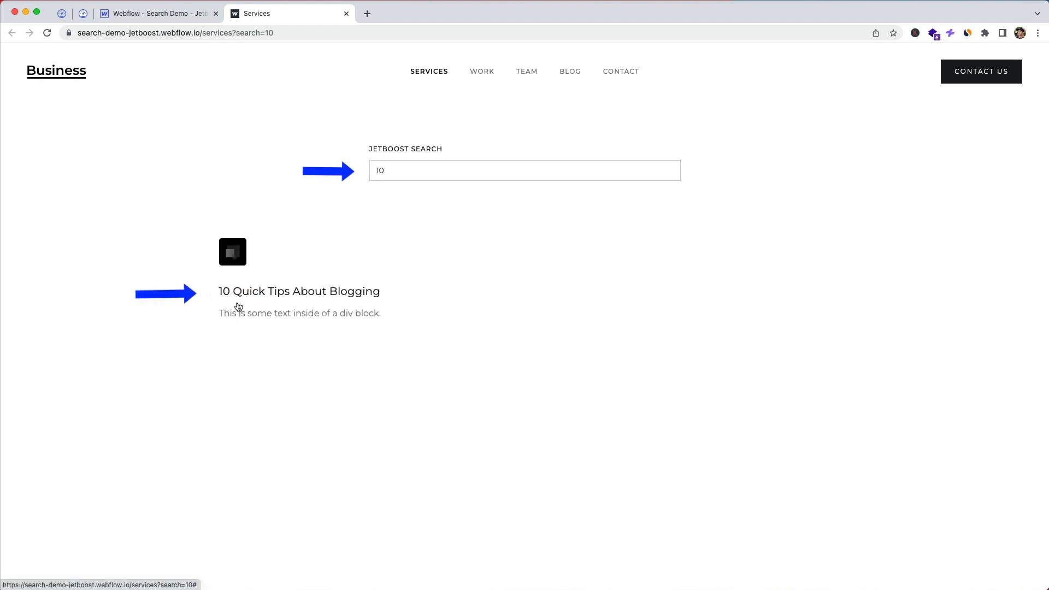
key(Backspace)
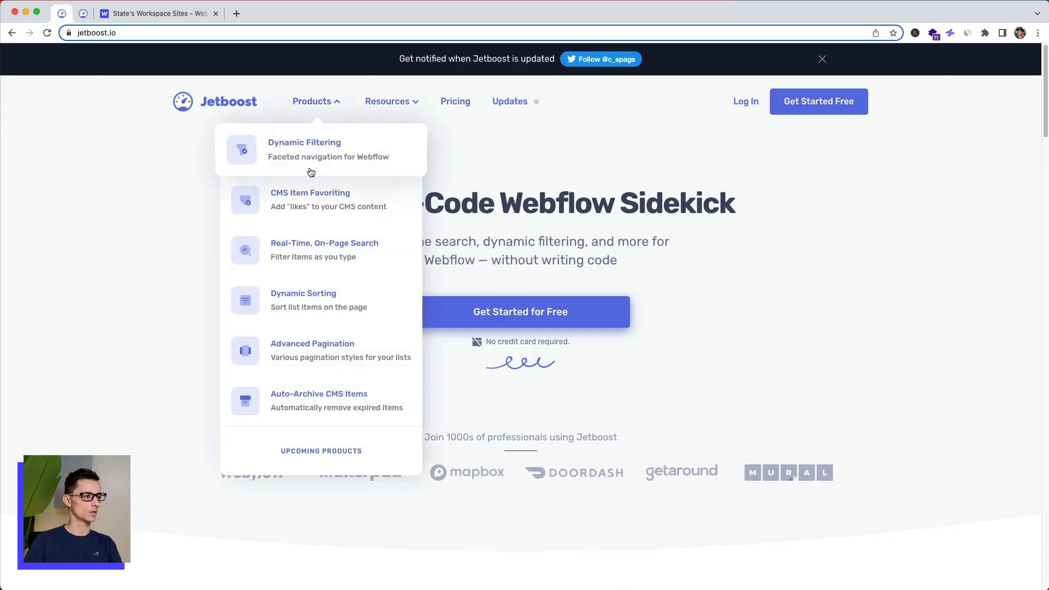
mouse_move(347, 201)
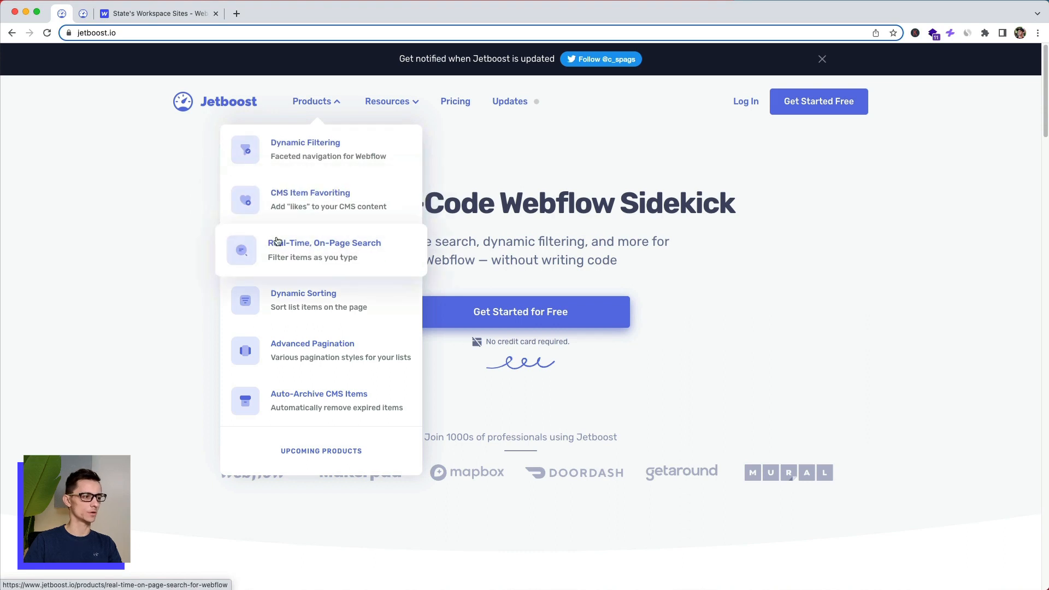
mouse_move(320, 252)
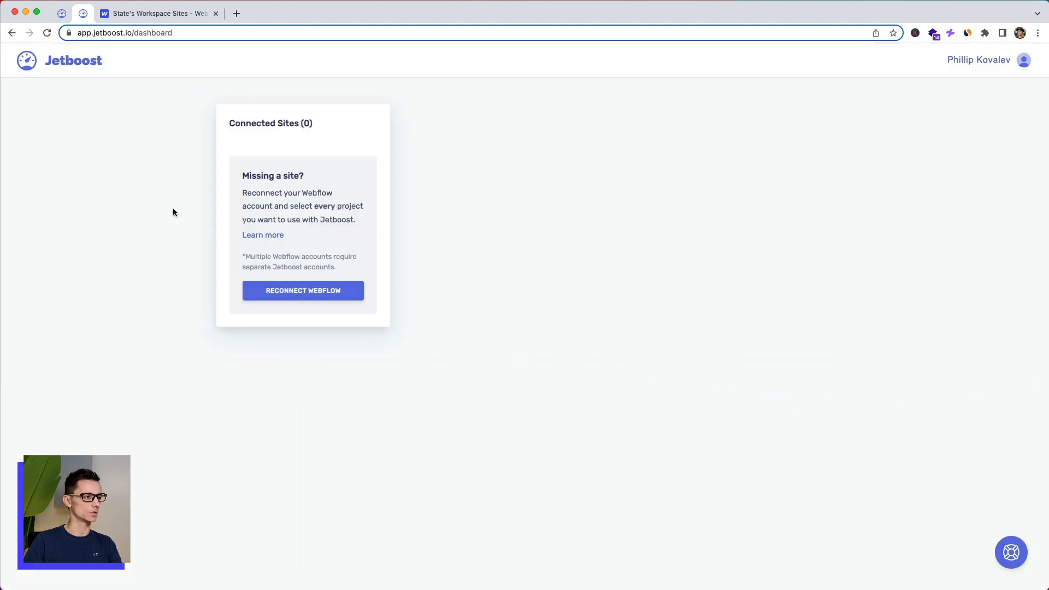
mouse_move(258, 296)
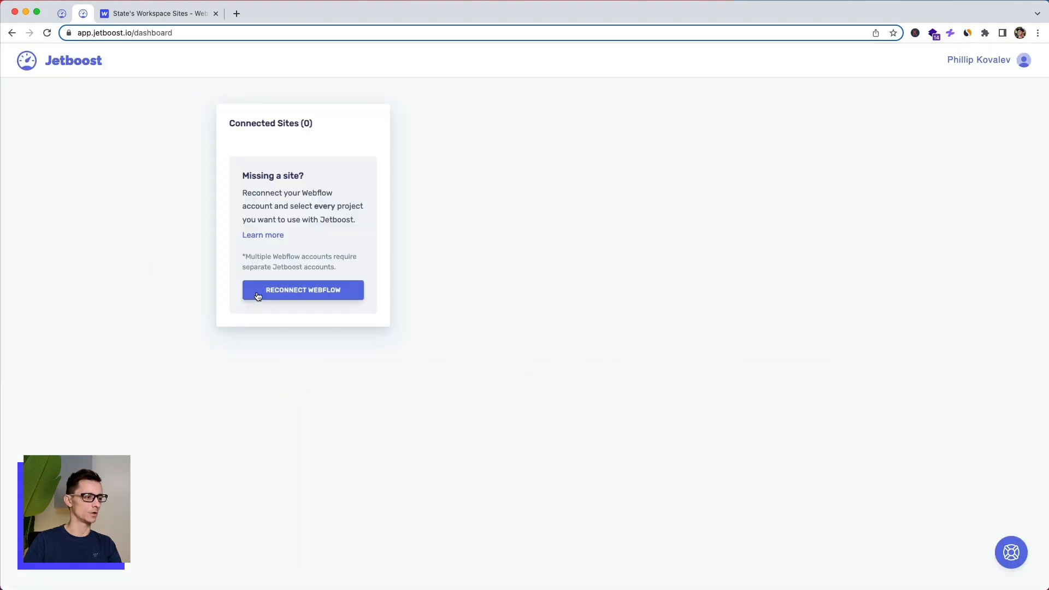
Reconnect Webflow, authorize the Search Demo - Jetboost site, and continue into the Booster settings.
click(302, 289)
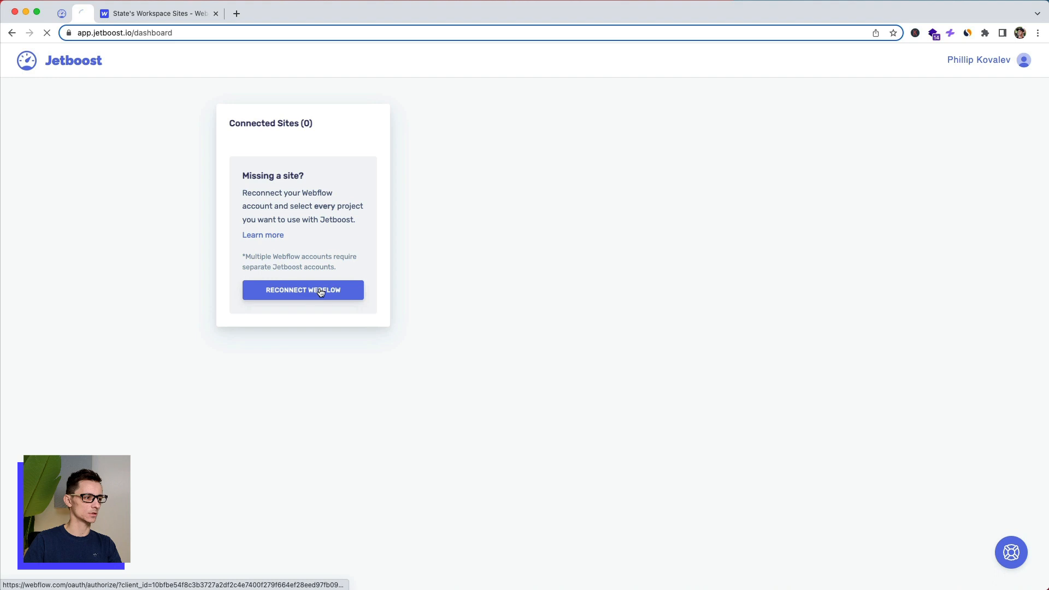
click(303, 290)
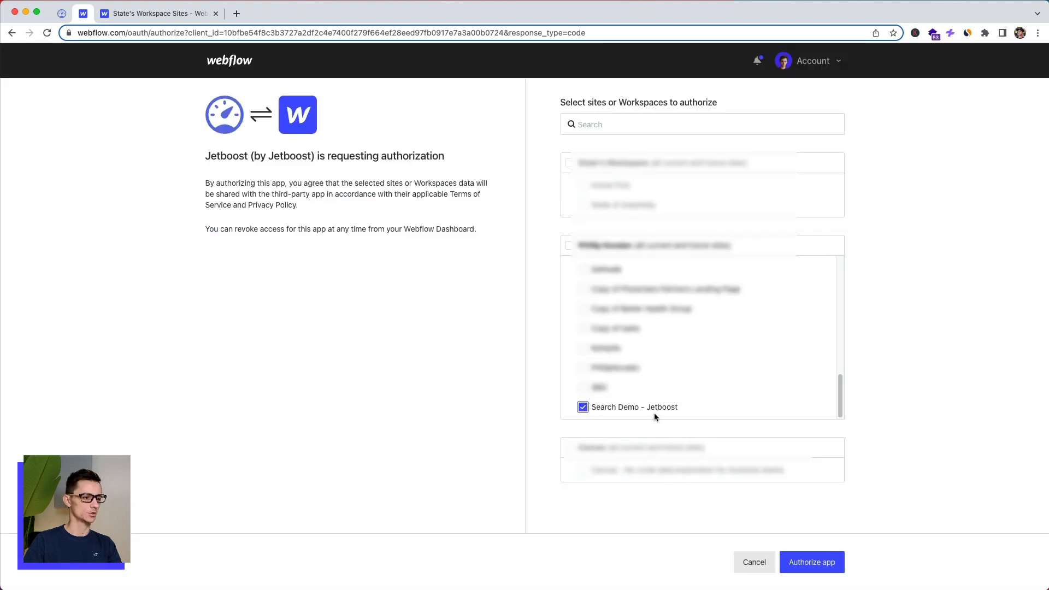
click(810, 561)
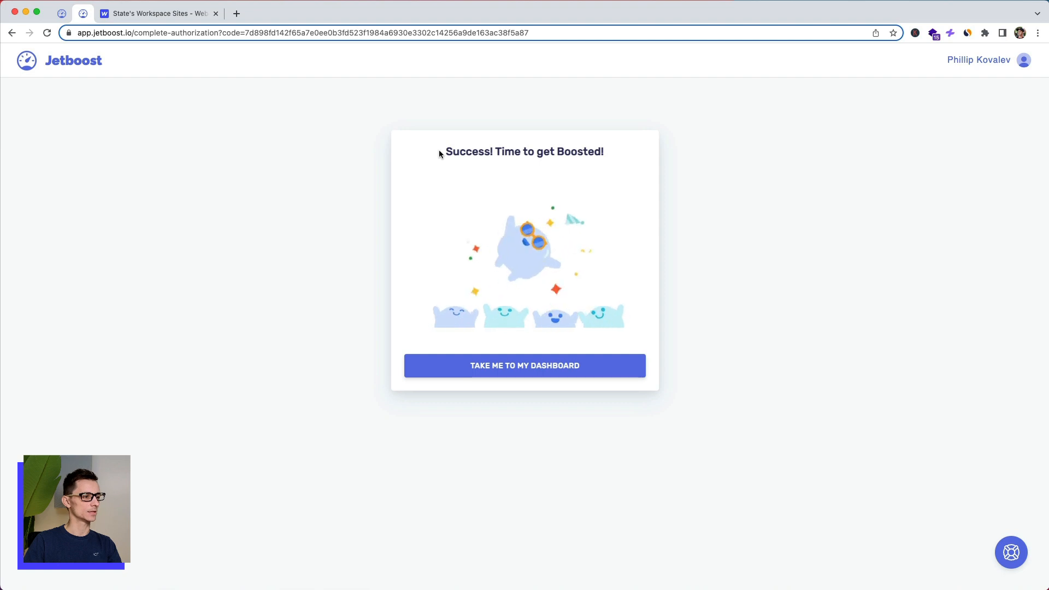
click(524, 365)
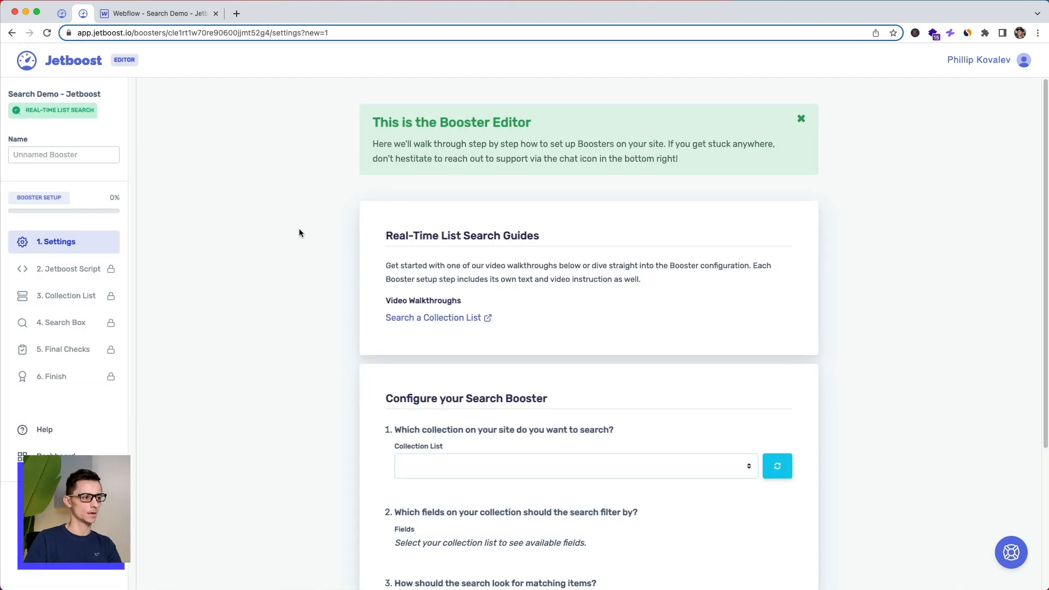
scroll(down, 3)
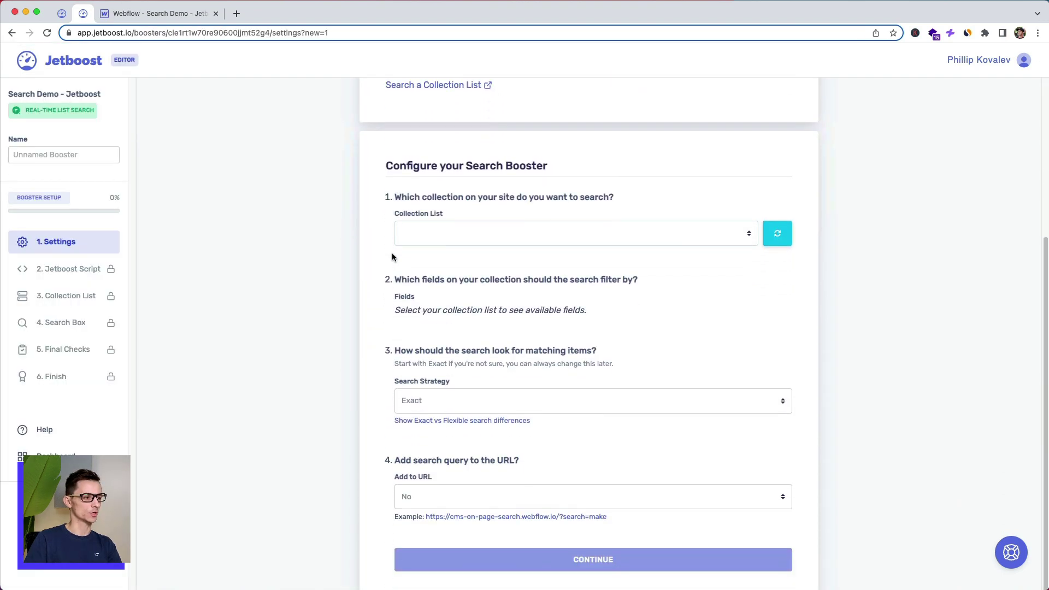
Review the Services page in the Designer and enter 10 in the Jetboost search box.
click(159, 13)
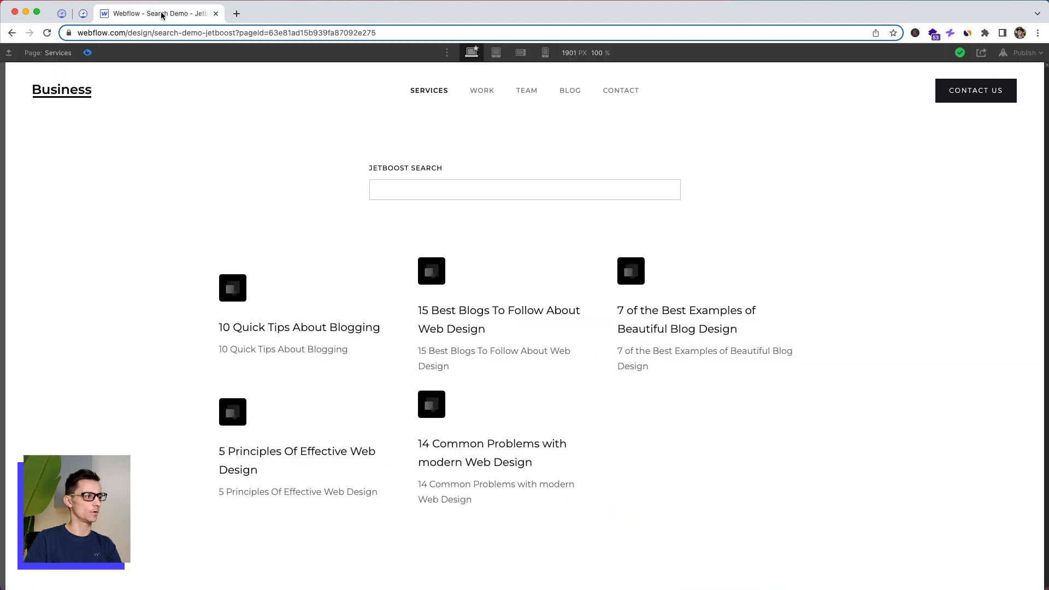
mouse_move(395, 213)
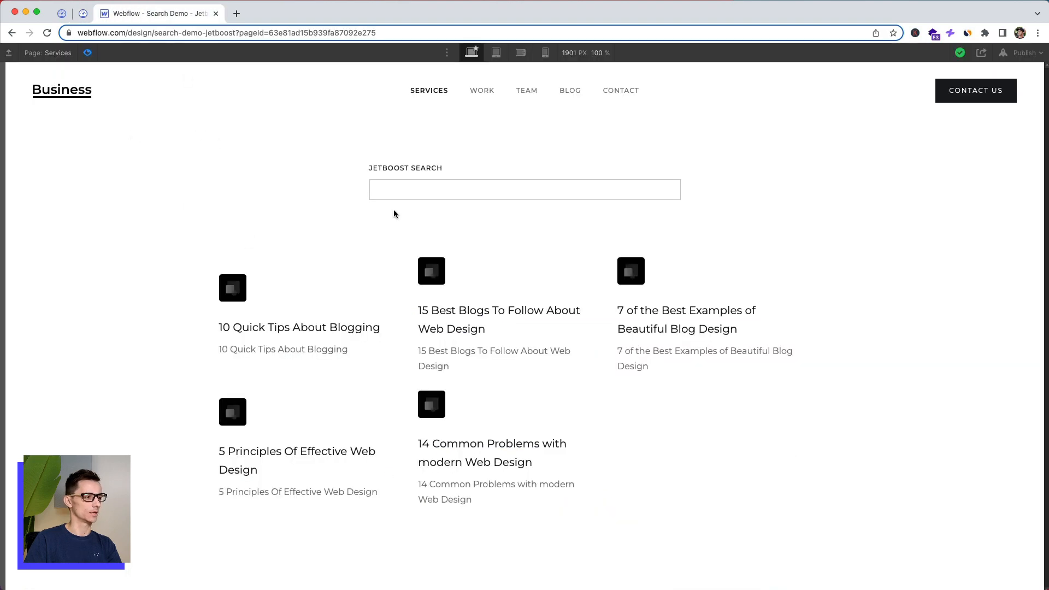
mouse_move(342, 332)
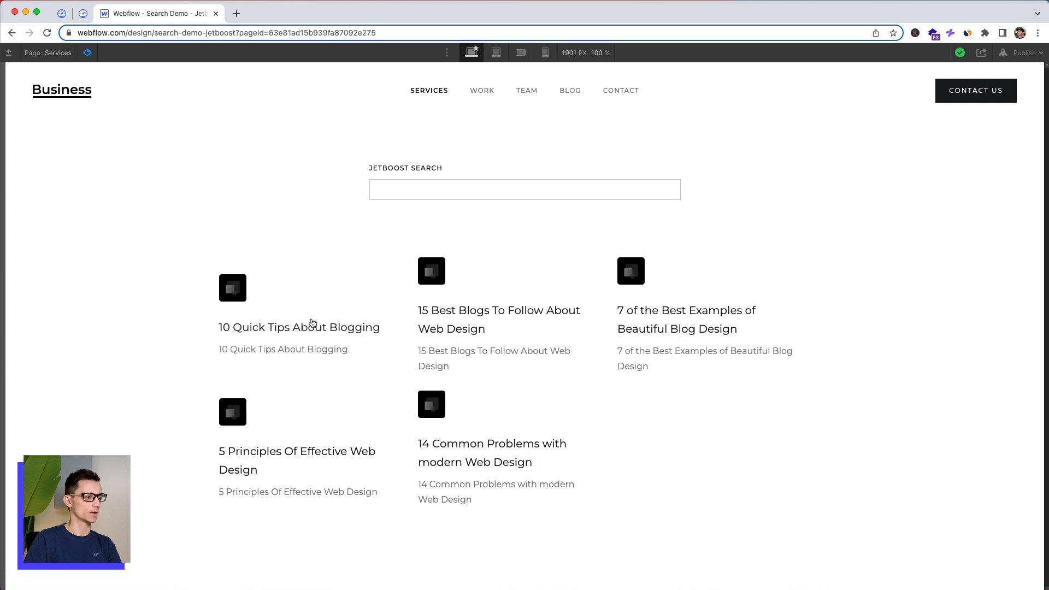
click(524, 189)
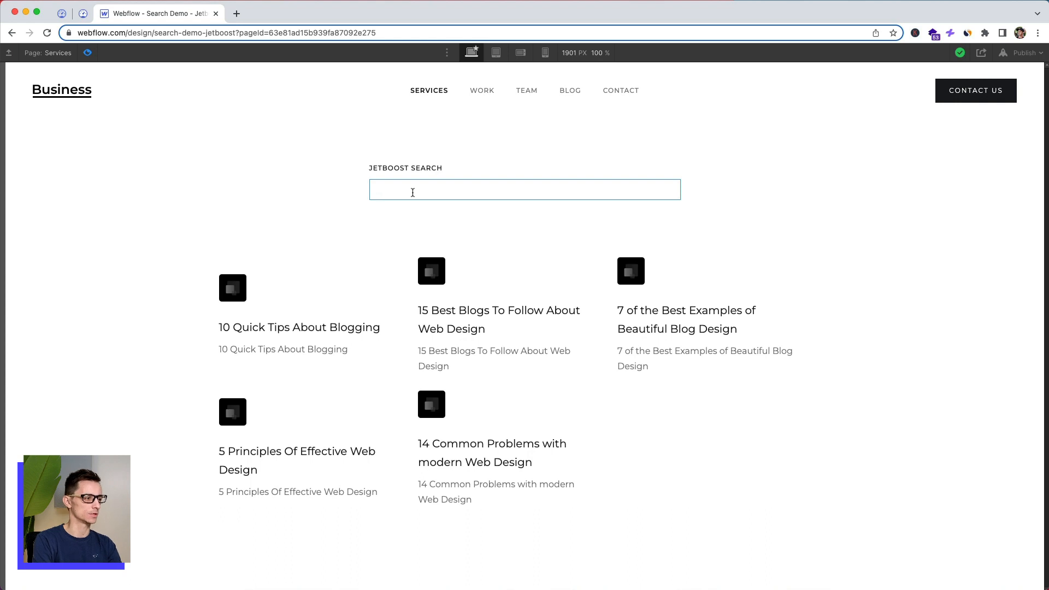
text(10)
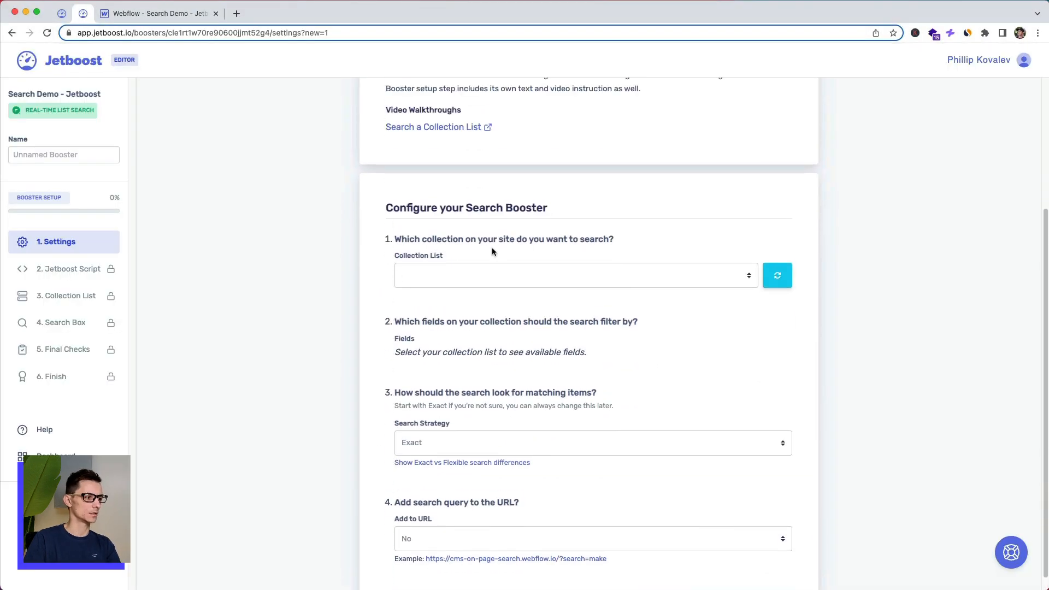
Target the Blog Posts collection, pick searched fields keeping Name, and check the card title binding.
click(576, 275)
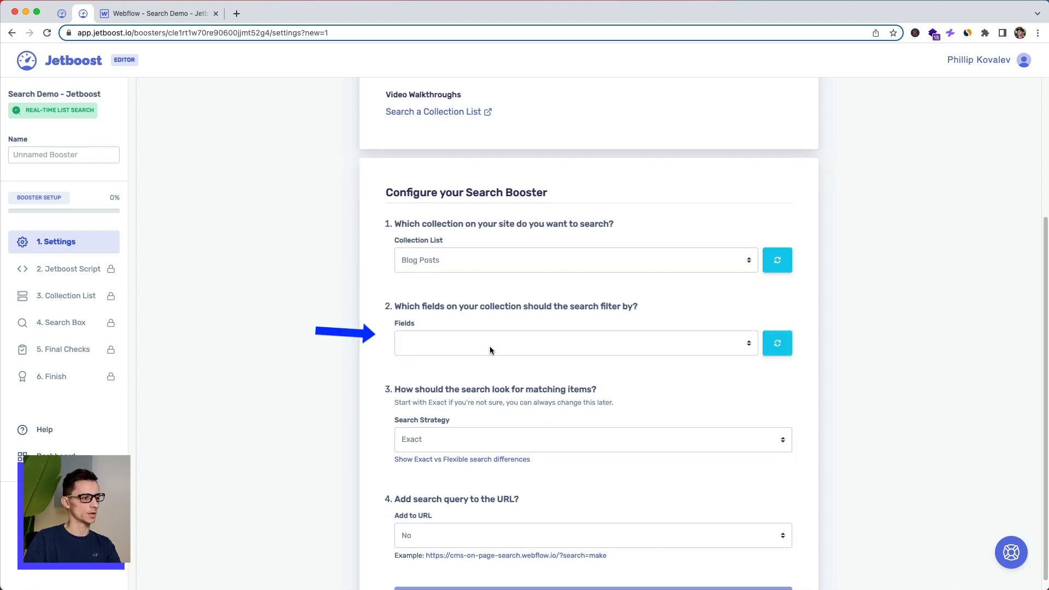
click(573, 342)
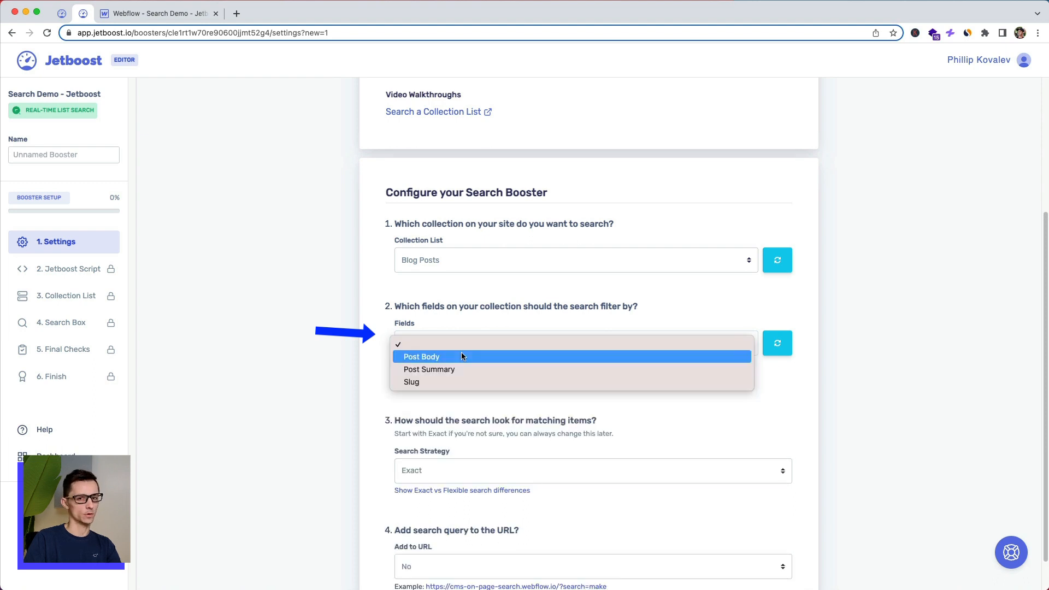
mouse_move(428, 369)
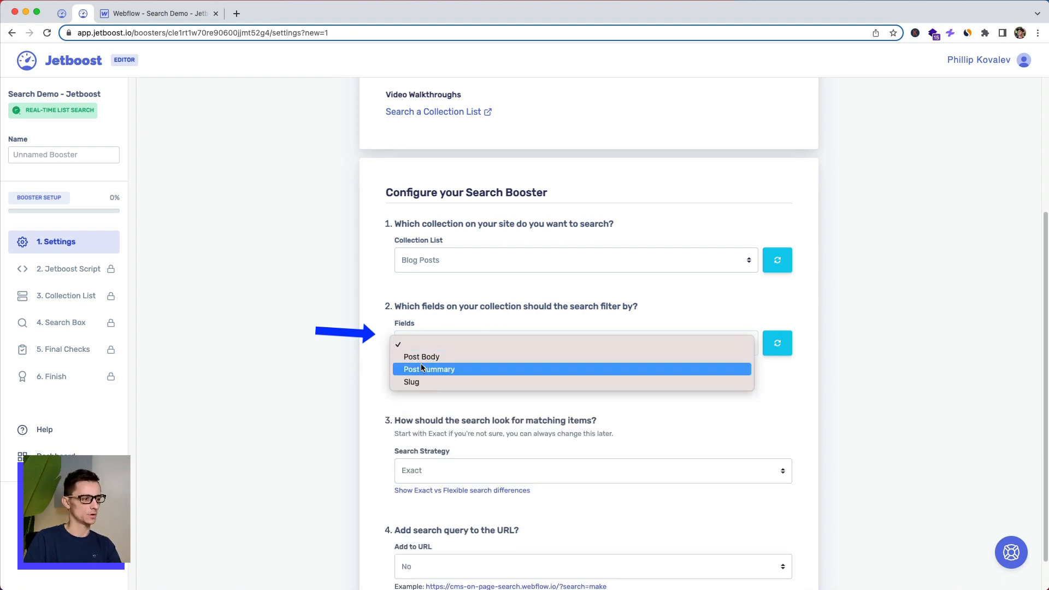
click(428, 368)
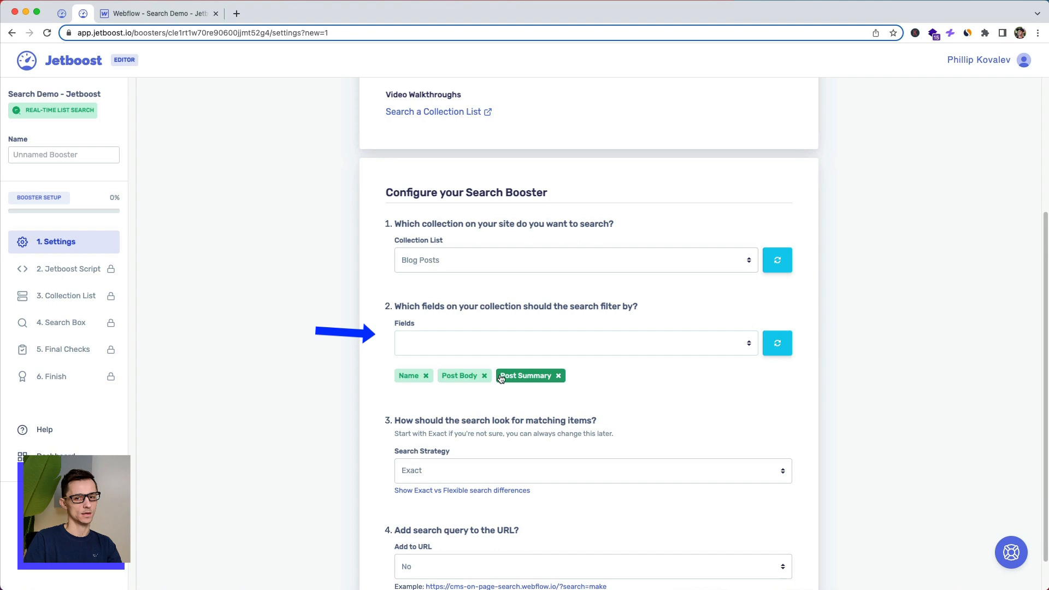
mouse_move(464, 375)
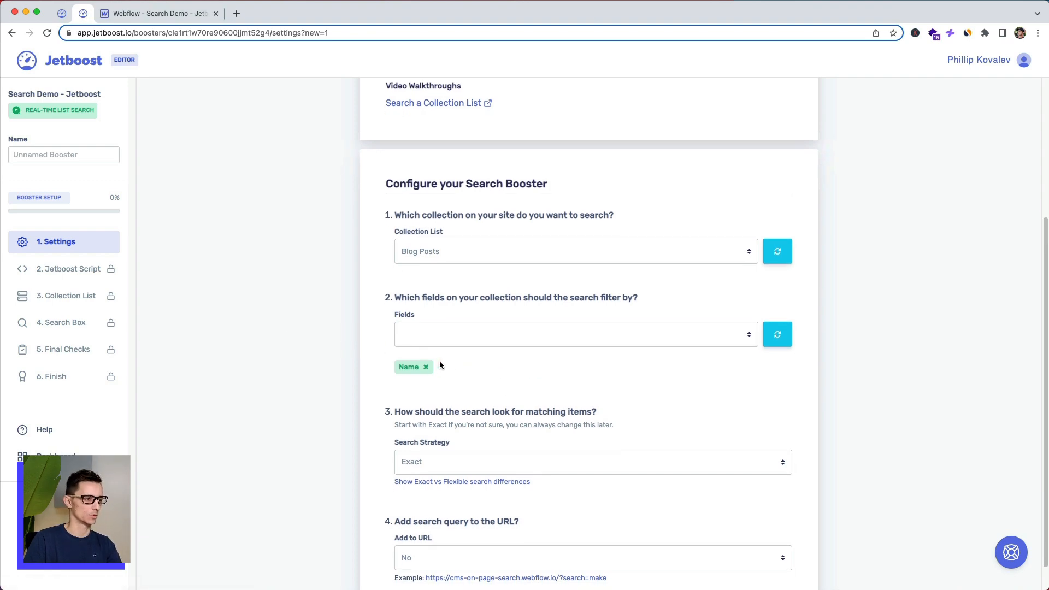
click(159, 13)
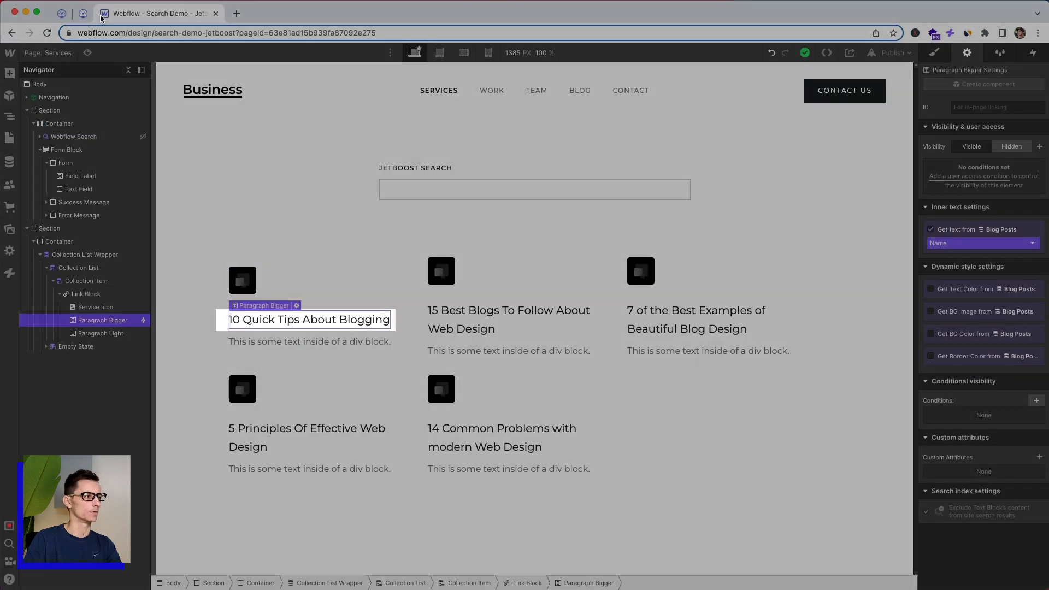
Set the booster's search strategy to Flexible matching on the Blog Posts Name field.
click(82, 13)
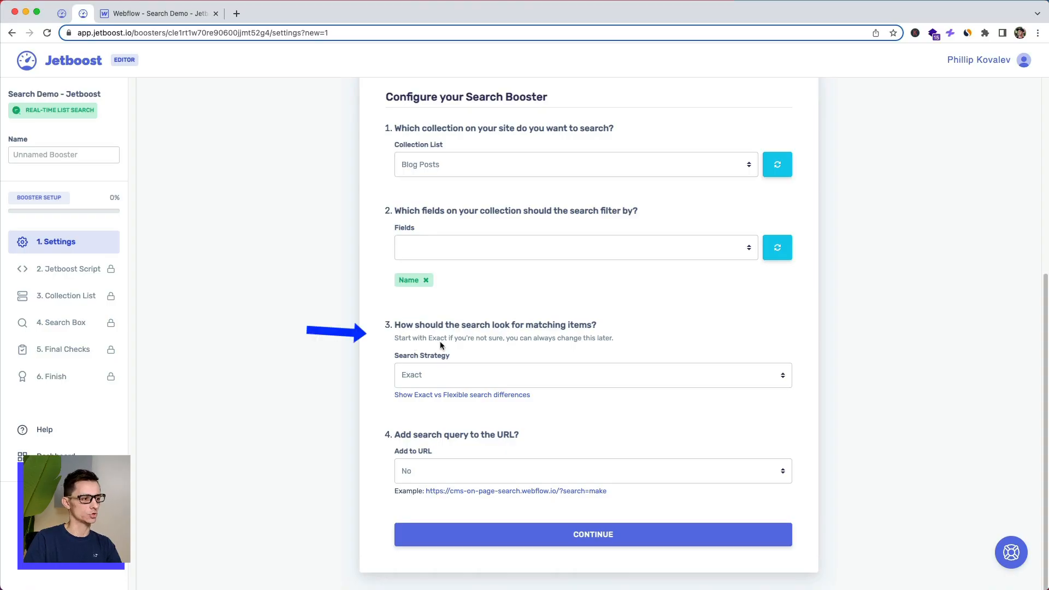
click(591, 375)
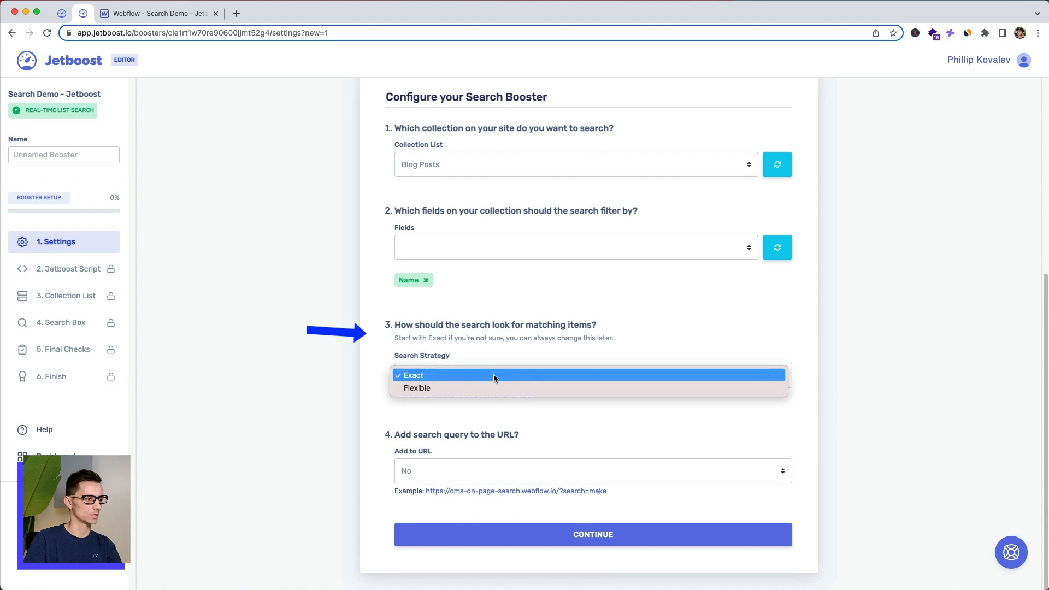
mouse_move(416, 388)
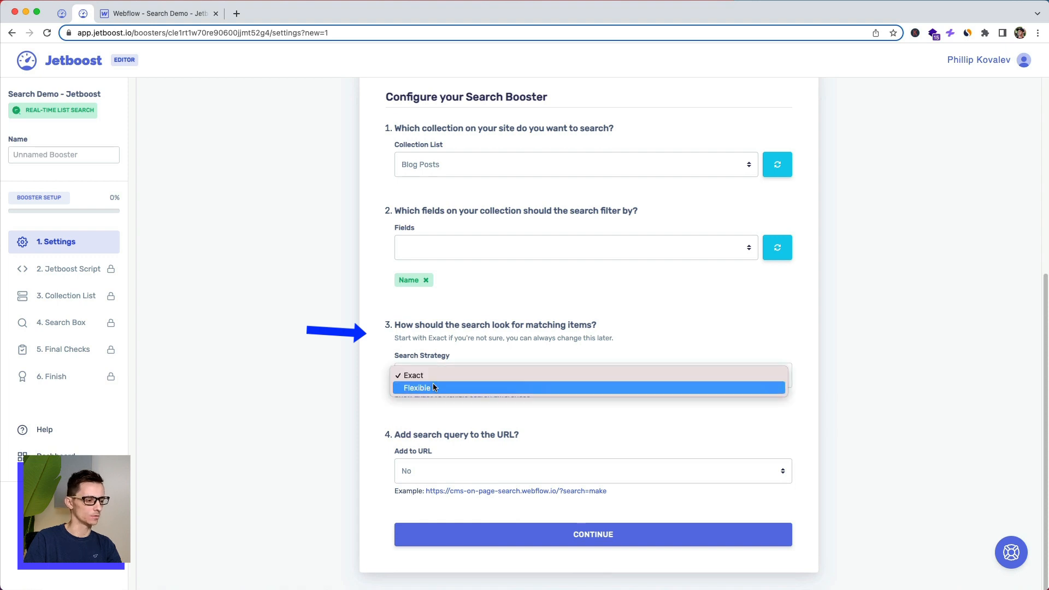
click(417, 387)
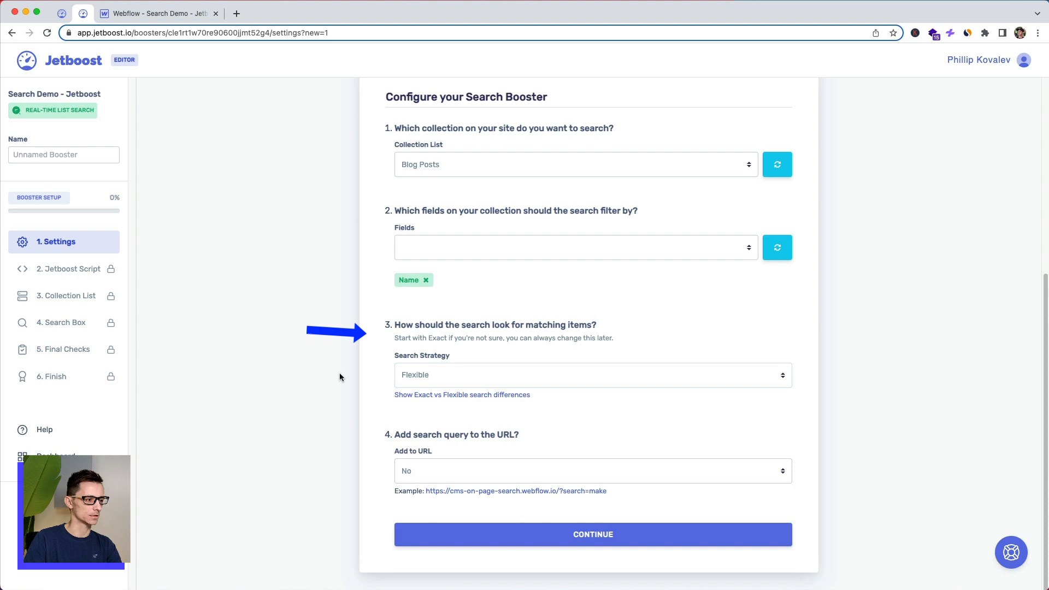
click(461, 395)
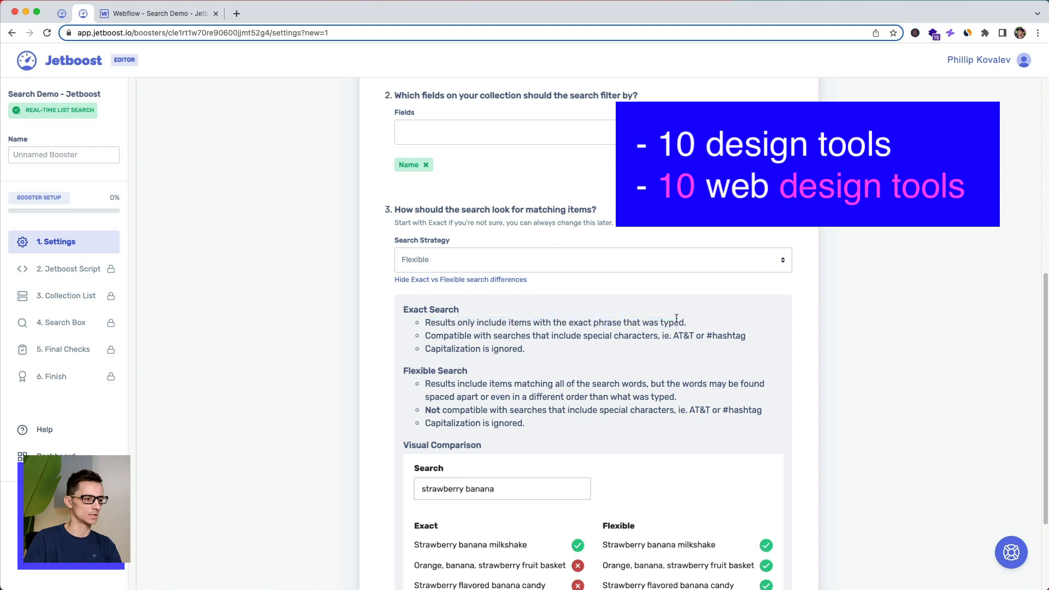
scroll(up, 3)
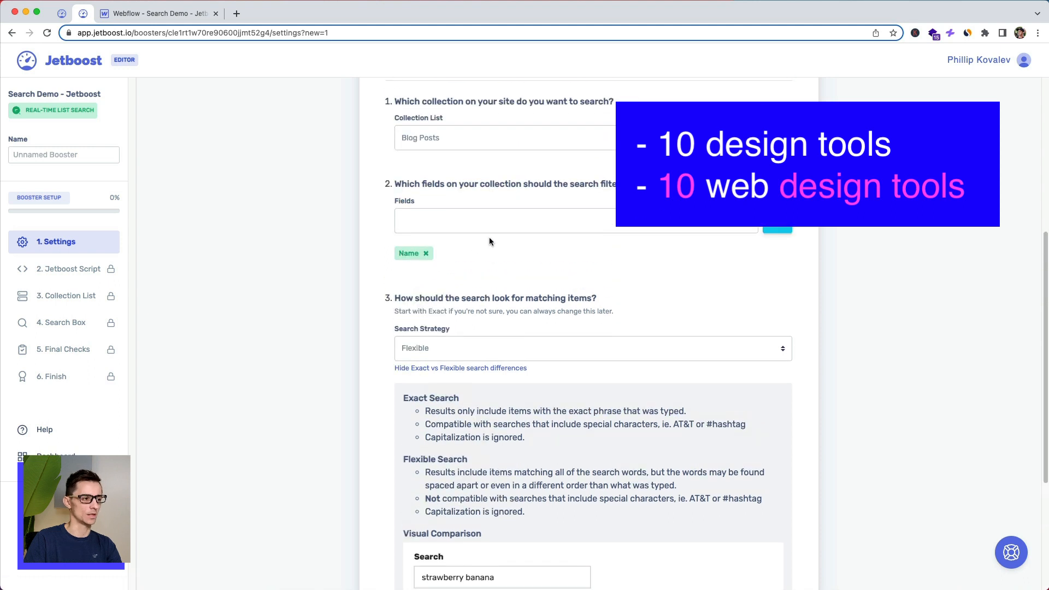
mouse_move(447, 217)
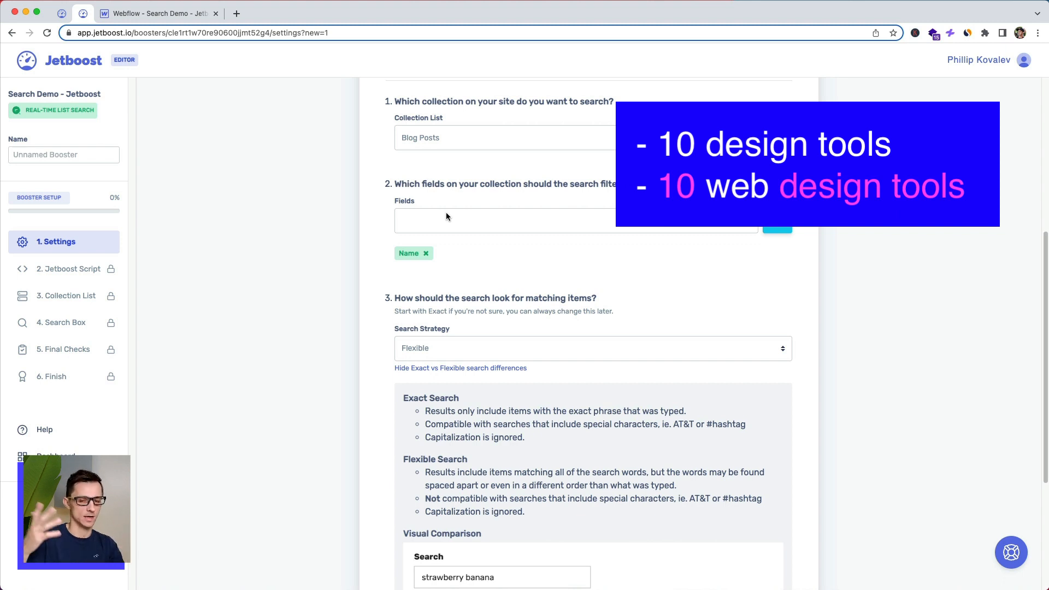
click(591, 347)
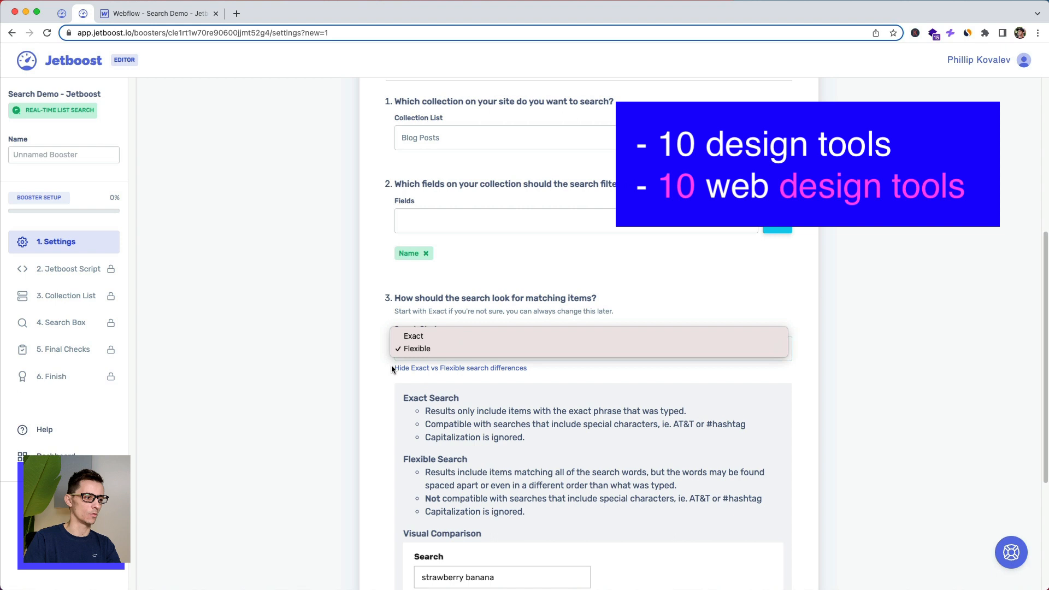
click(69, 269)
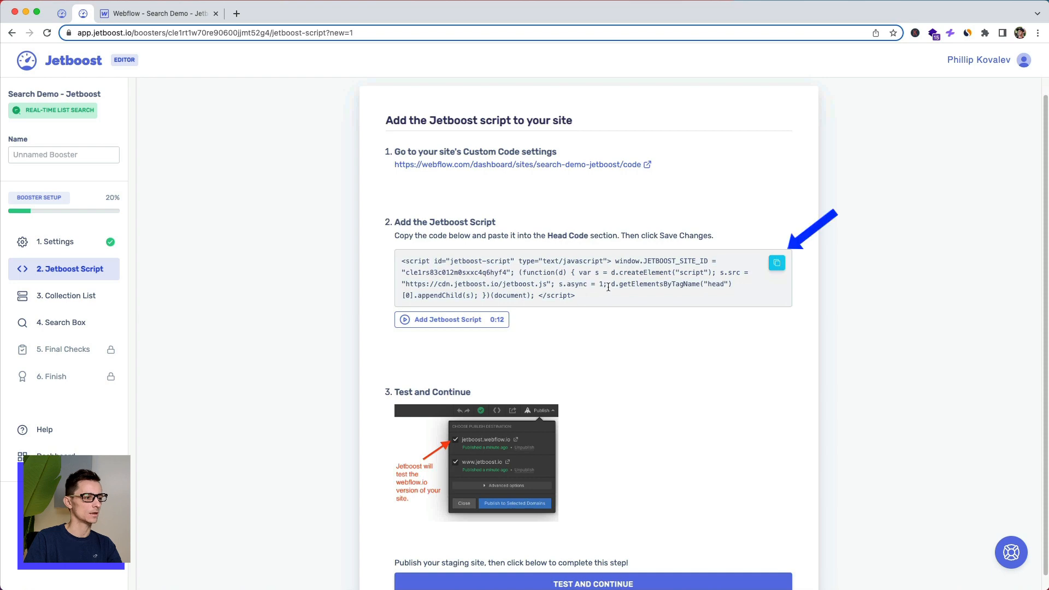
Copy the Jetboost script code and head to the Webflow site settings.
click(776, 263)
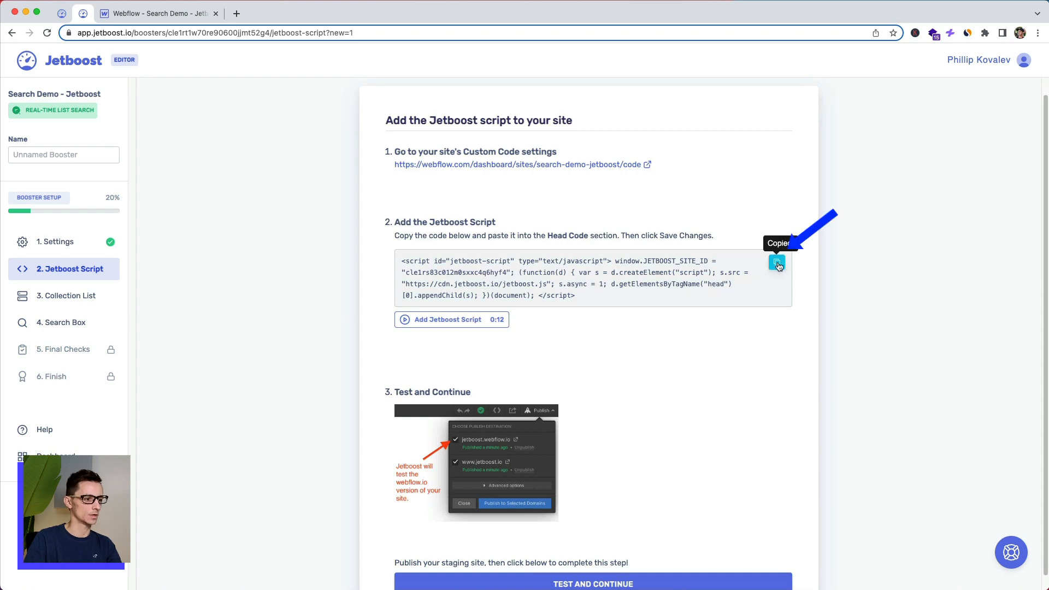
click(518, 163)
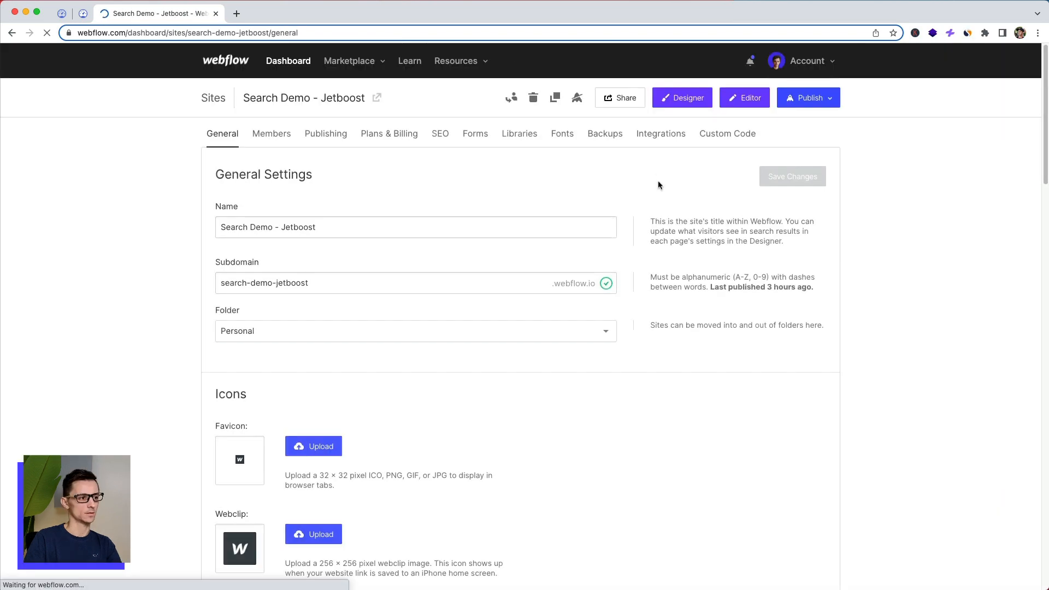
Save the Jetboost script in Head Code and publish the site to its webflow.io subdomain.
click(728, 133)
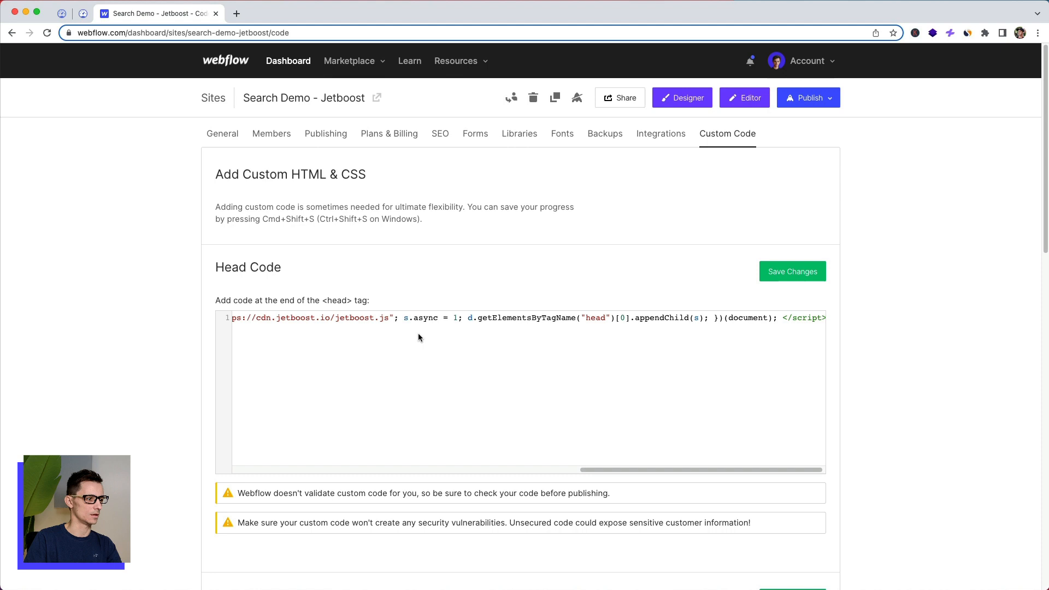
click(808, 98)
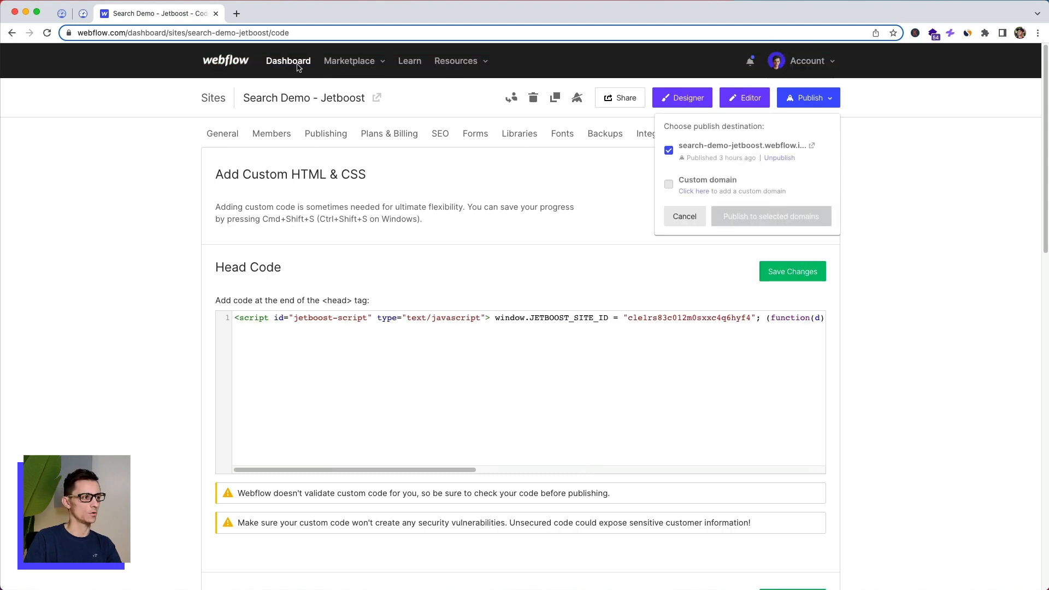
click(770, 216)
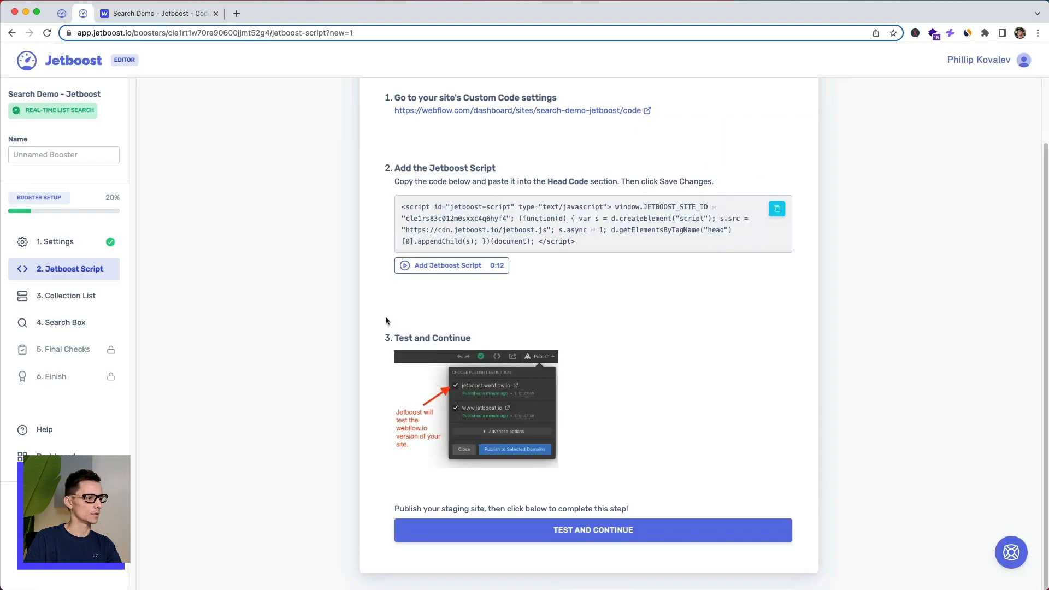
mouse_move(592, 529)
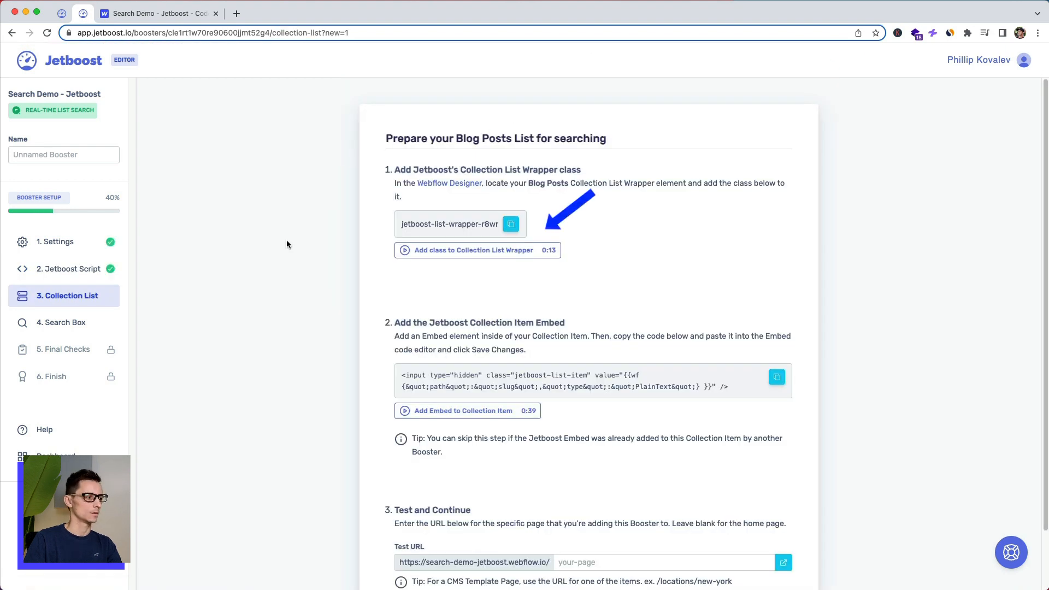
Copy the collection list wrapper class and reopen the site in the Webflow Designer.
click(511, 224)
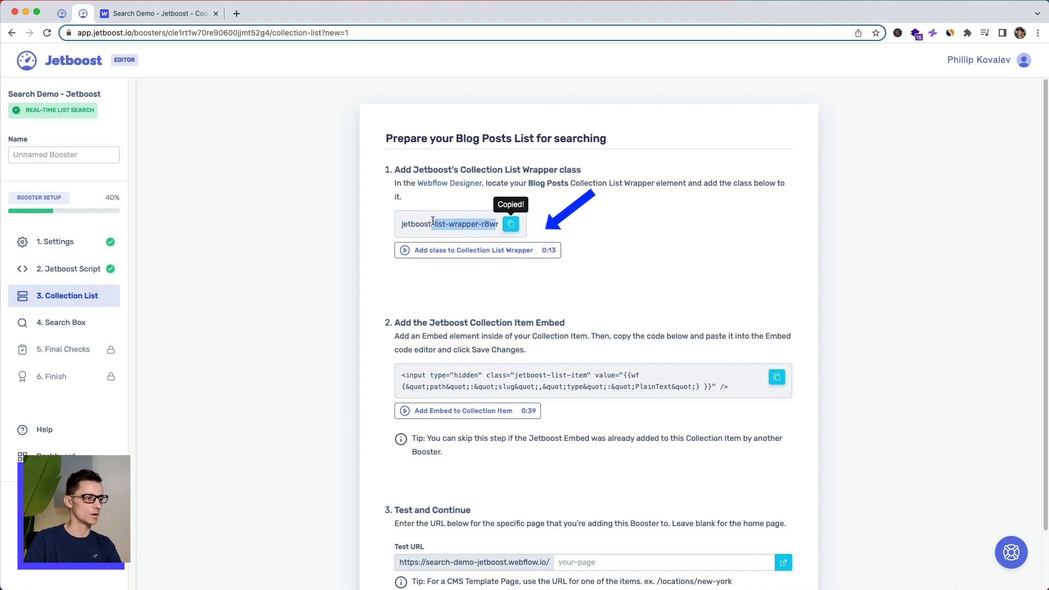
click(158, 14)
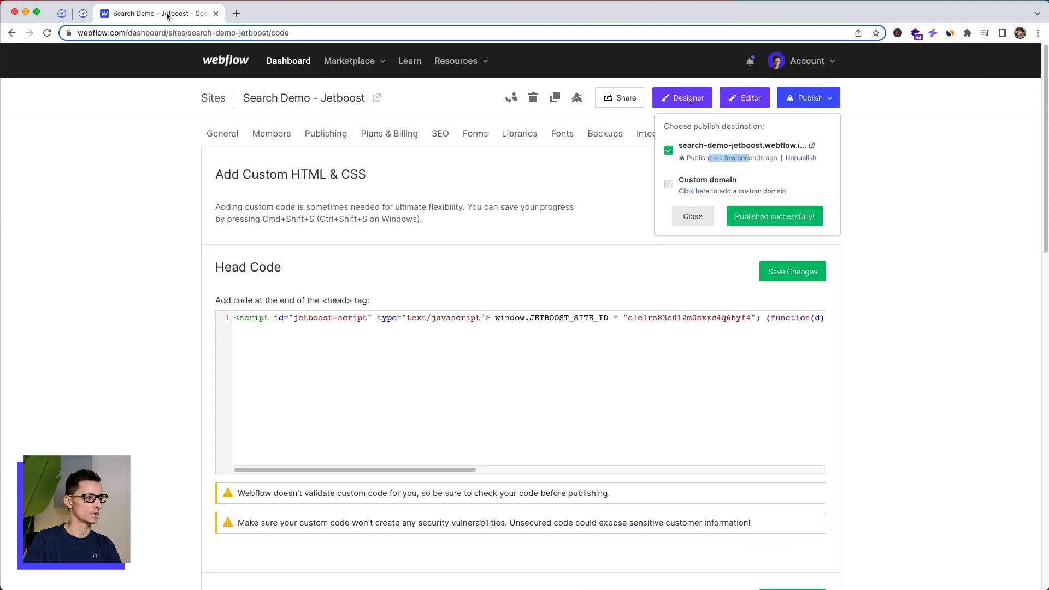
click(682, 98)
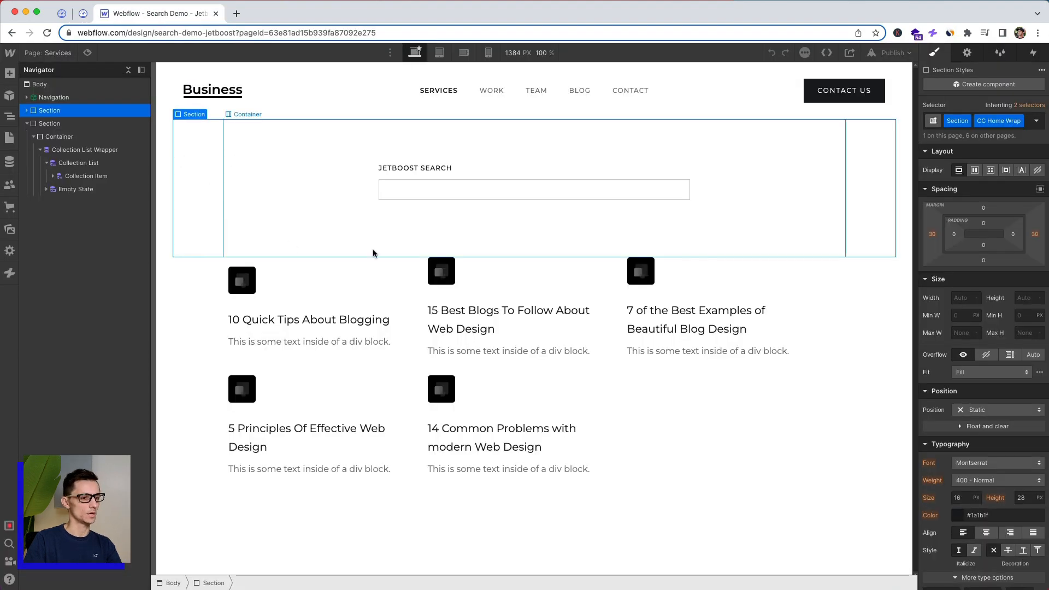
Give the blog Collection List Wrapper the class jetboost-list-wrapper-r8wr.
click(87, 176)
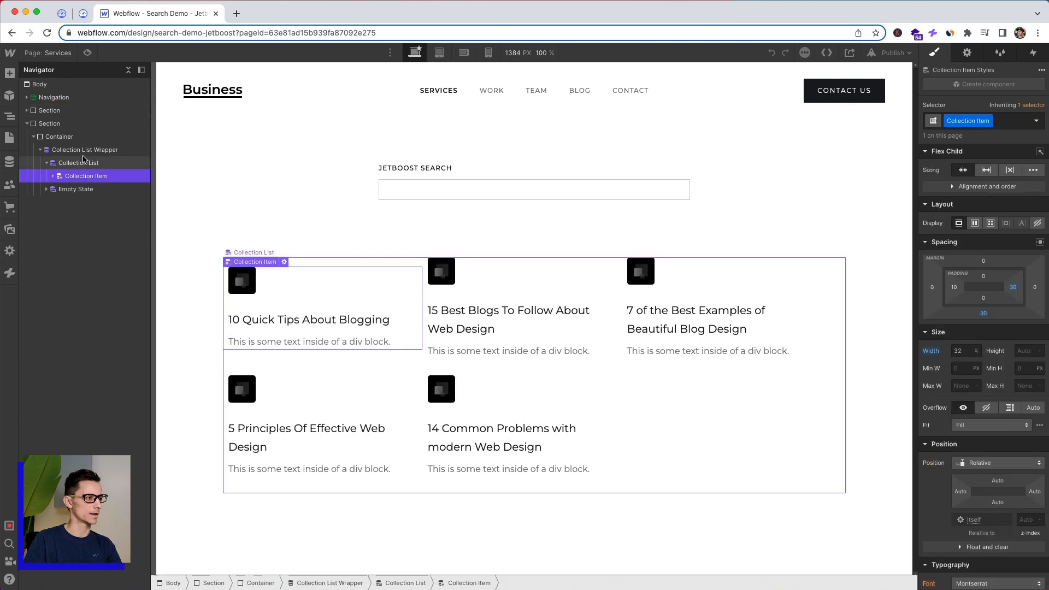
click(84, 150)
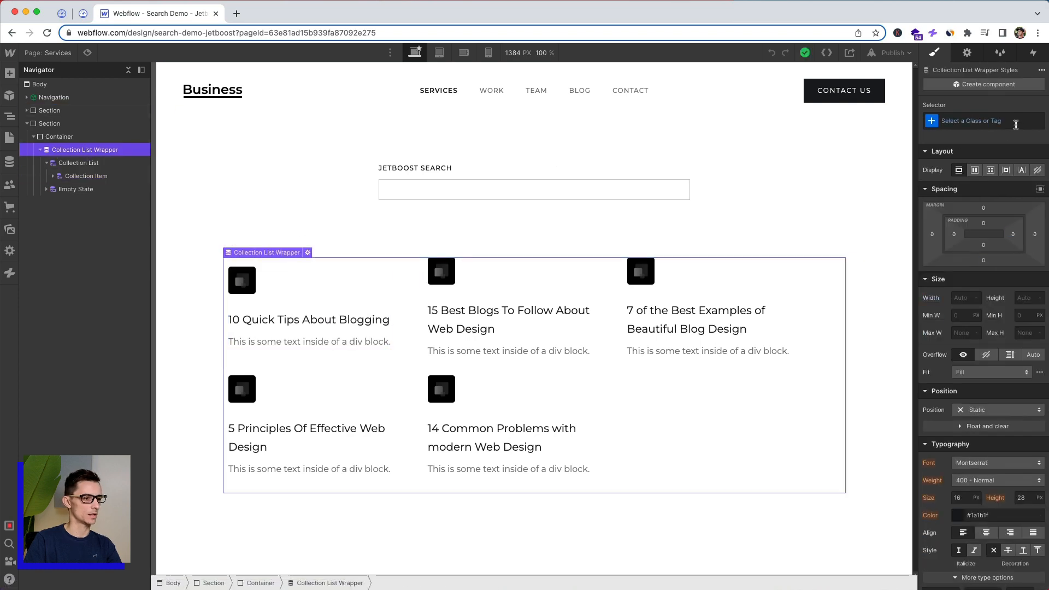
text(jetboost-list-wrapper-r8wr)
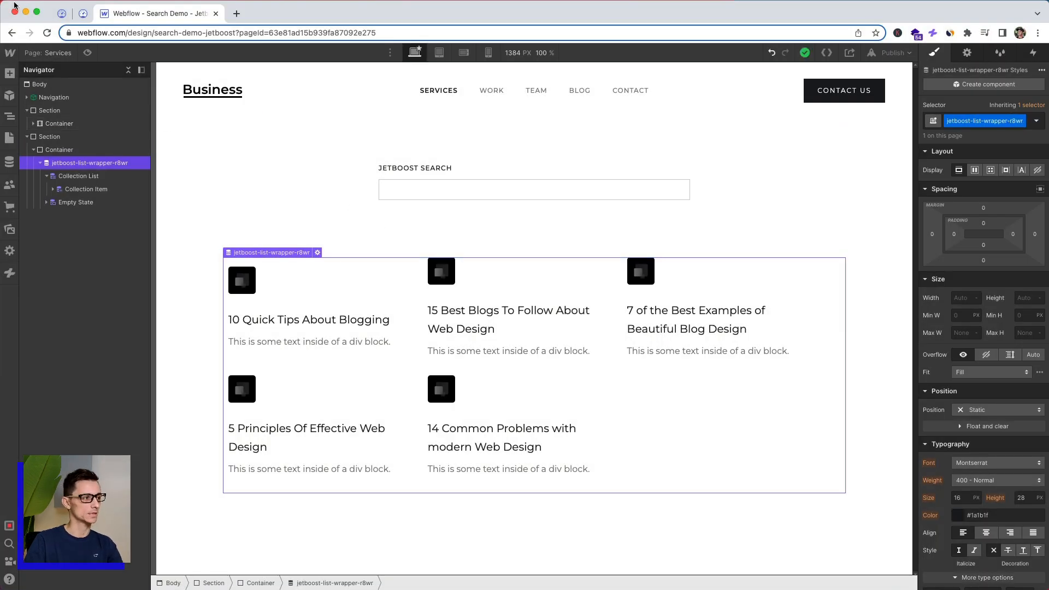
click(82, 13)
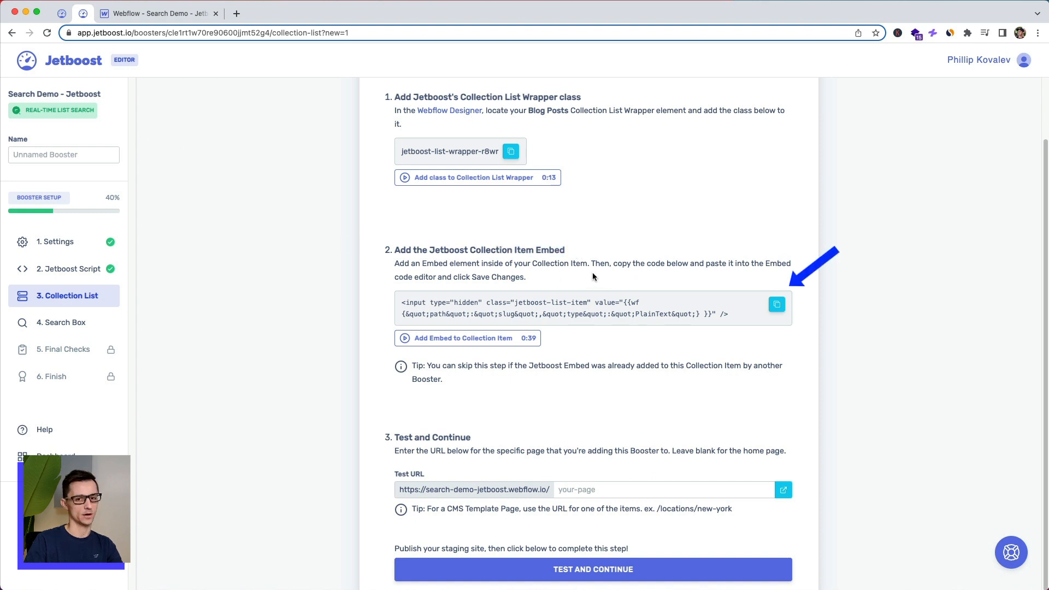
Copy the collection item embed code and add an Embed element inside the blog post Collection Item.
click(776, 305)
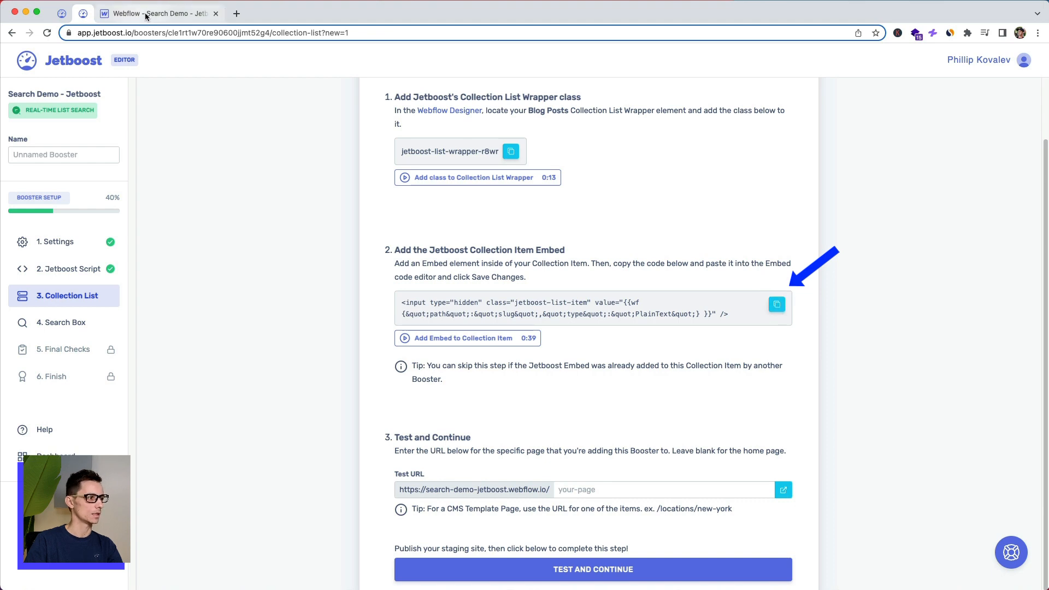
click(158, 13)
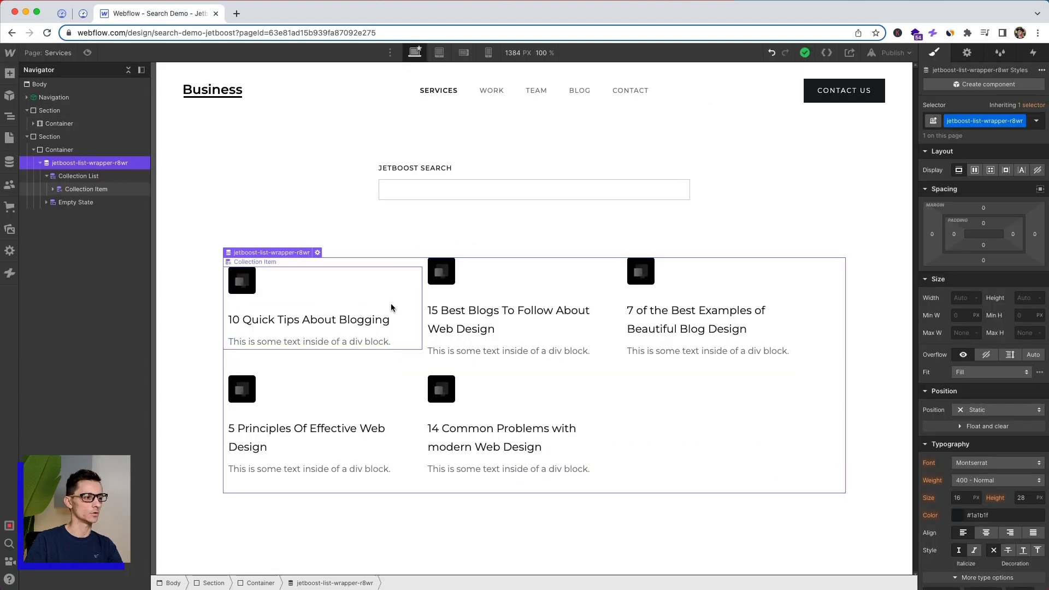
click(86, 189)
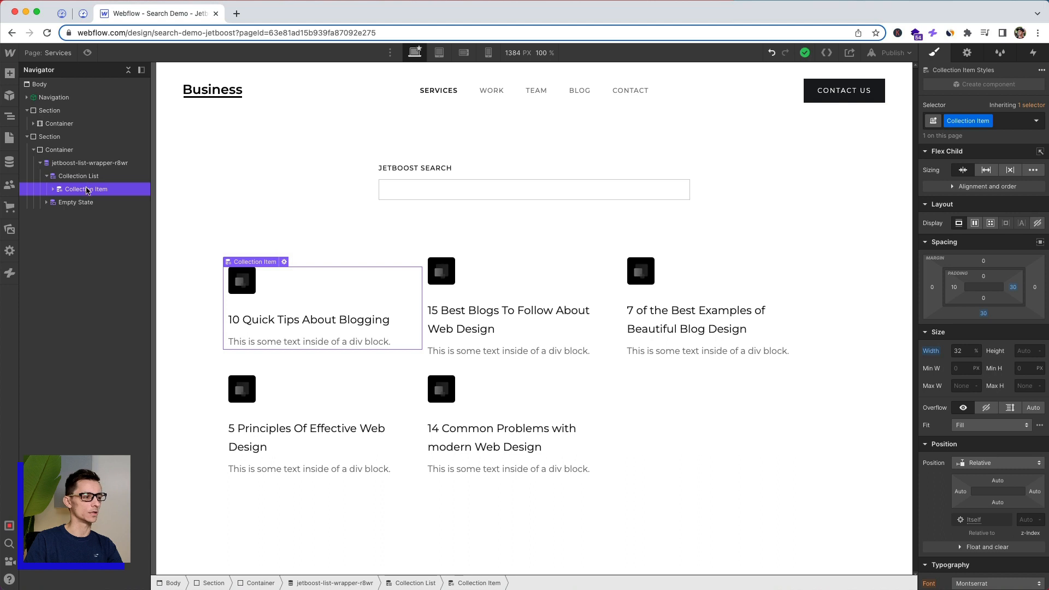
click(89, 162)
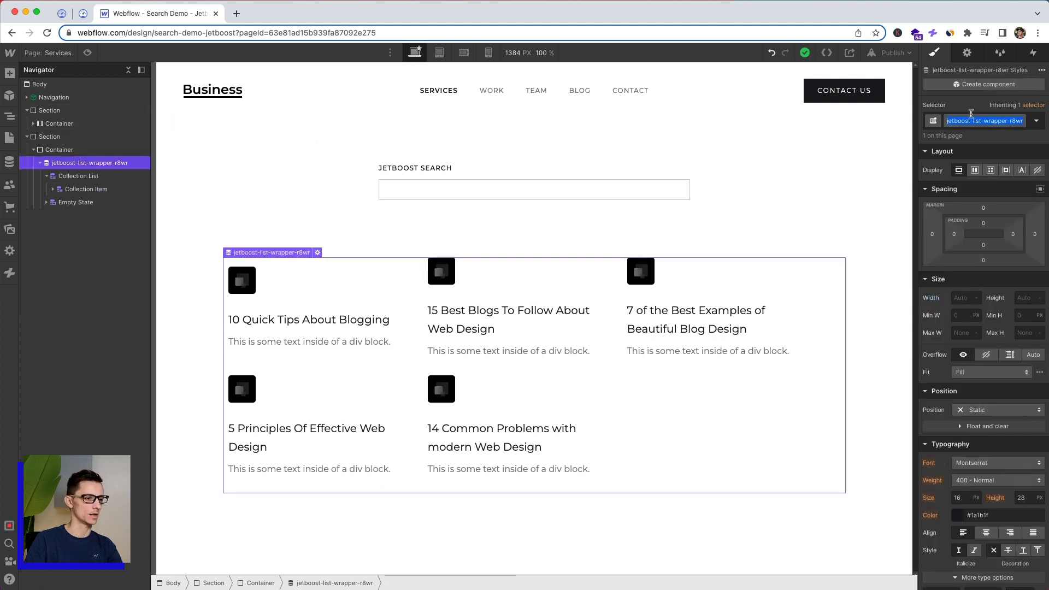
click(85, 189)
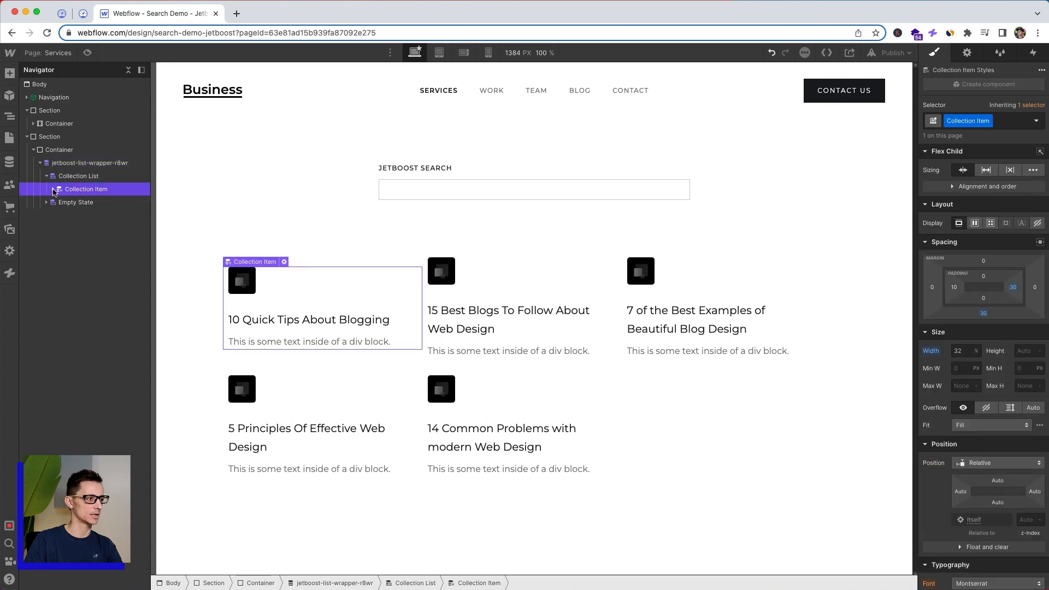
click(53, 189)
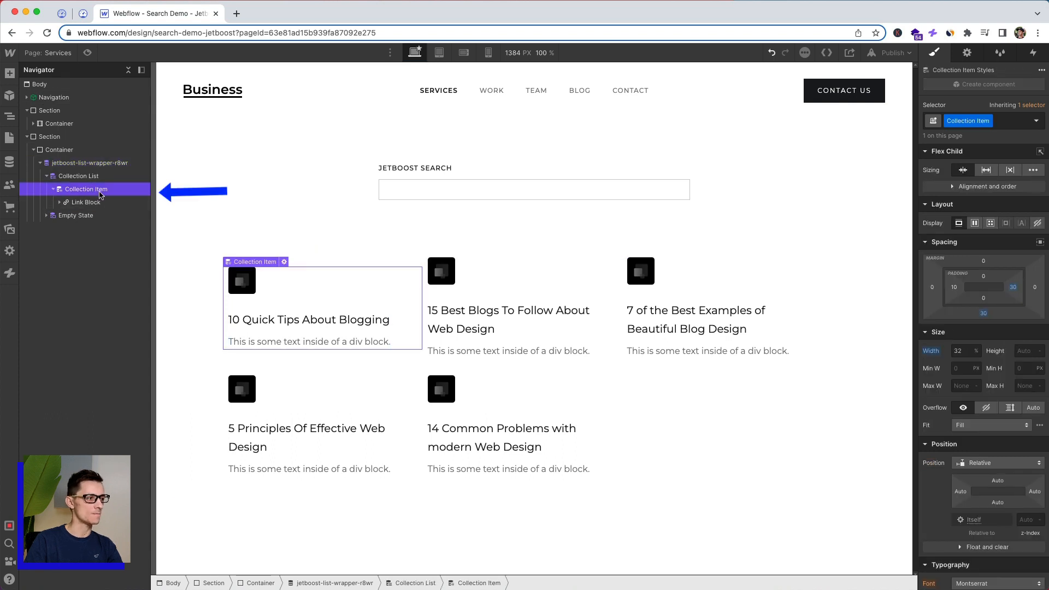
click(10, 73)
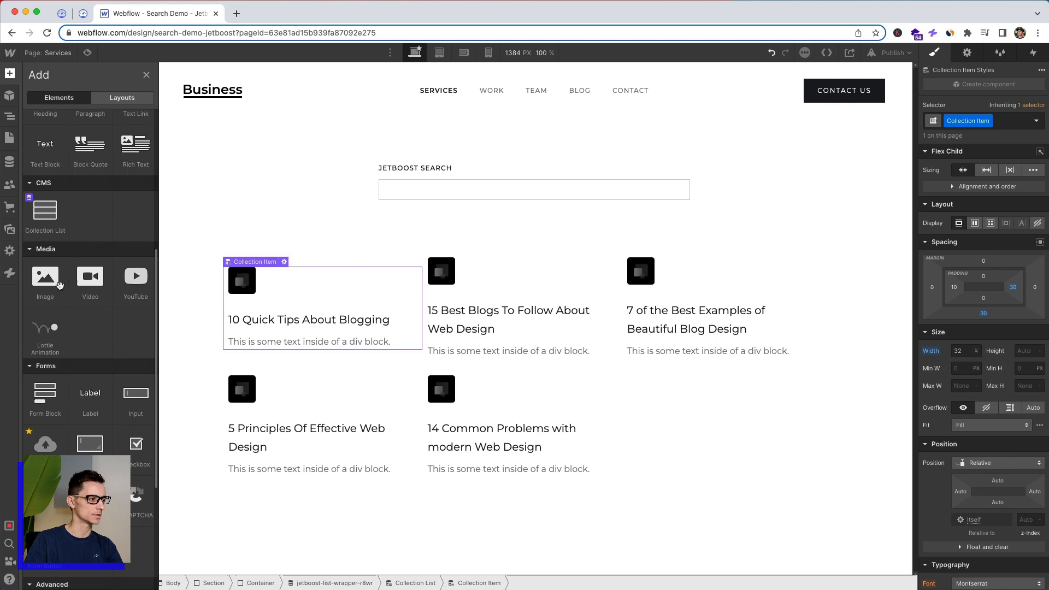
scroll(down, 3)
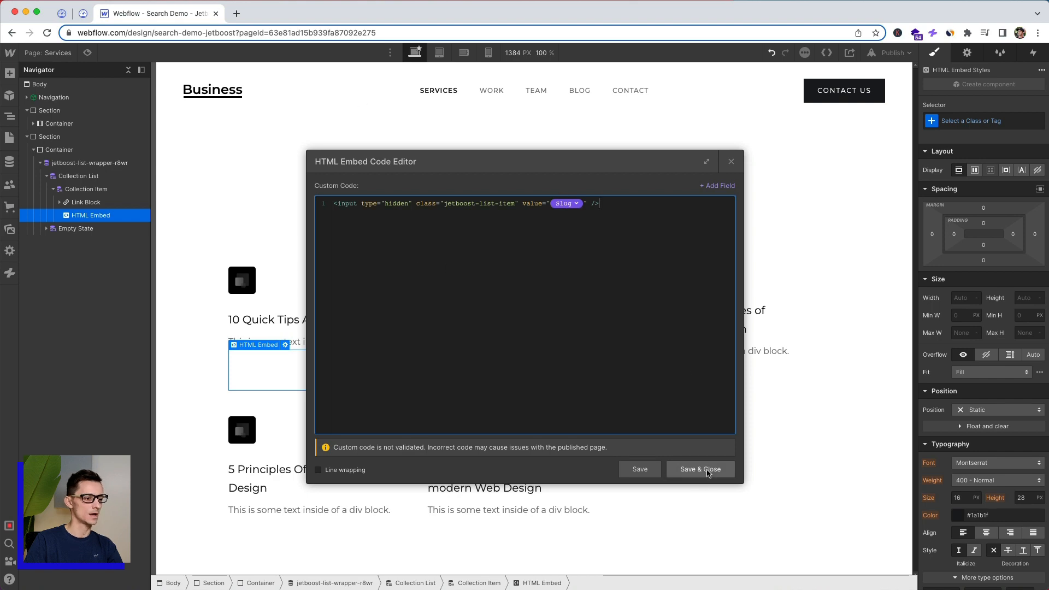
Save the embed holding the jetboost-list-item input with the Slug value and return to Jetboost.
click(700, 468)
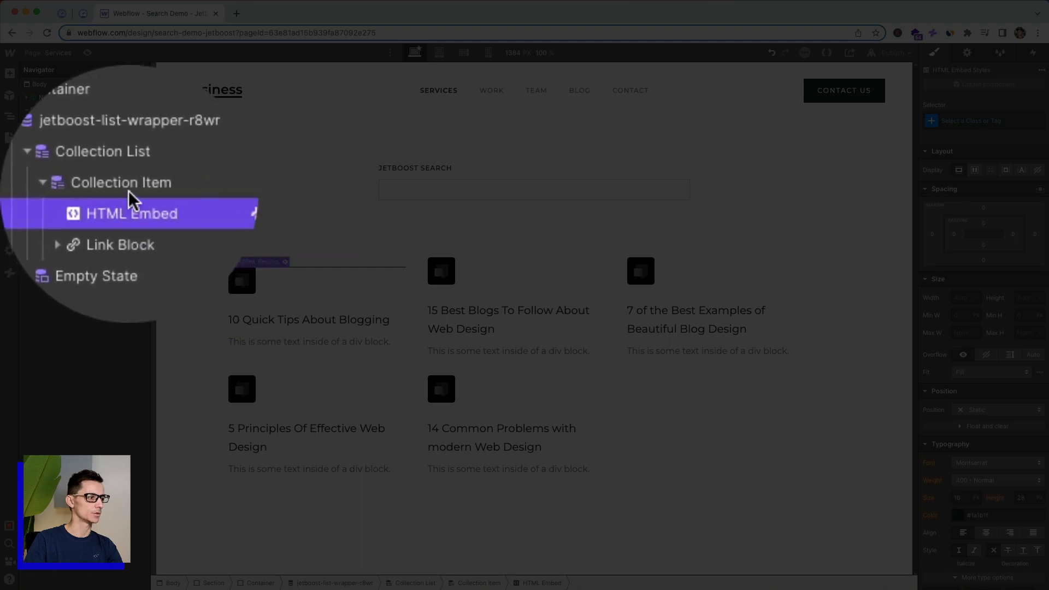
click(85, 189)
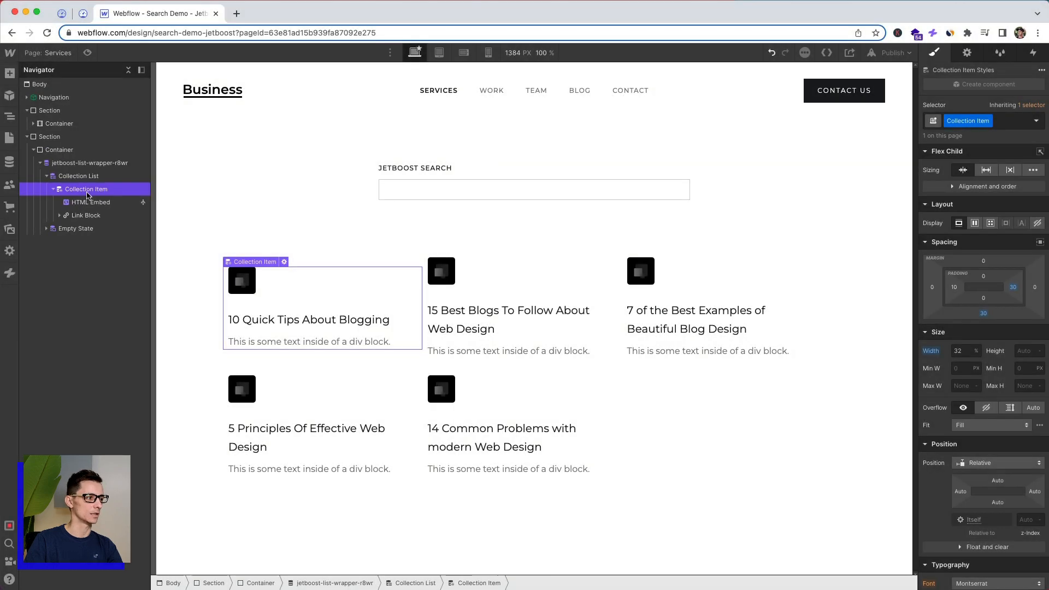
click(82, 13)
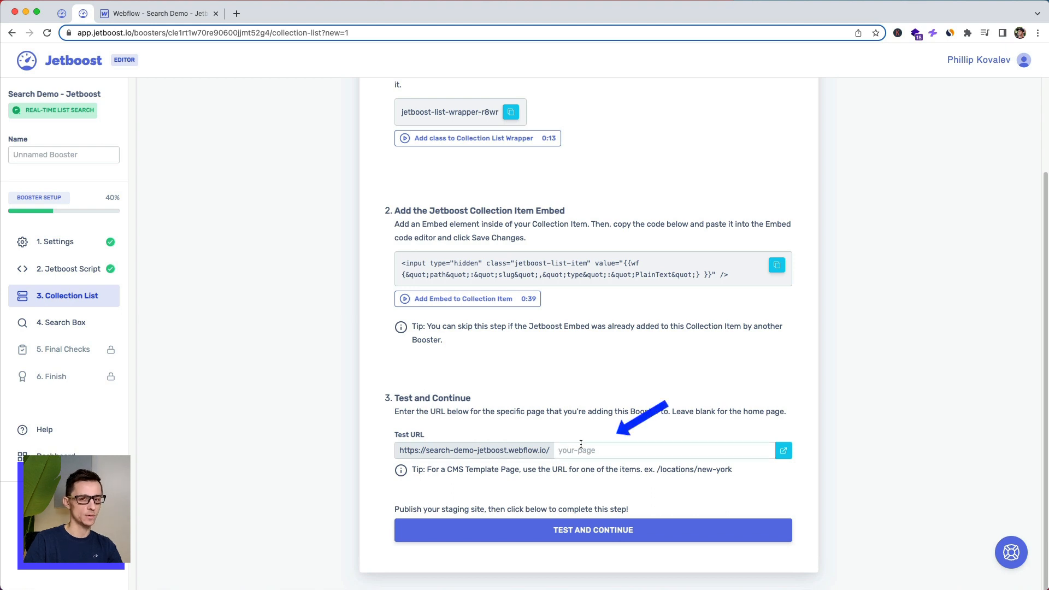
mouse_move(580, 439)
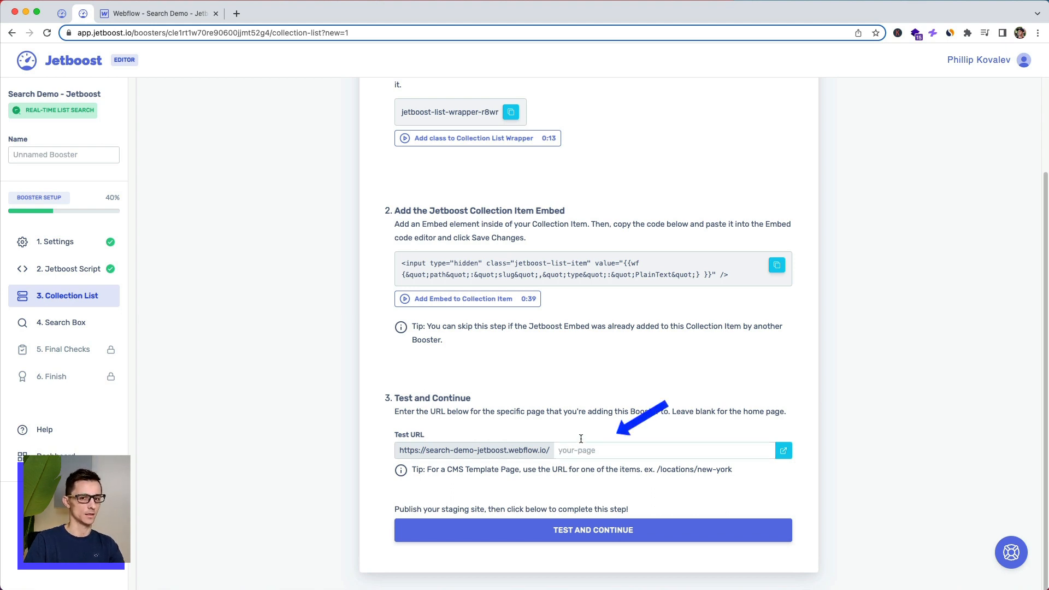
mouse_move(169, 6)
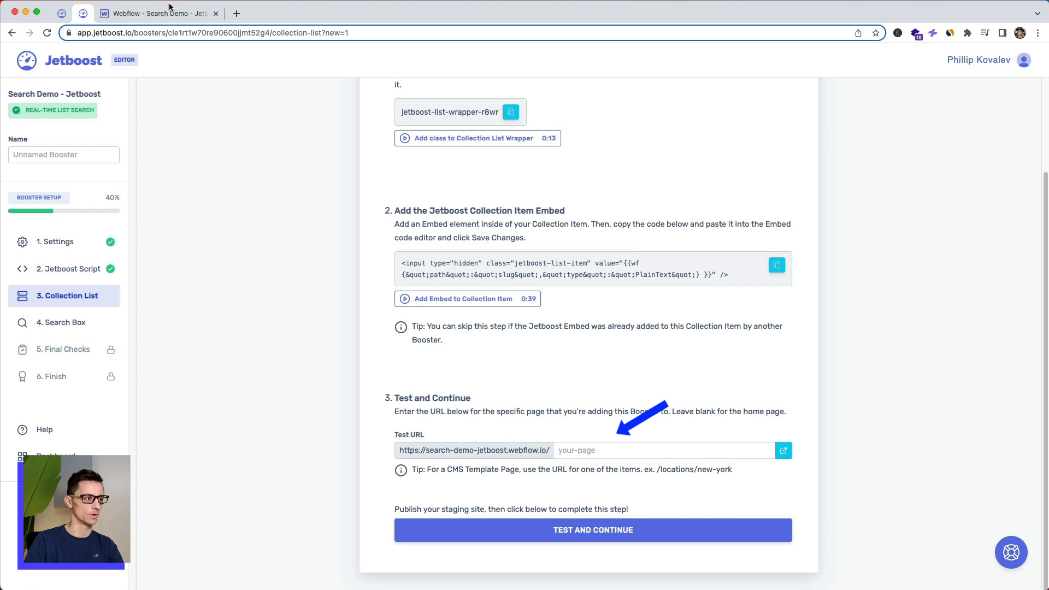
Grab the Services page URL from its page settings for the Jetboost test URL.
click(158, 13)
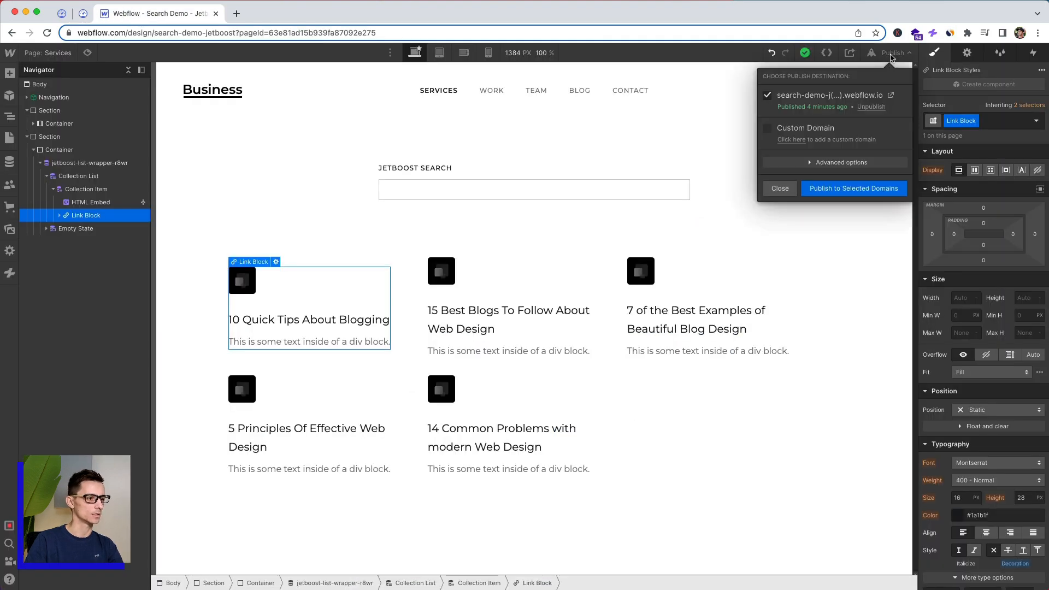
click(779, 188)
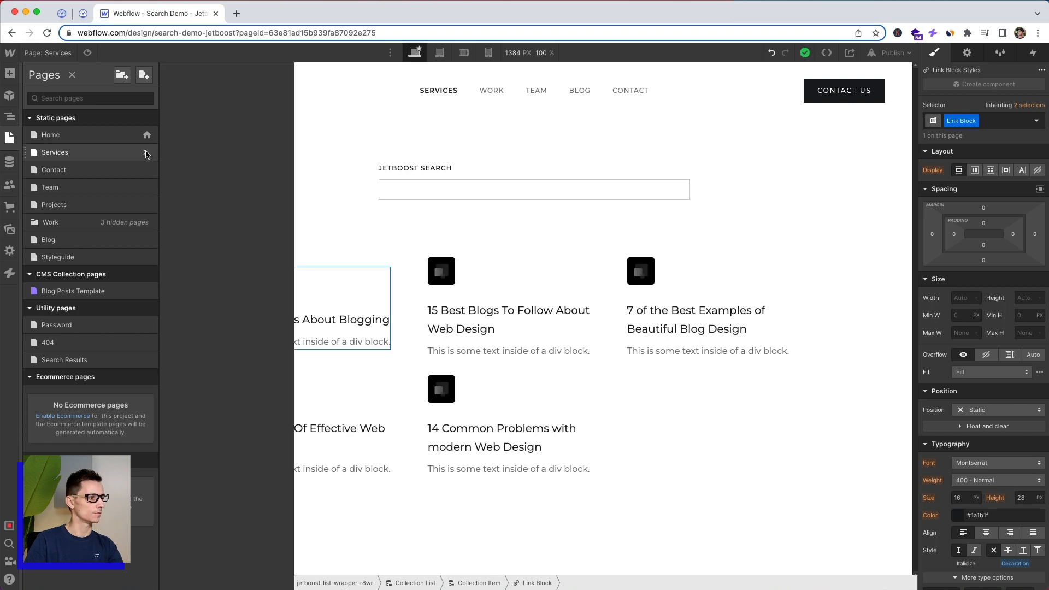
click(145, 152)
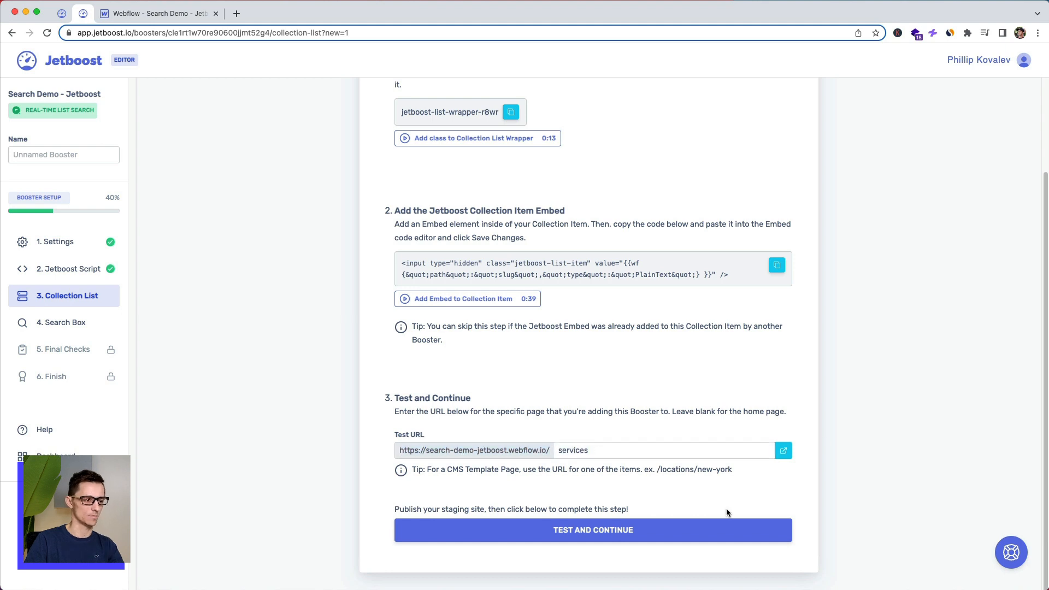
double_click(571, 450)
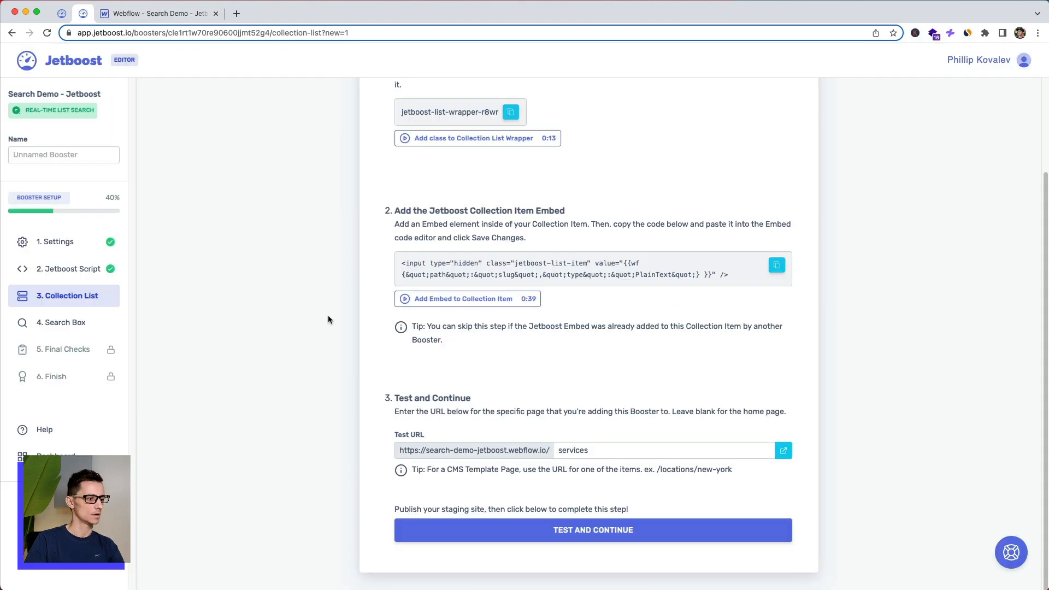
mouse_move(609, 533)
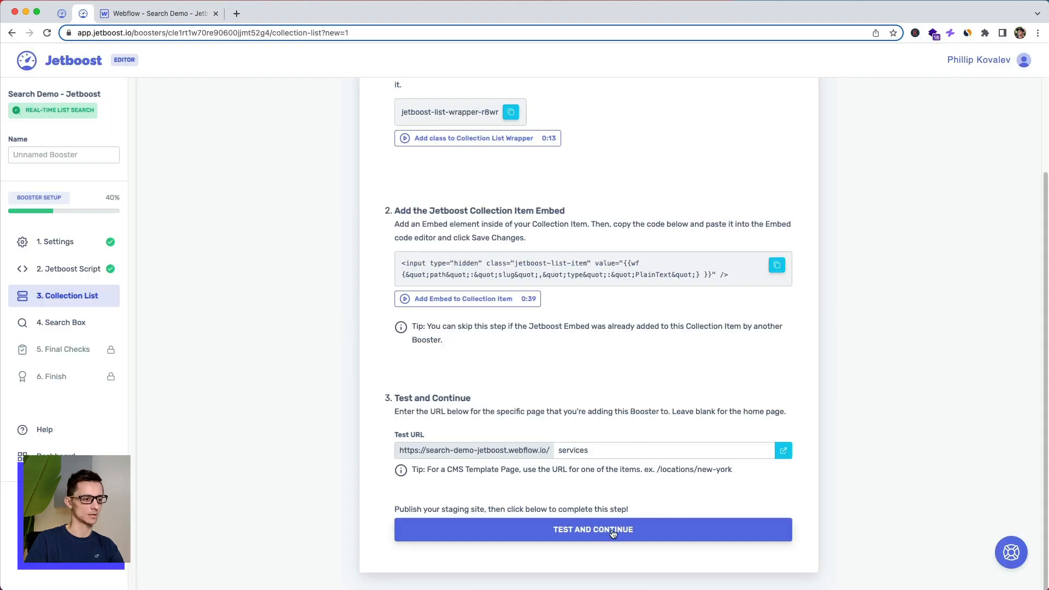
Run Test and Continue on the Collection List step and advance to the Search Box step.
click(593, 528)
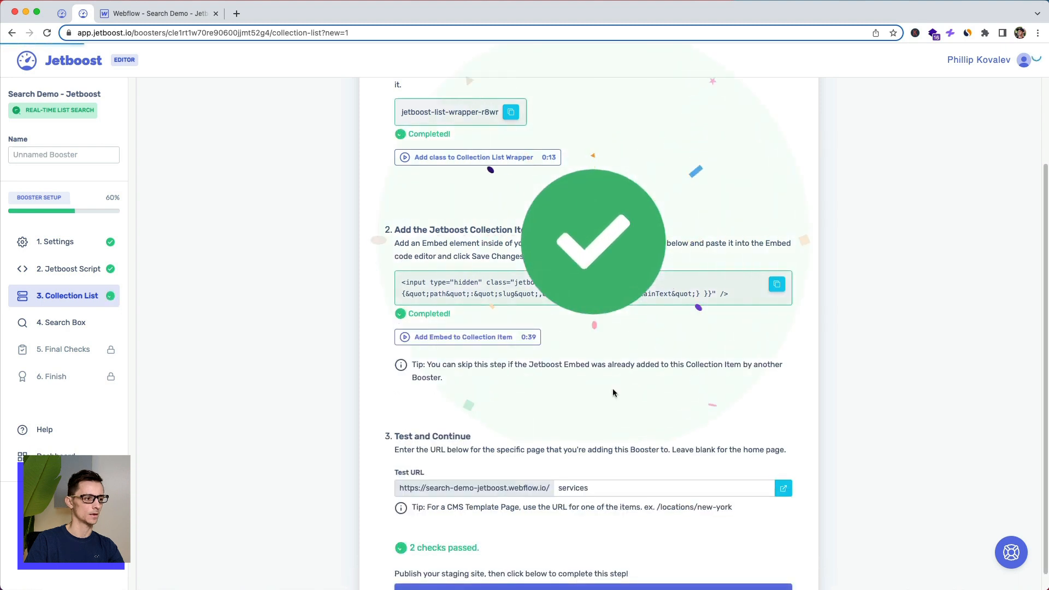
click(61, 323)
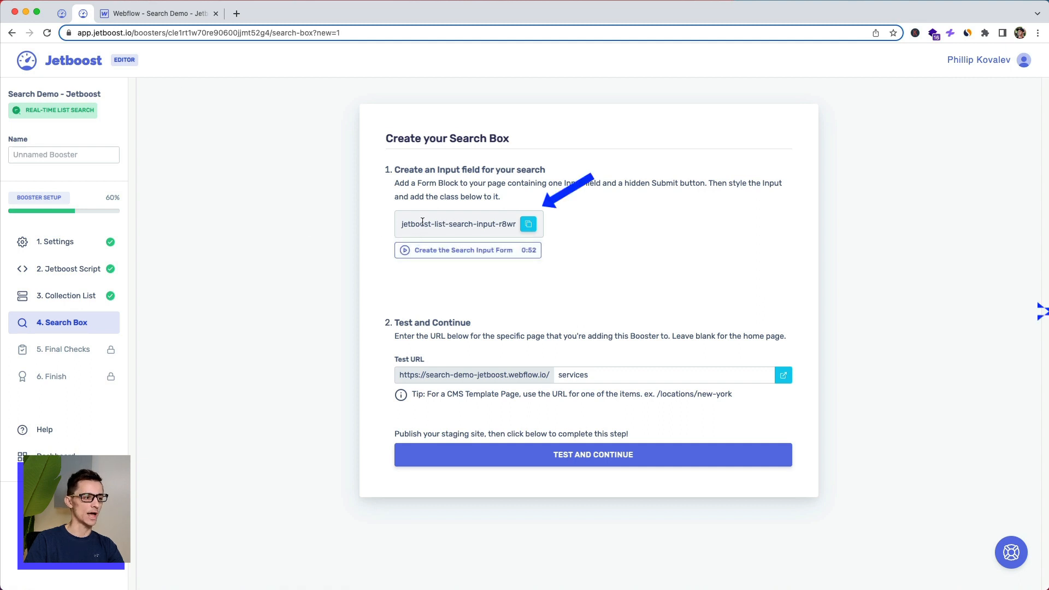
Copy the search input class jetboost-list-search-input-r8wr and return to the Webflow Designer.
click(528, 224)
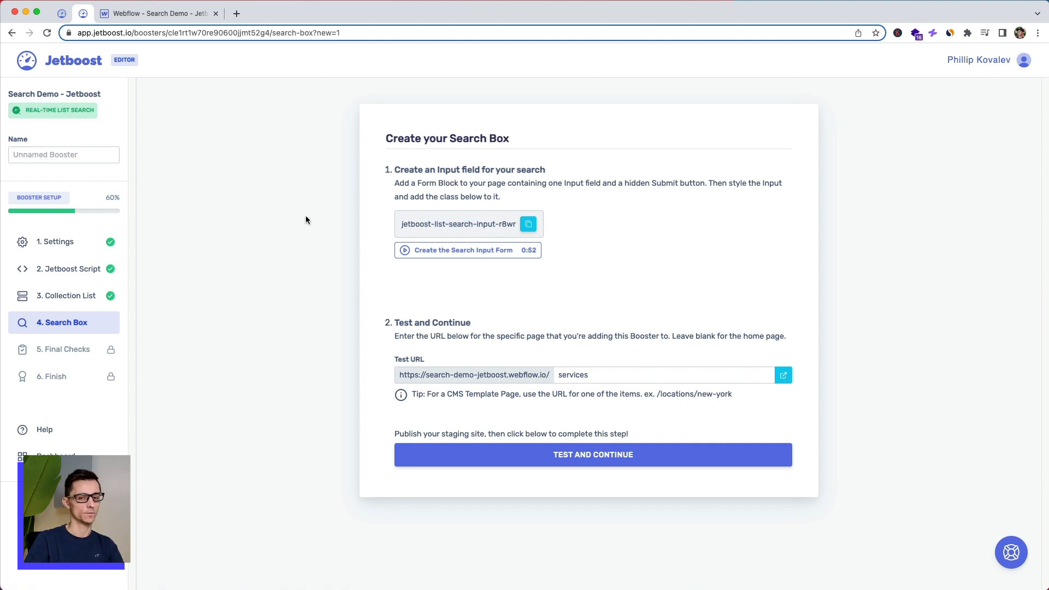
mouse_move(339, 231)
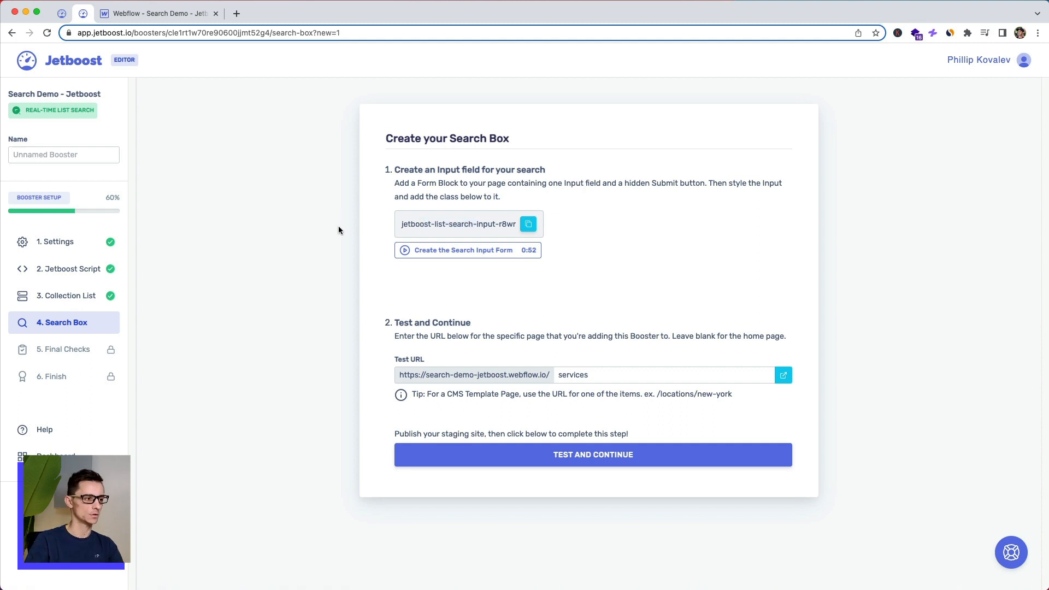
click(158, 13)
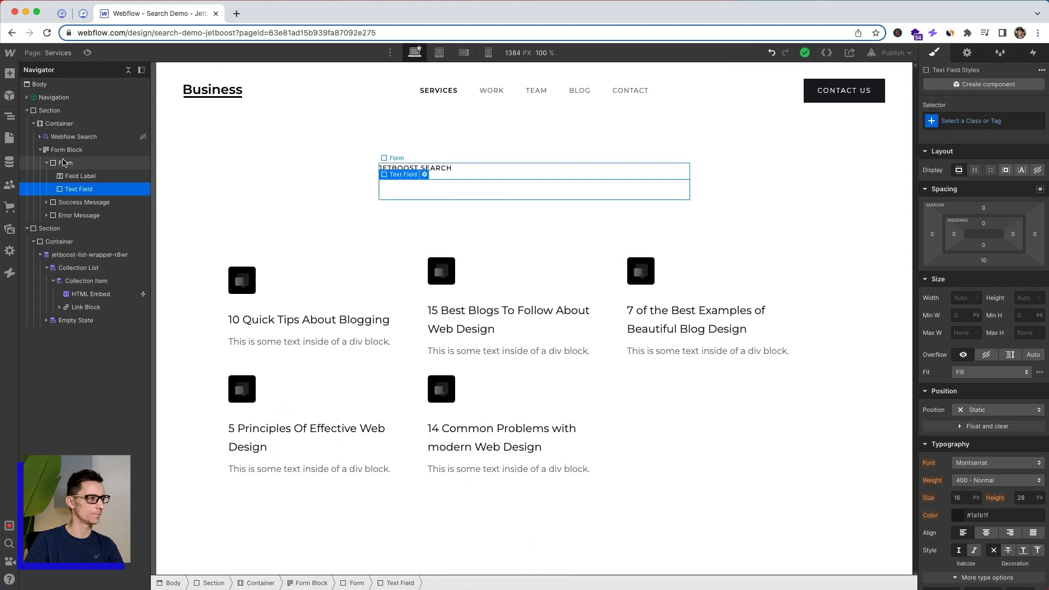
click(66, 150)
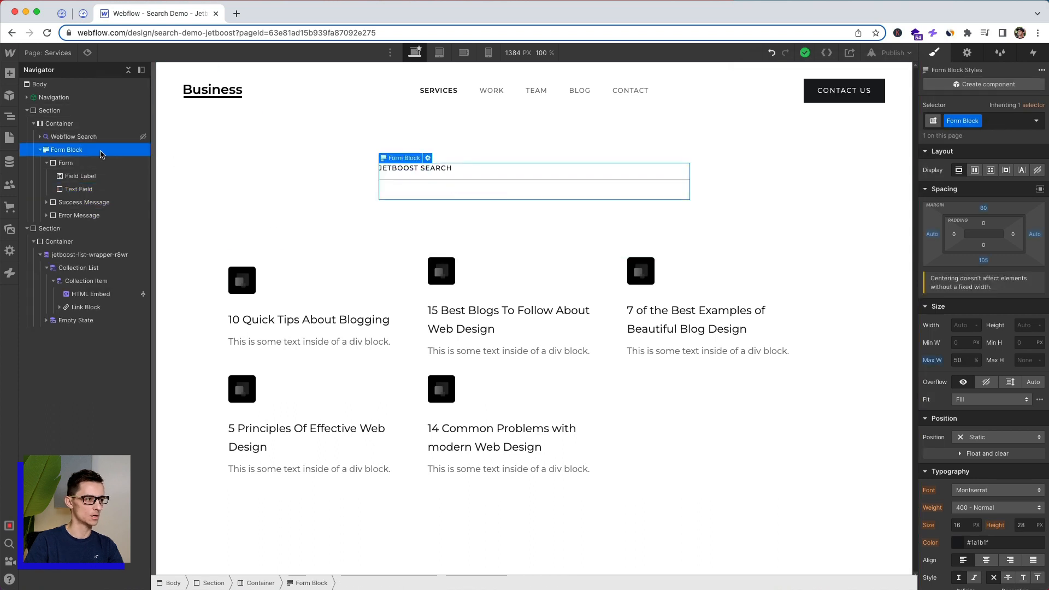
click(9, 73)
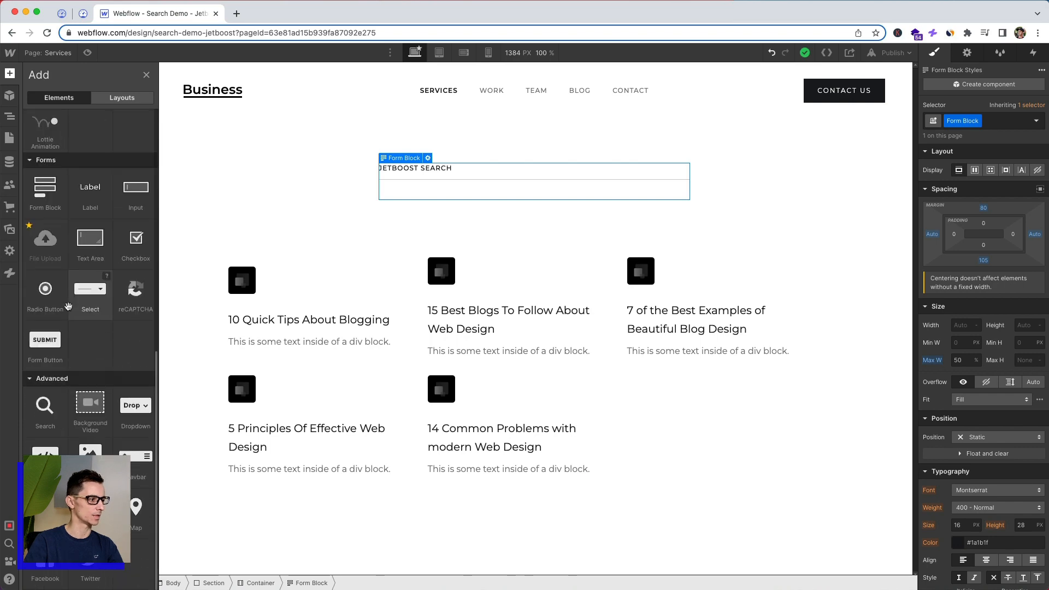
mouse_move(90, 259)
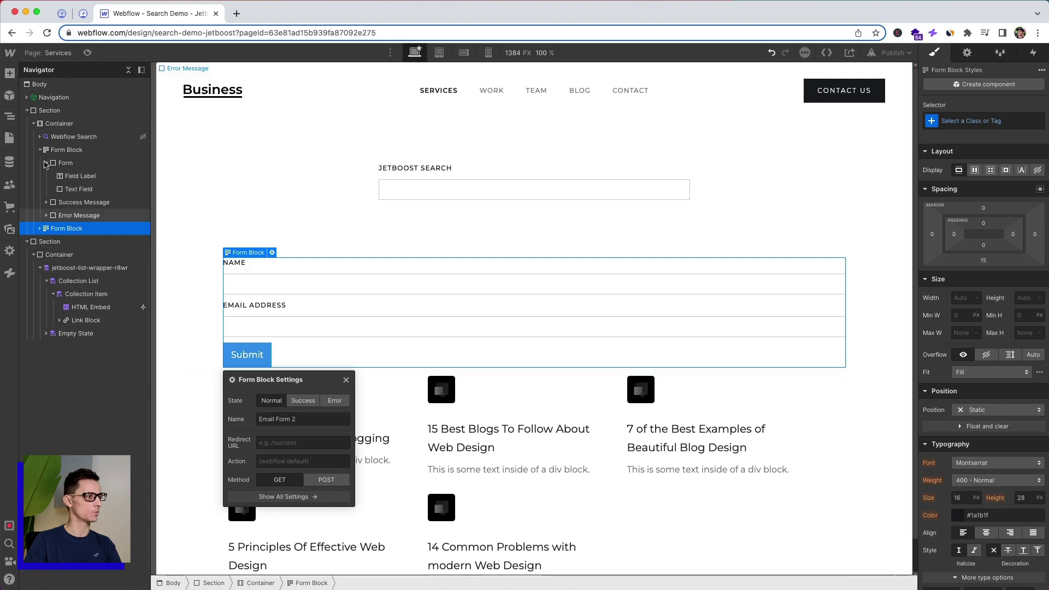
click(64, 150)
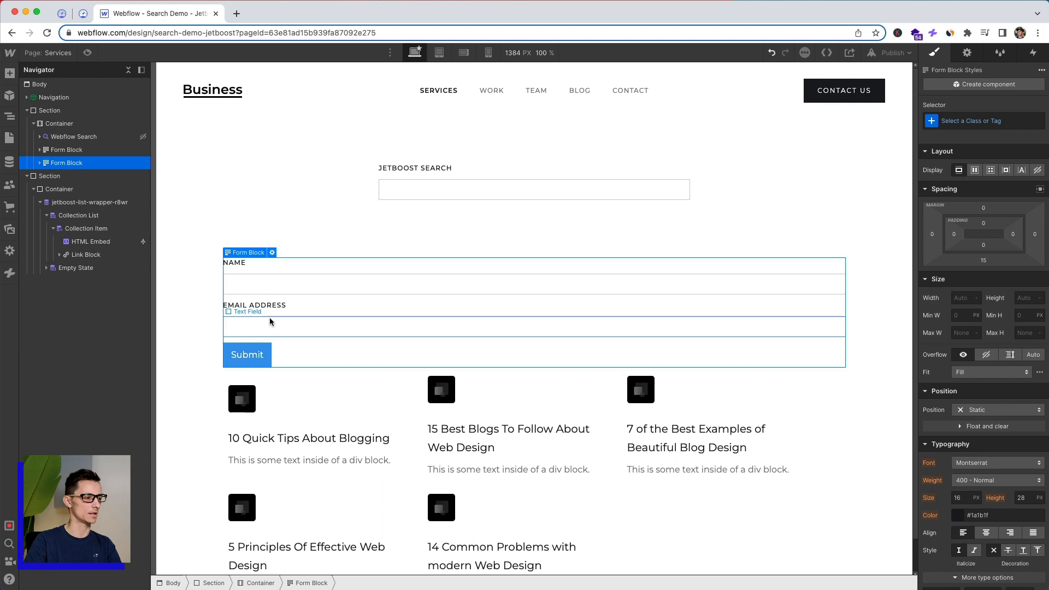
mouse_move(291, 275)
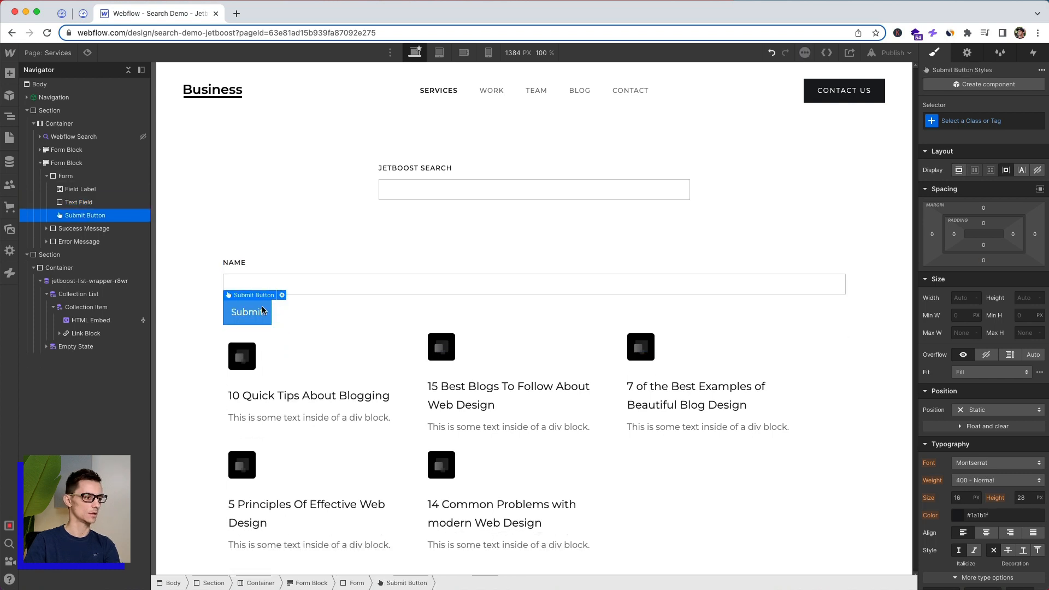
click(59, 123)
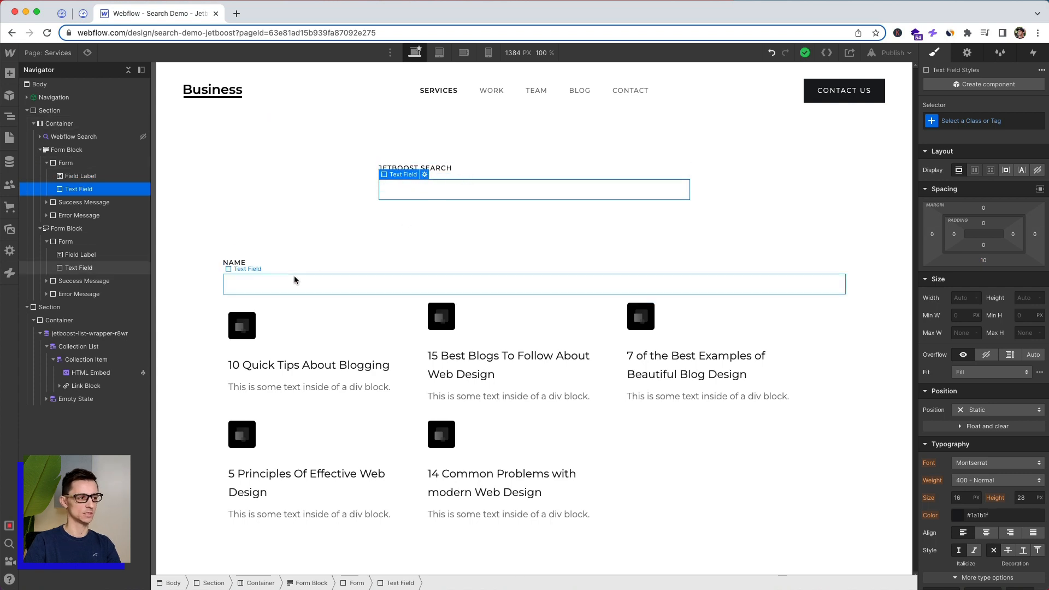
click(65, 241)
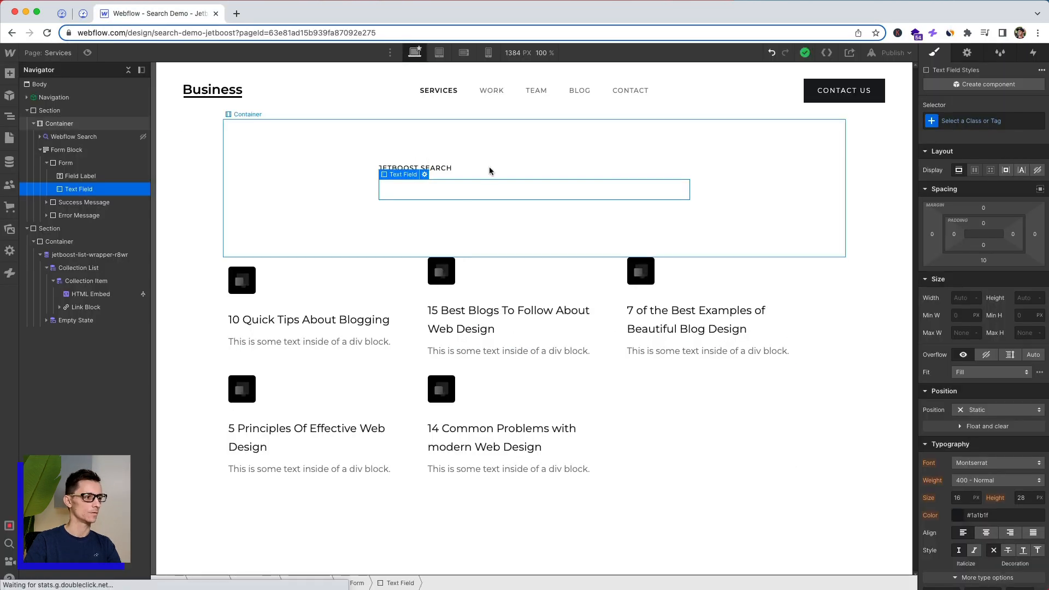
Give the search Text Field the class jetboost-list-search-input-r8wr, then return to Jetboost.
click(987, 121)
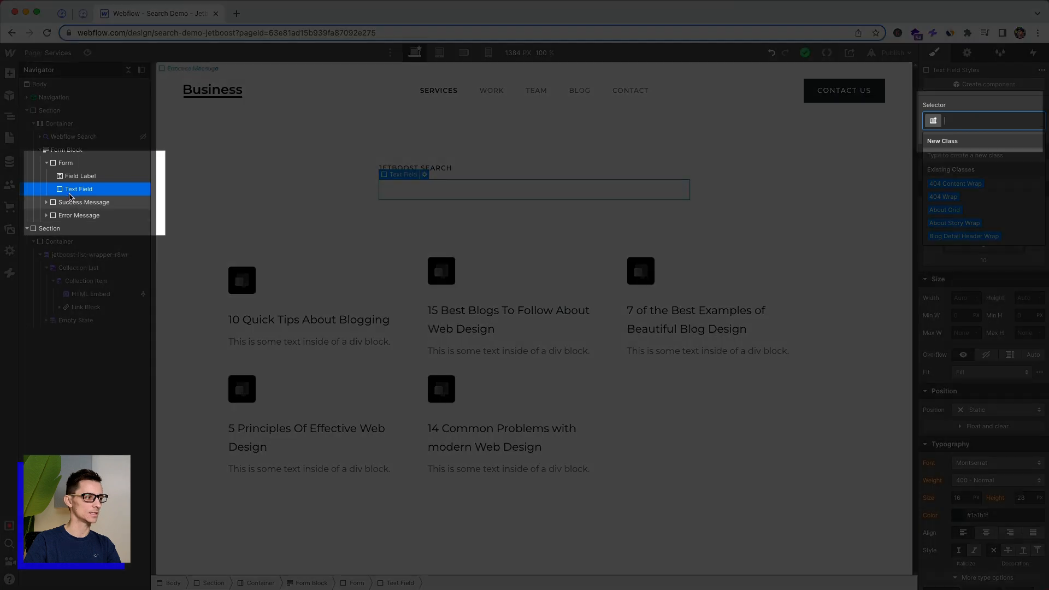
text(jetboost-list-search-input-r8wr)
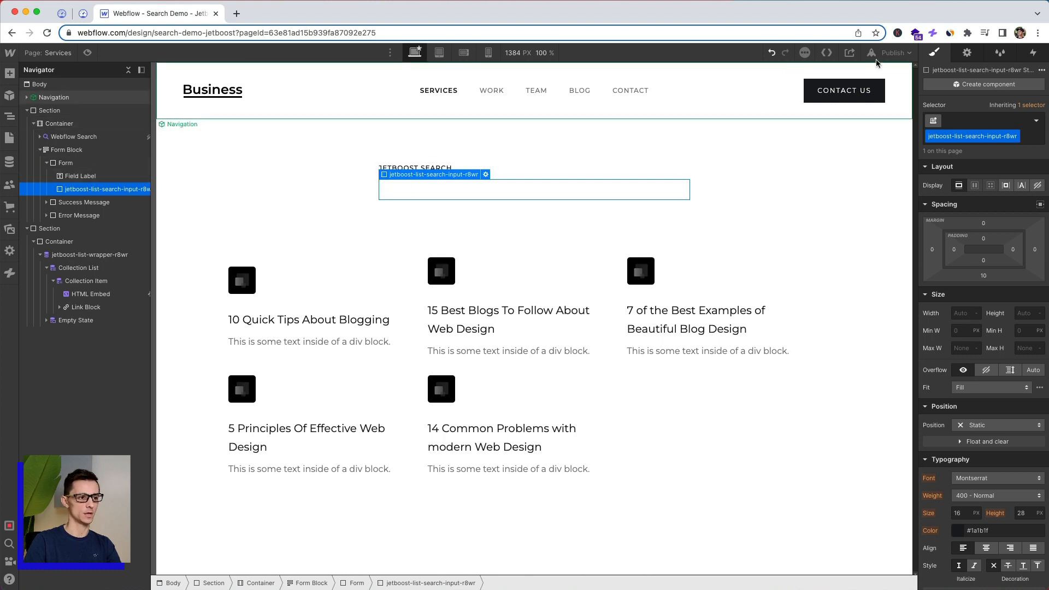
click(82, 13)
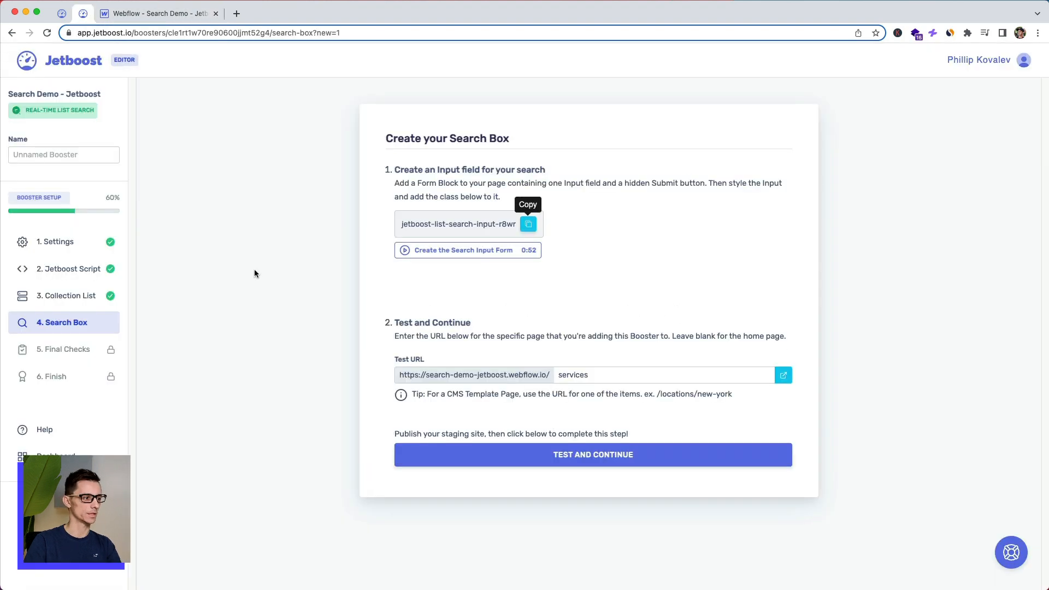
mouse_move(495, 330)
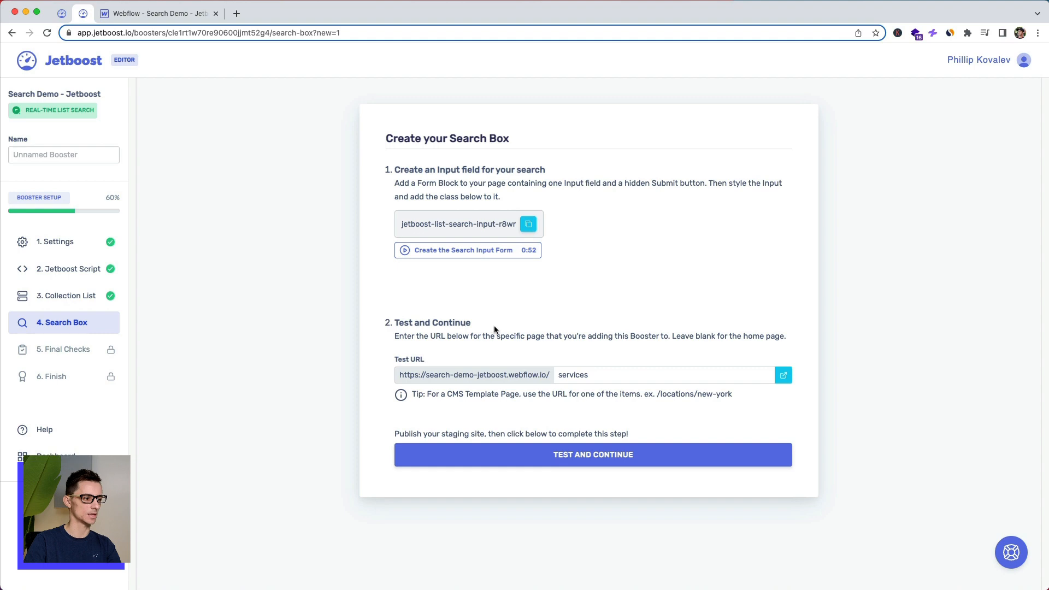
mouse_move(158, 13)
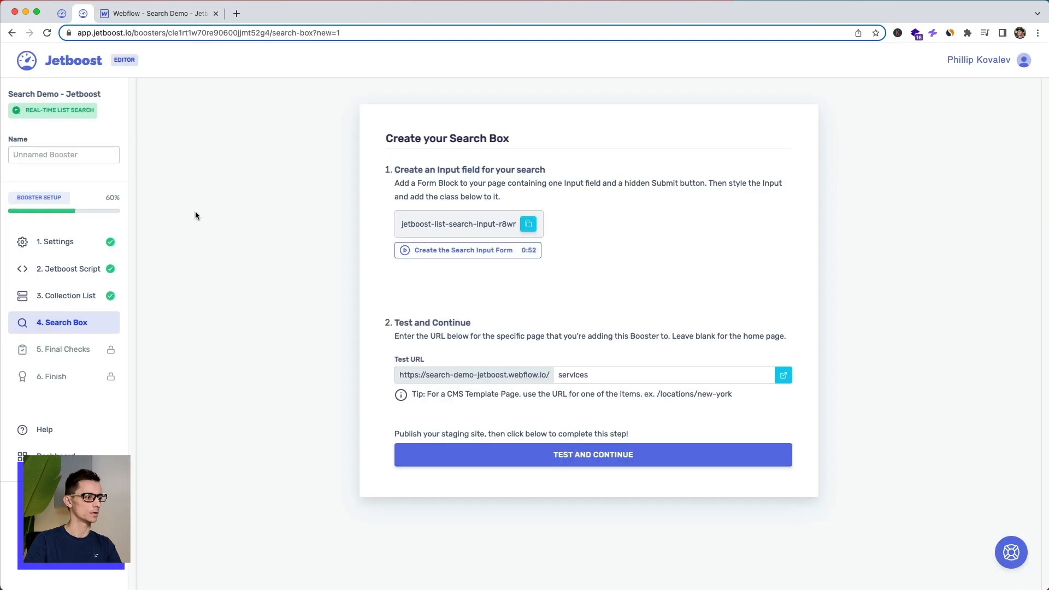
Pass the Search Box test and Final Checks to reach the Congrats finish page, then return to Webflow.
click(592, 455)
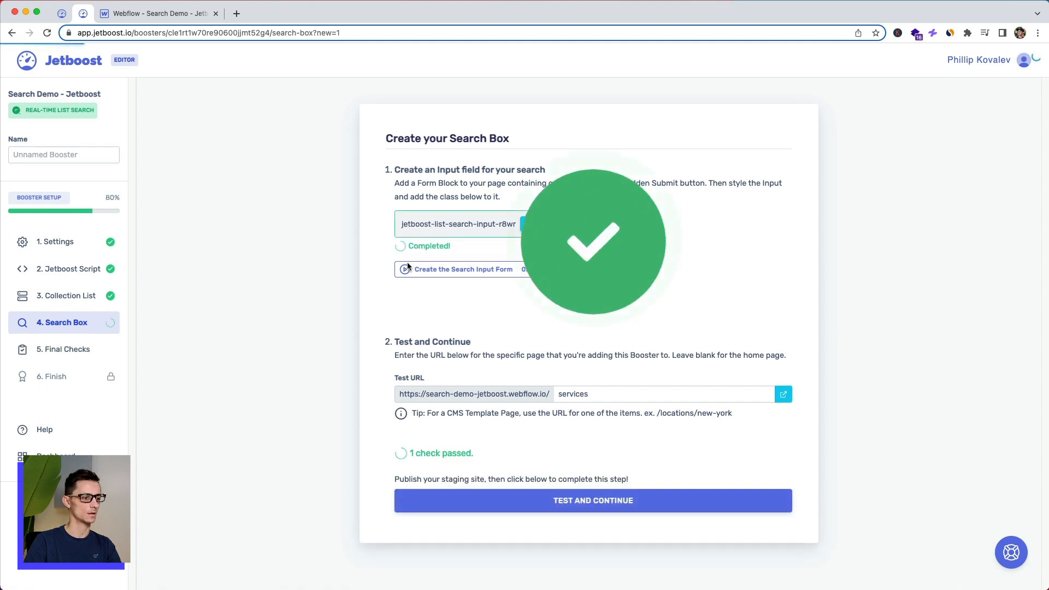
click(593, 499)
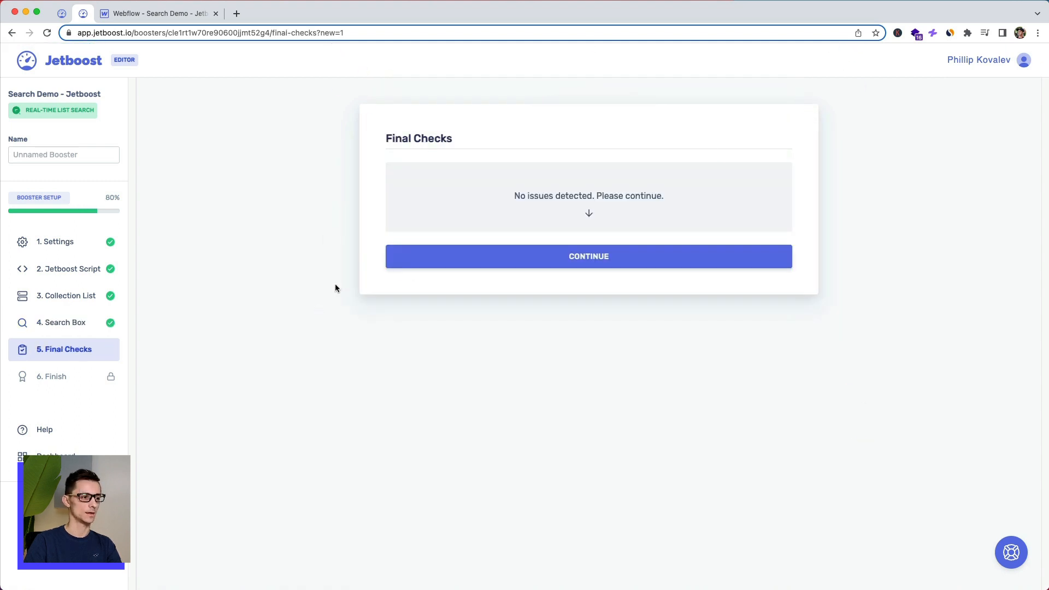
mouse_move(604, 240)
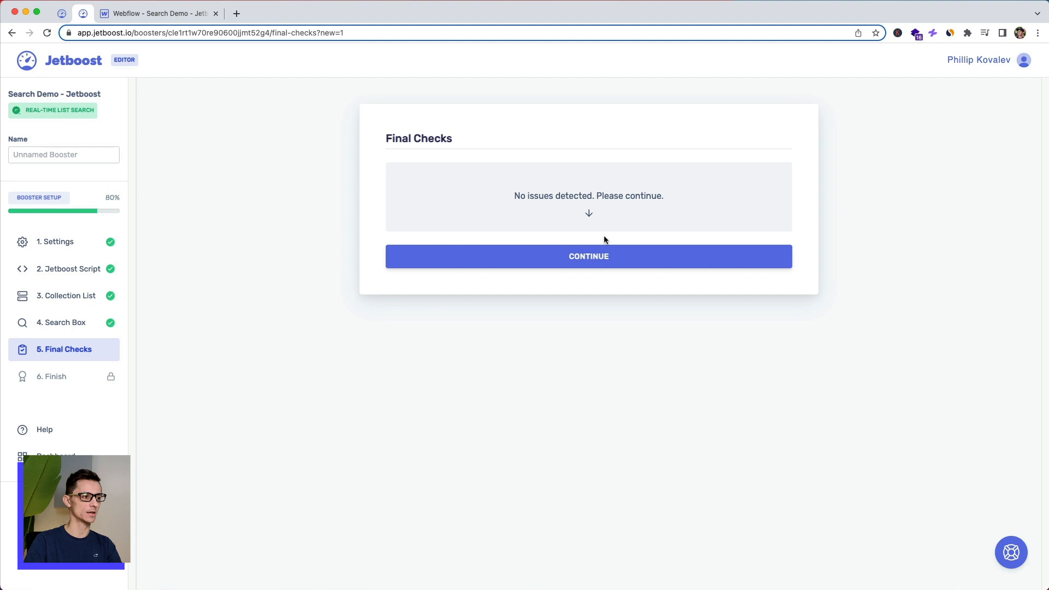
click(588, 256)
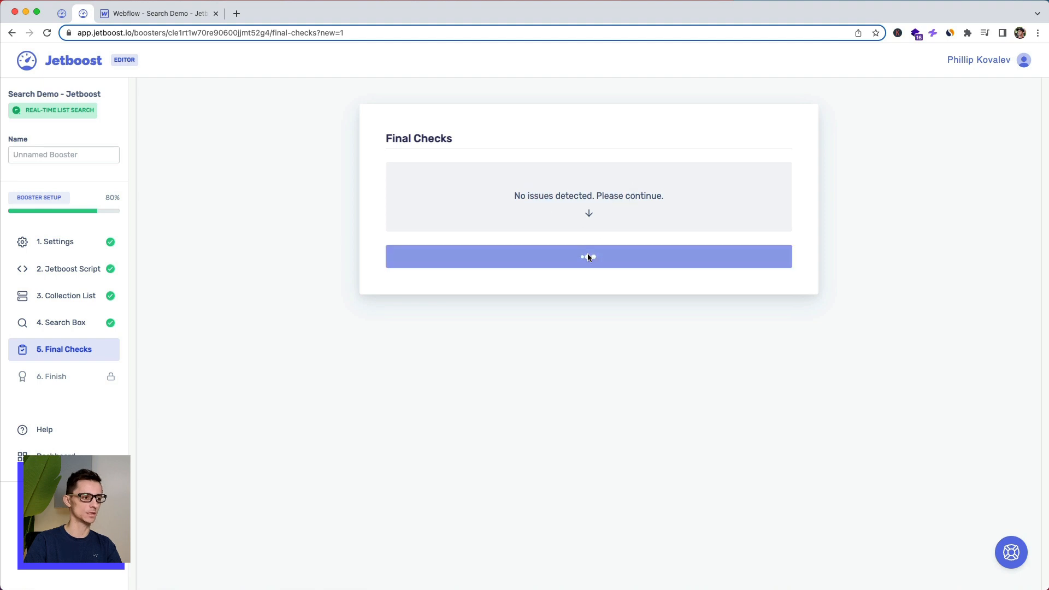
click(588, 256)
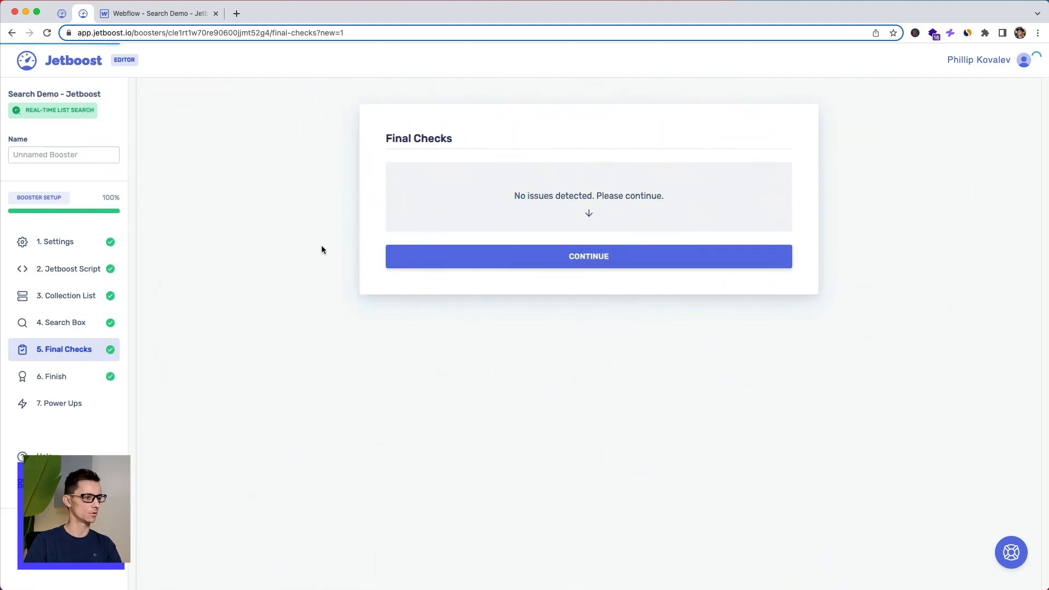
click(588, 256)
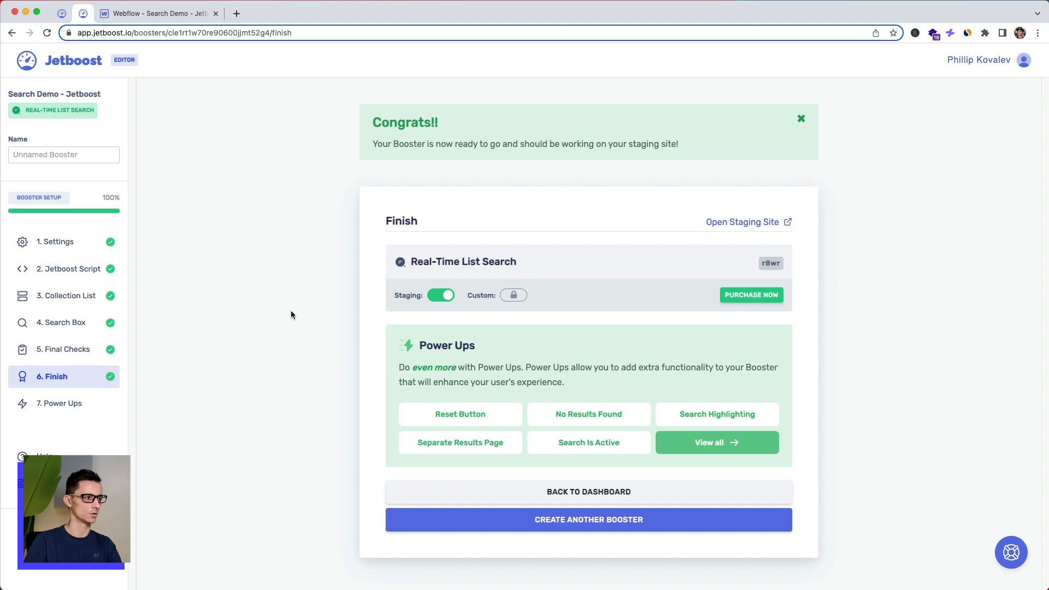
click(158, 13)
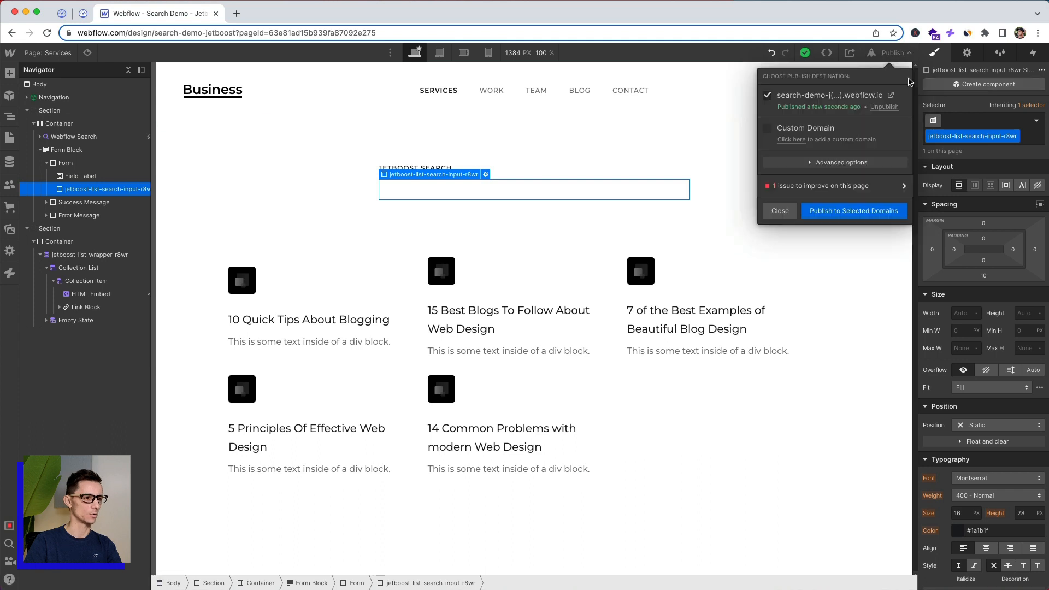
On the published Services page, search '10', trim to '1', then clear it to restore all five cards.
click(907, 95)
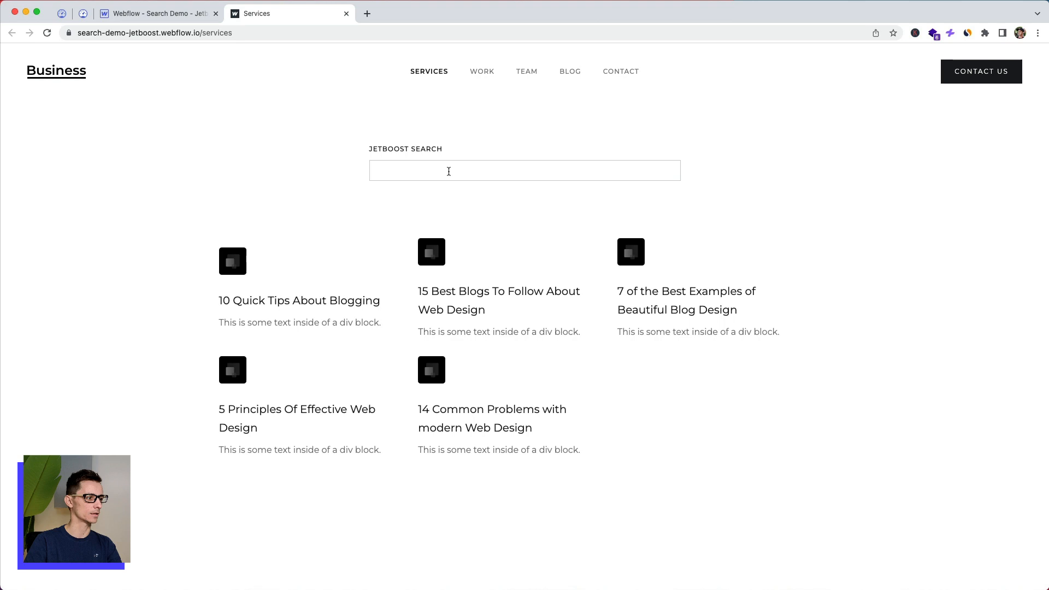
text(10)
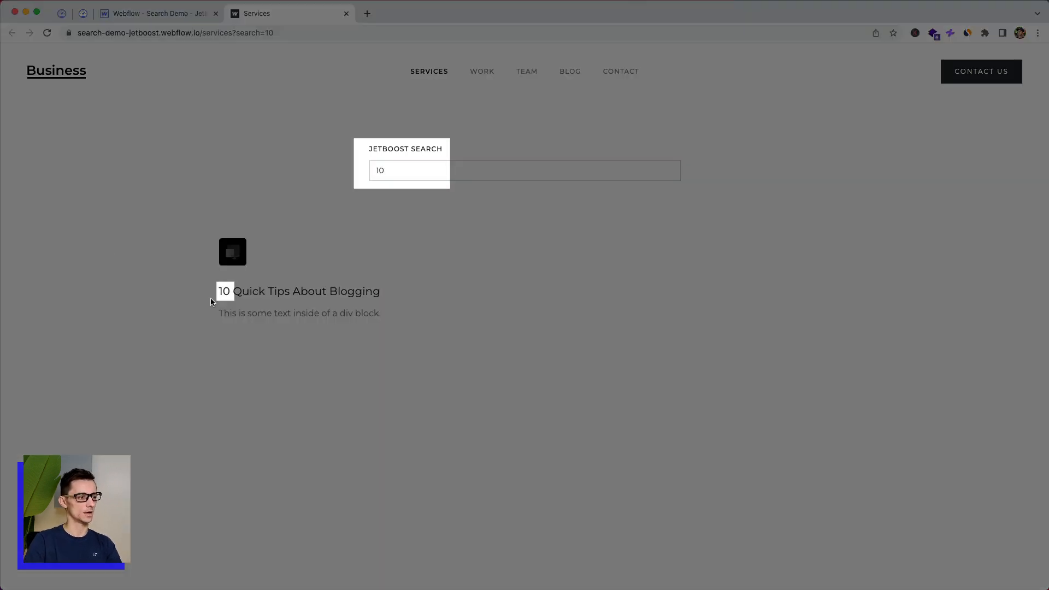
mouse_move(238, 306)
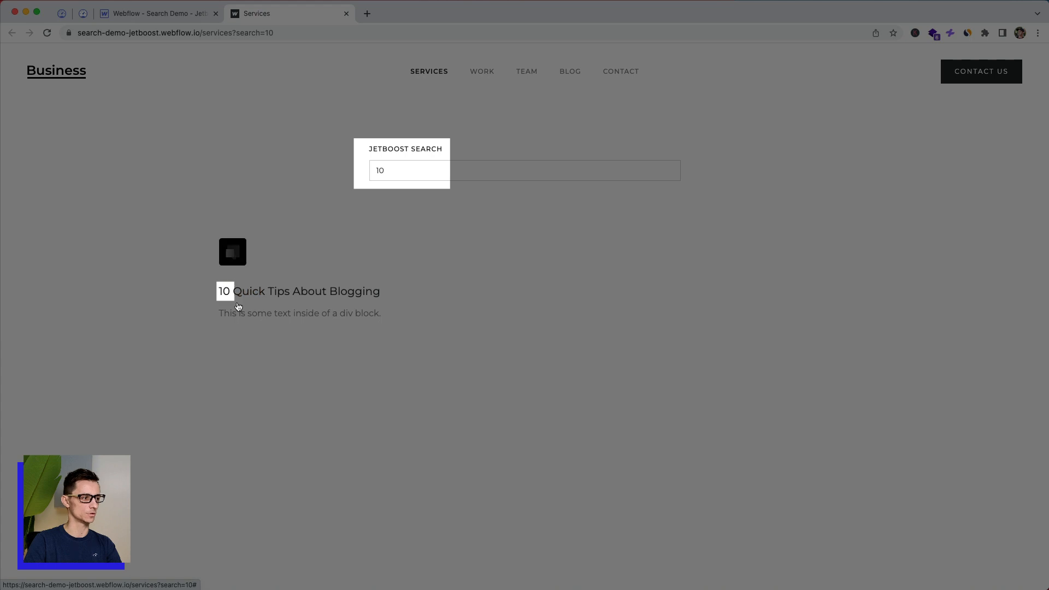
key(Backspace)
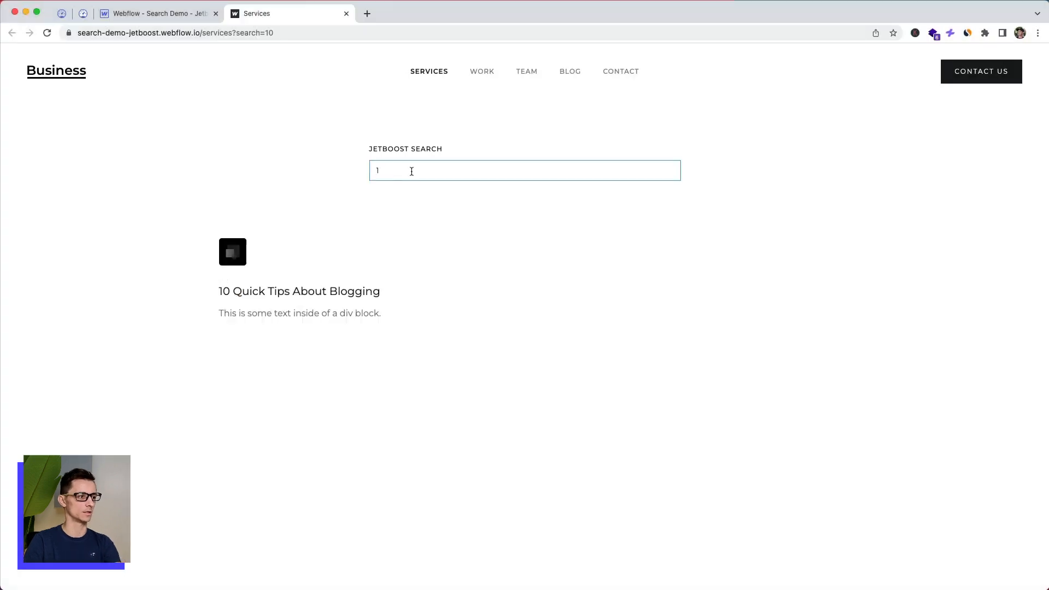
key(Backspace)
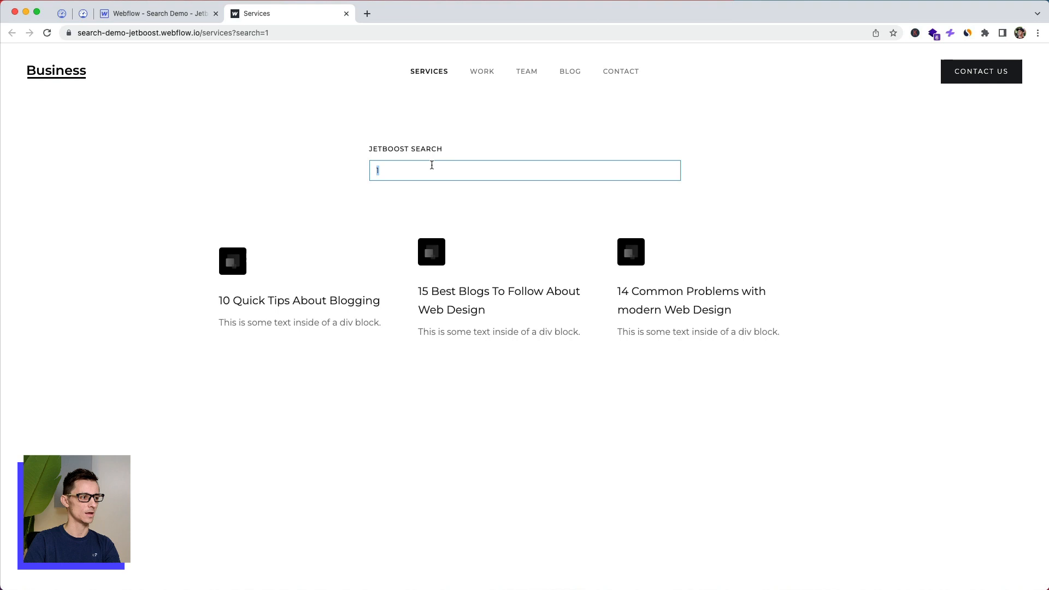
key(Backspace)
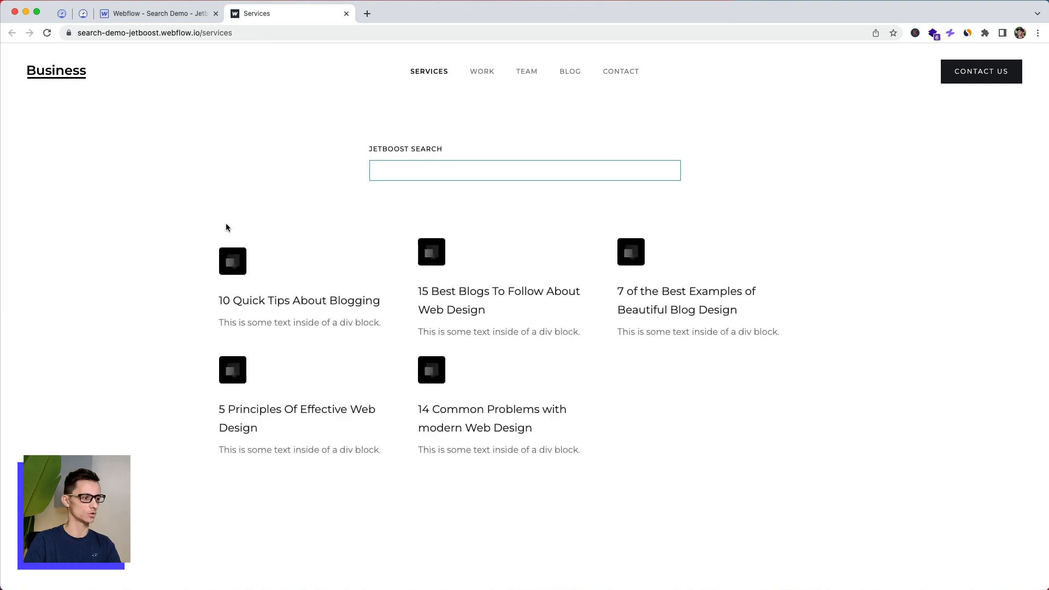
Search 'desi' and then 'blog' to watch the post cards filter live.
text(desi)
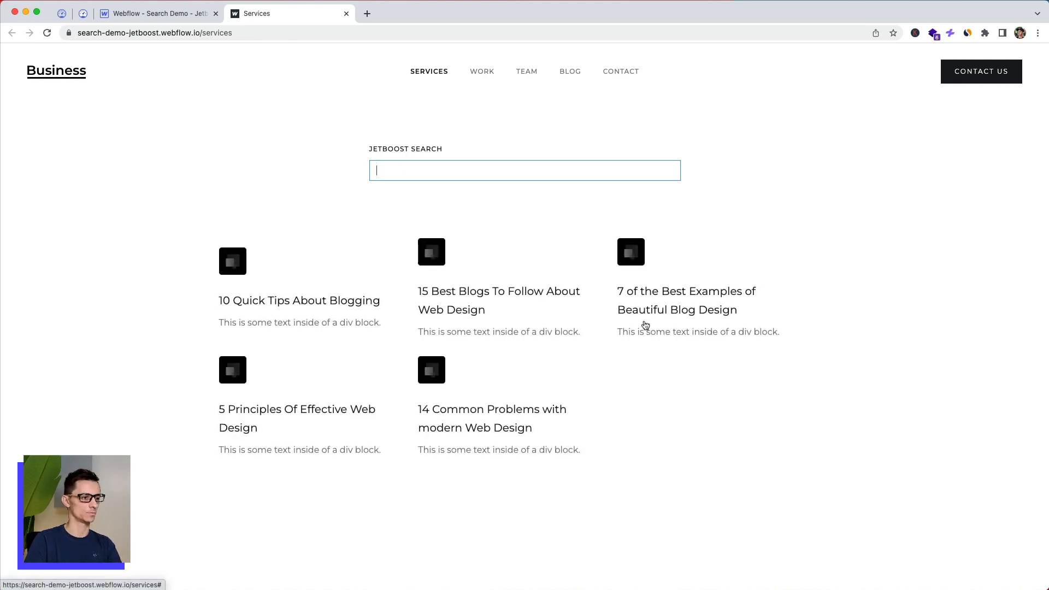
mouse_move(383, 208)
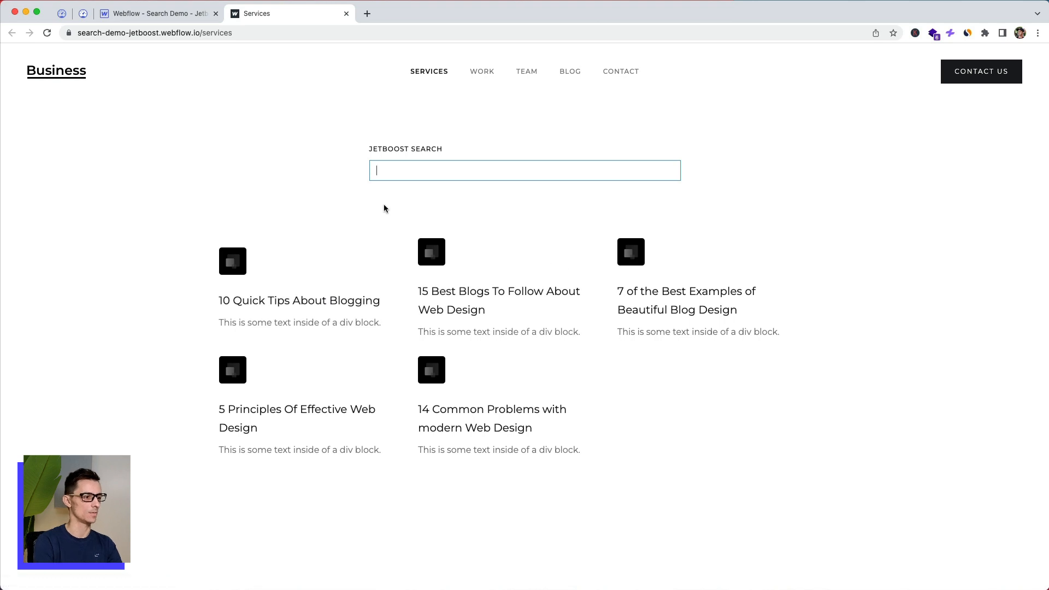
text(blog)
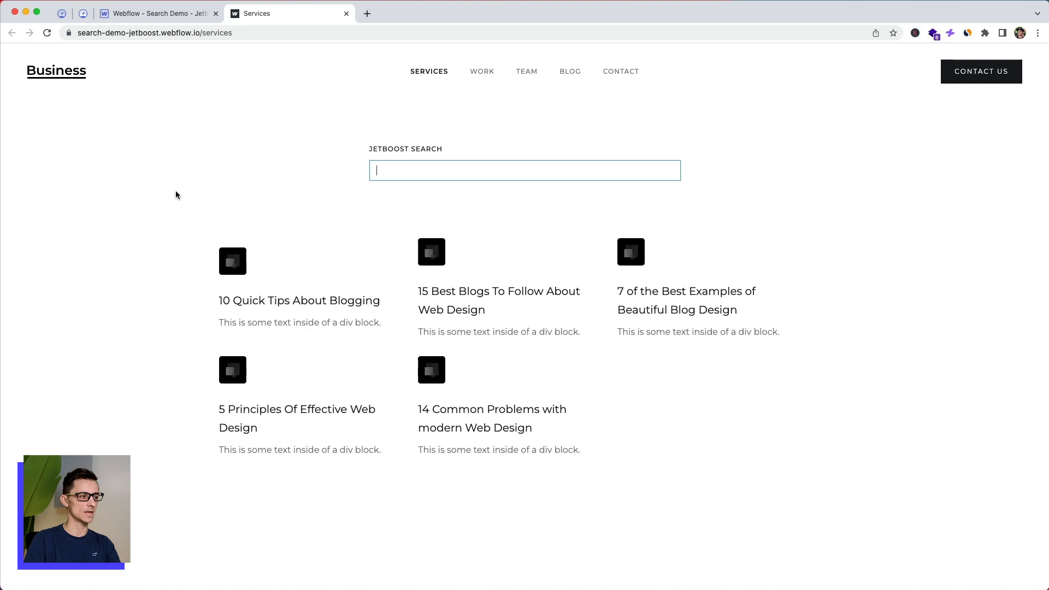
mouse_move(452, 171)
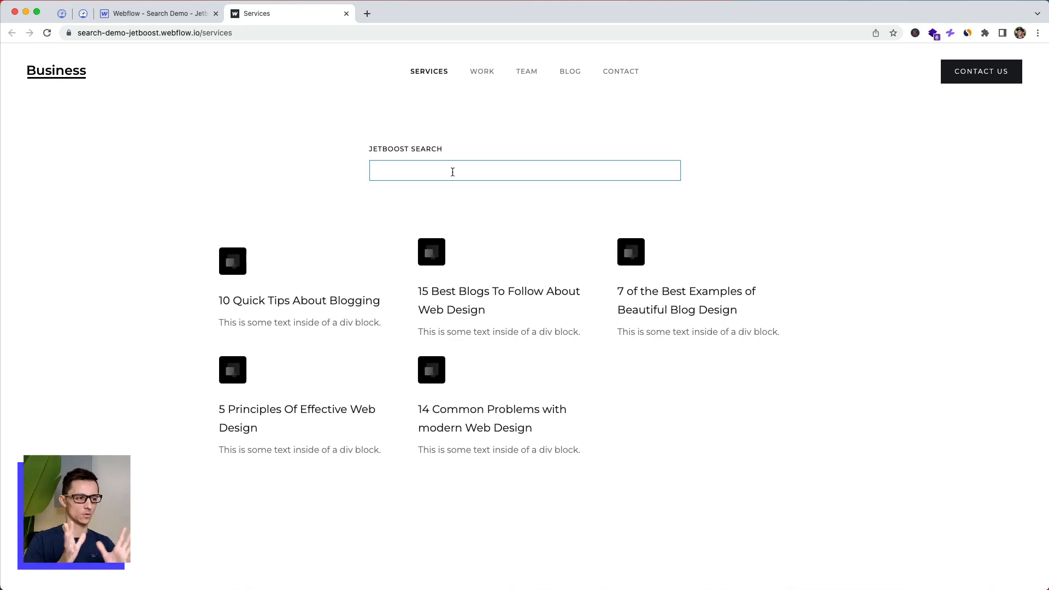
mouse_move(256, 179)
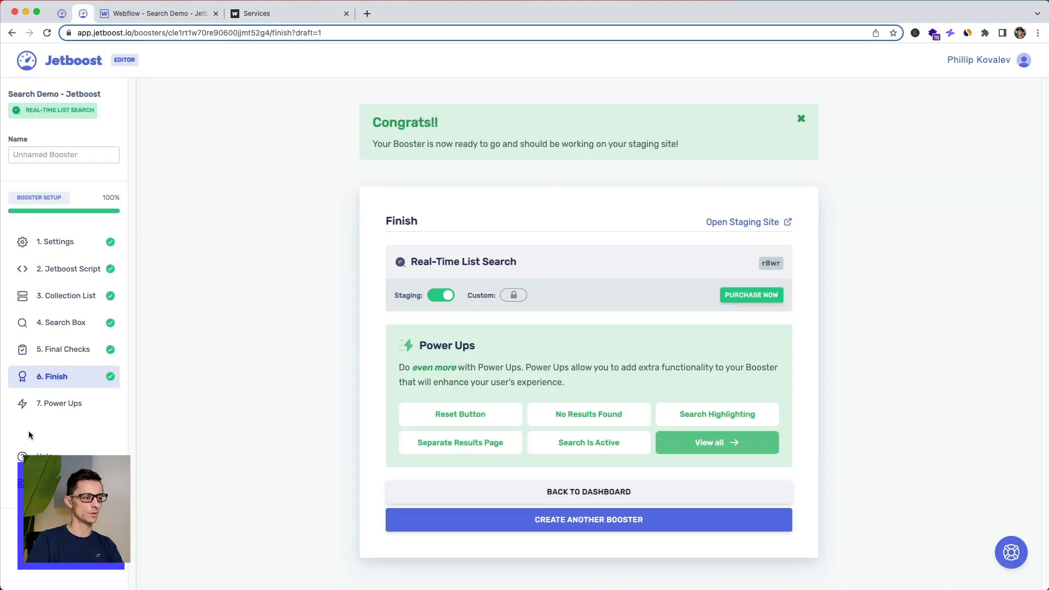
mouse_move(59, 404)
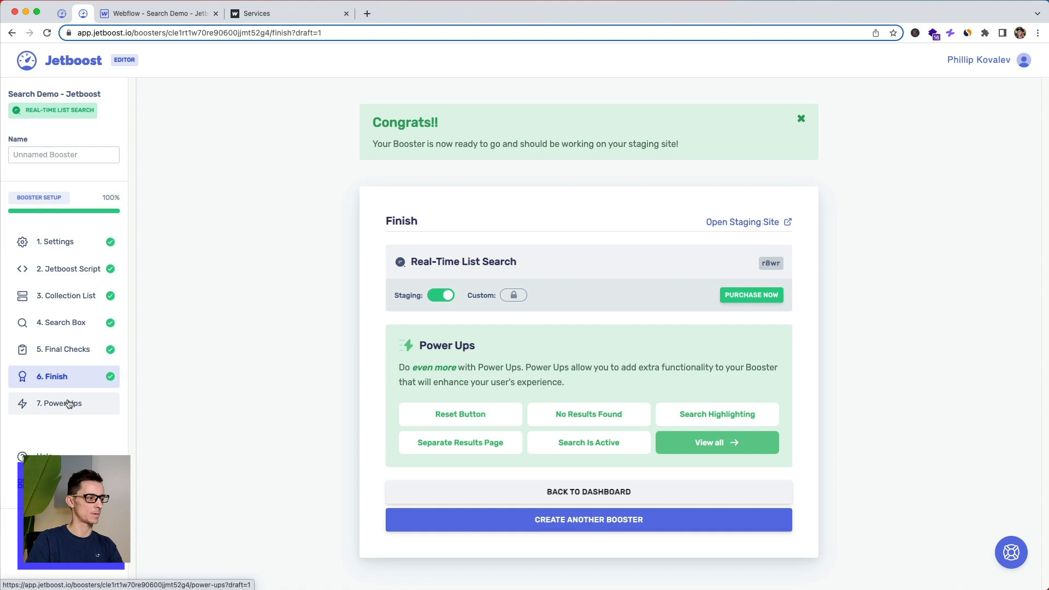
Review the Power Ups list and read the Reset button power-up details.
click(59, 404)
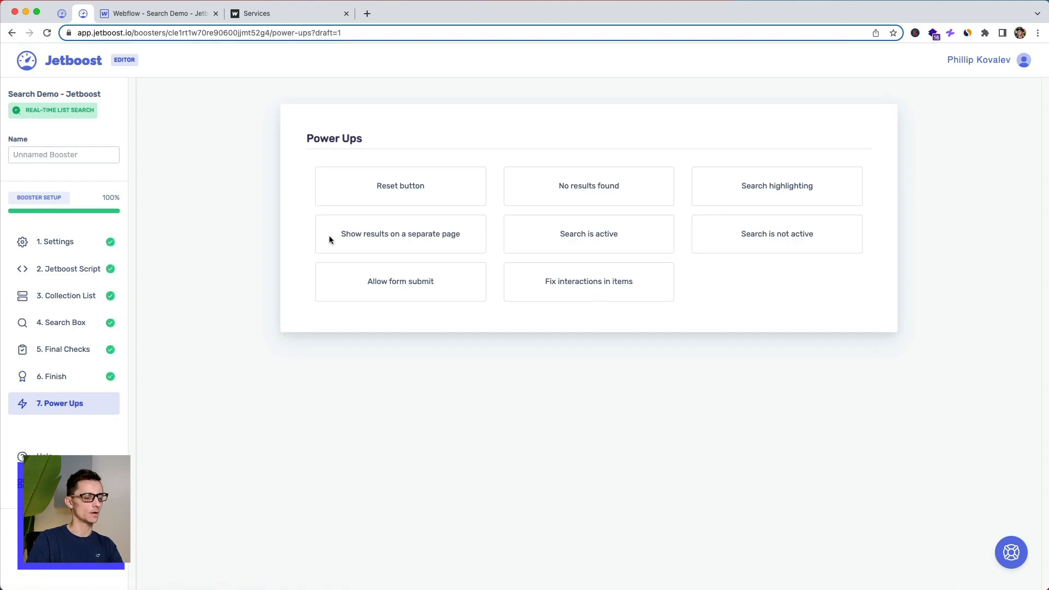
mouse_move(700, 289)
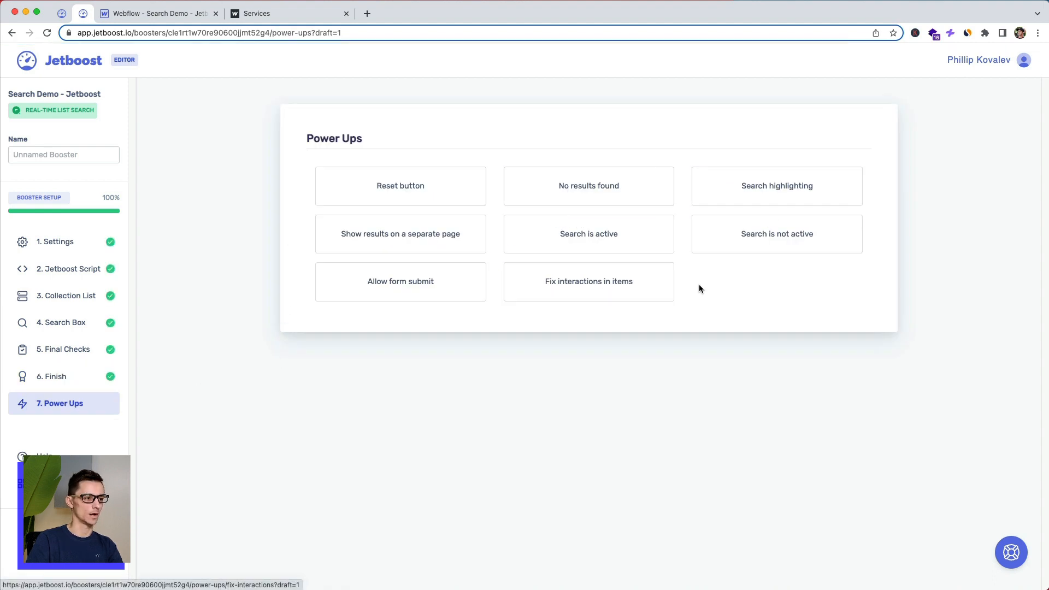
mouse_move(729, 271)
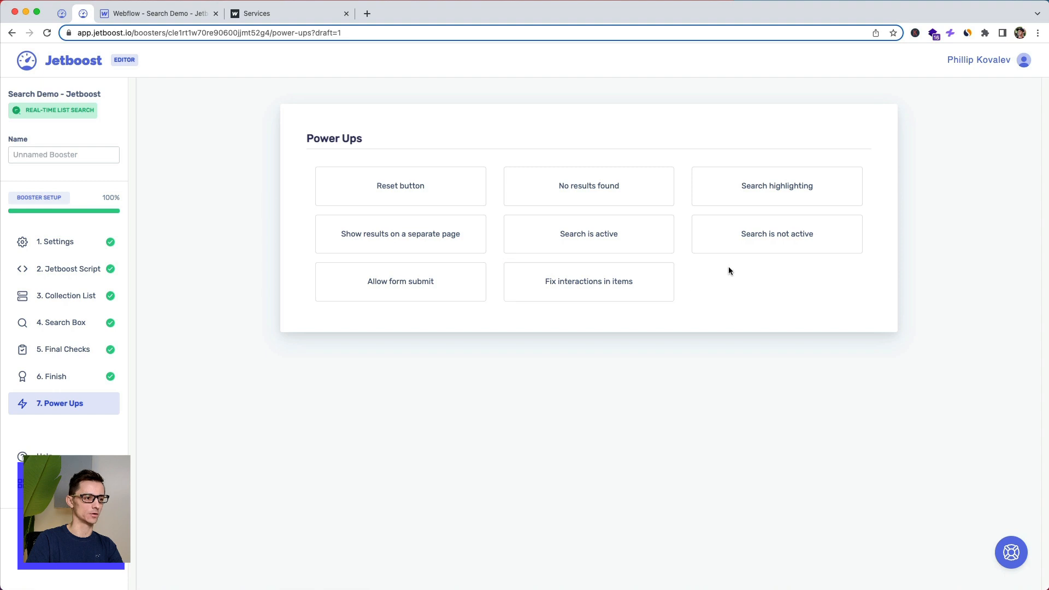
click(400, 185)
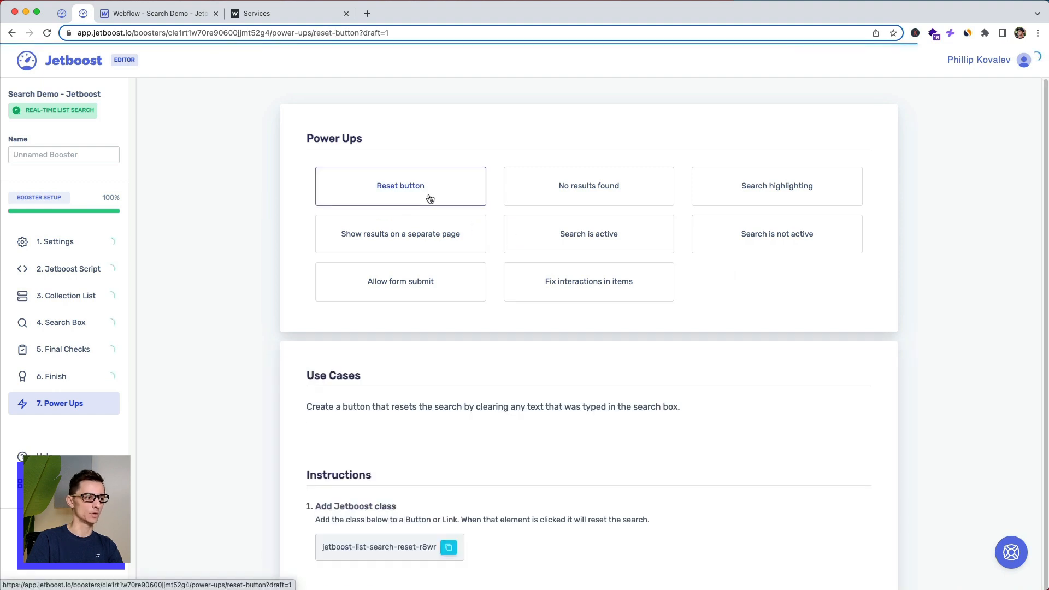
scroll(down, 3)
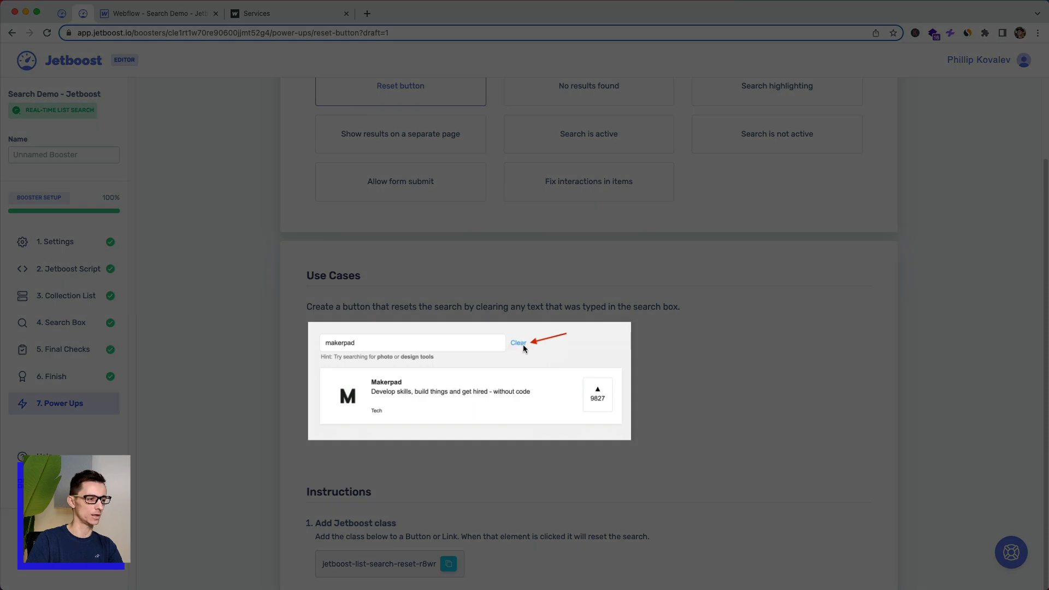
mouse_move(347, 346)
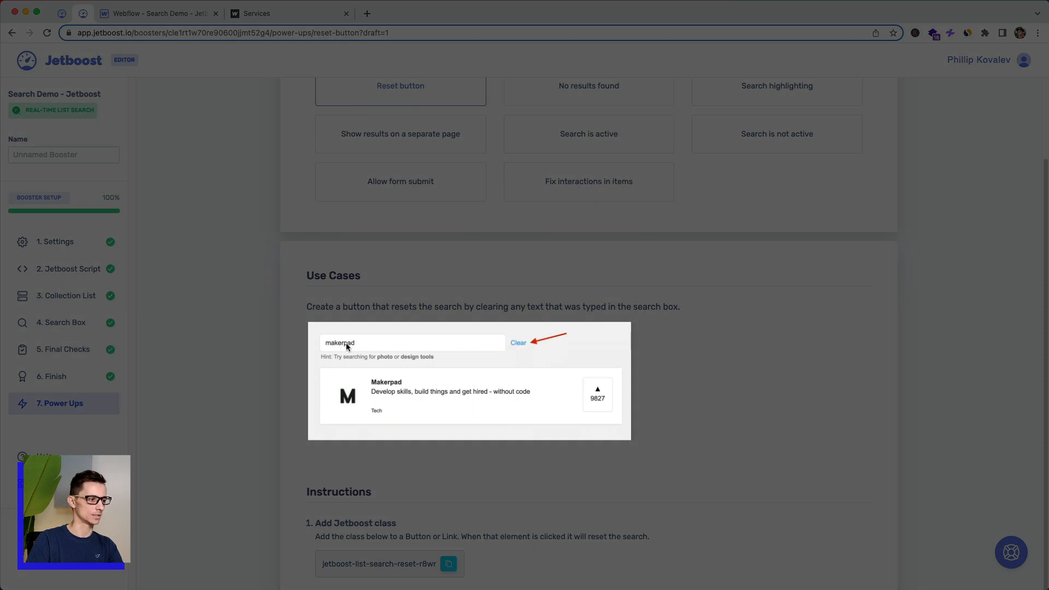
mouse_move(411, 354)
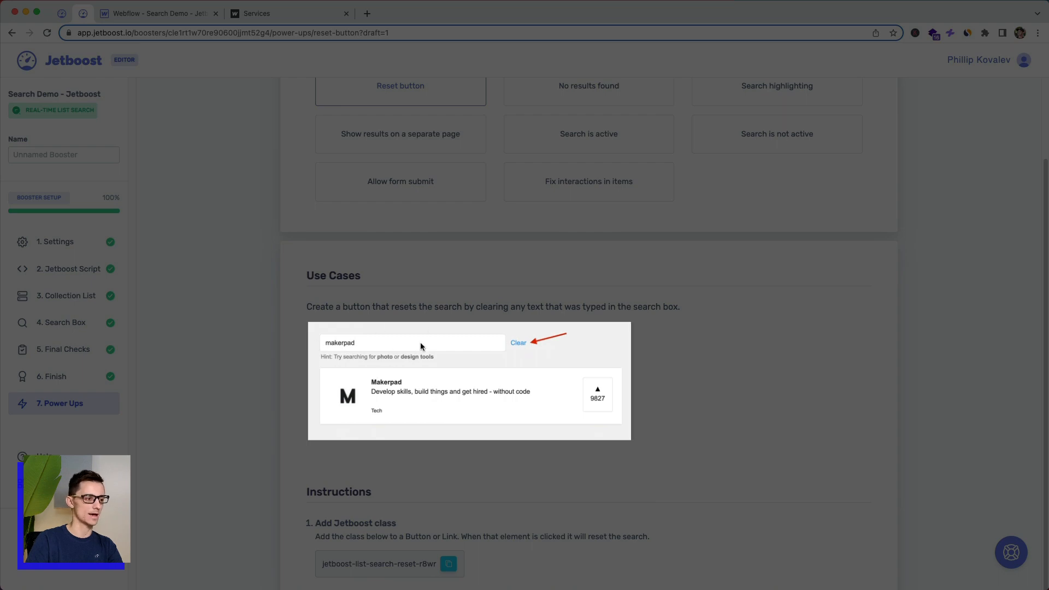
scroll(up, 3)
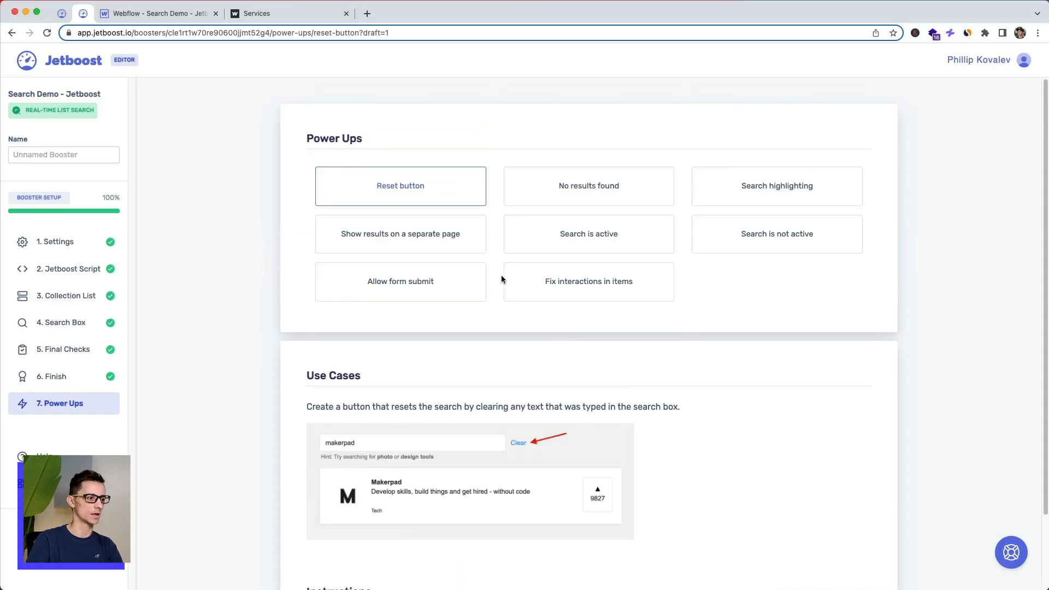
Read the No results found and Search highlighting power-up use cases, settings and styling.
click(588, 186)
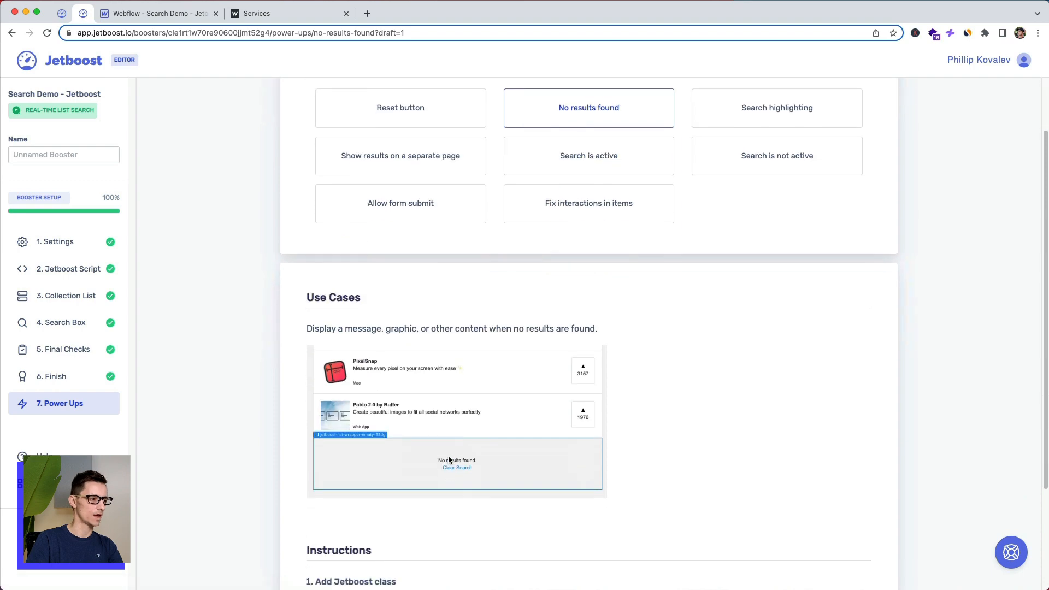
scroll(down, 3)
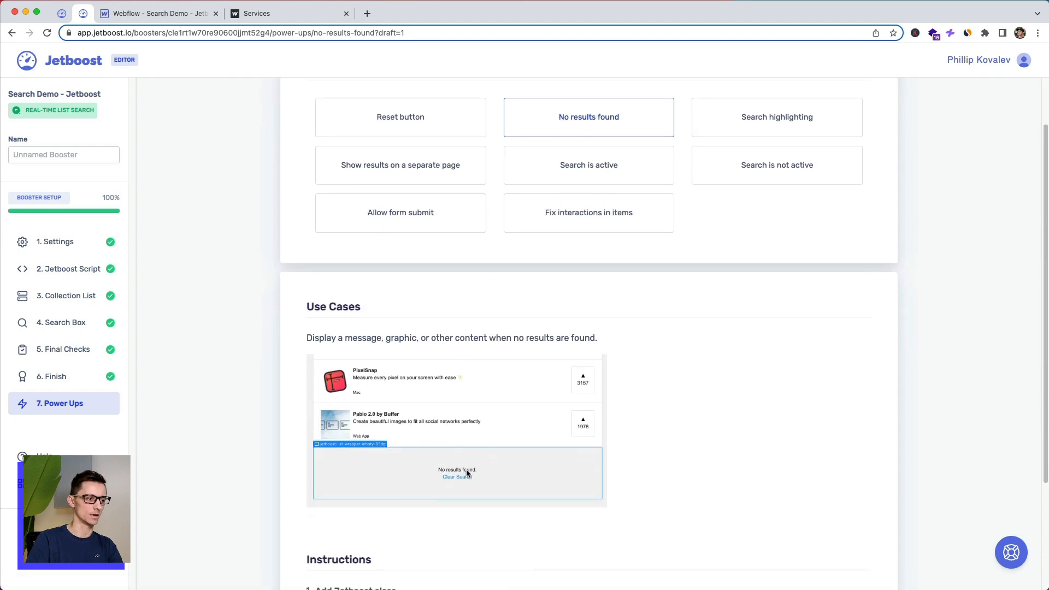
click(776, 117)
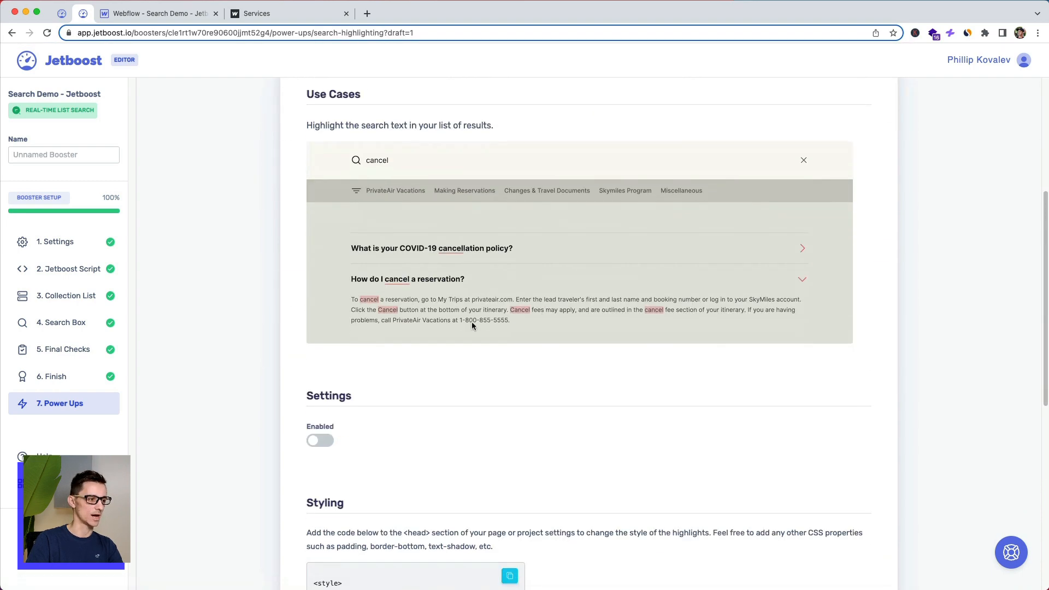
scroll(down, 3)
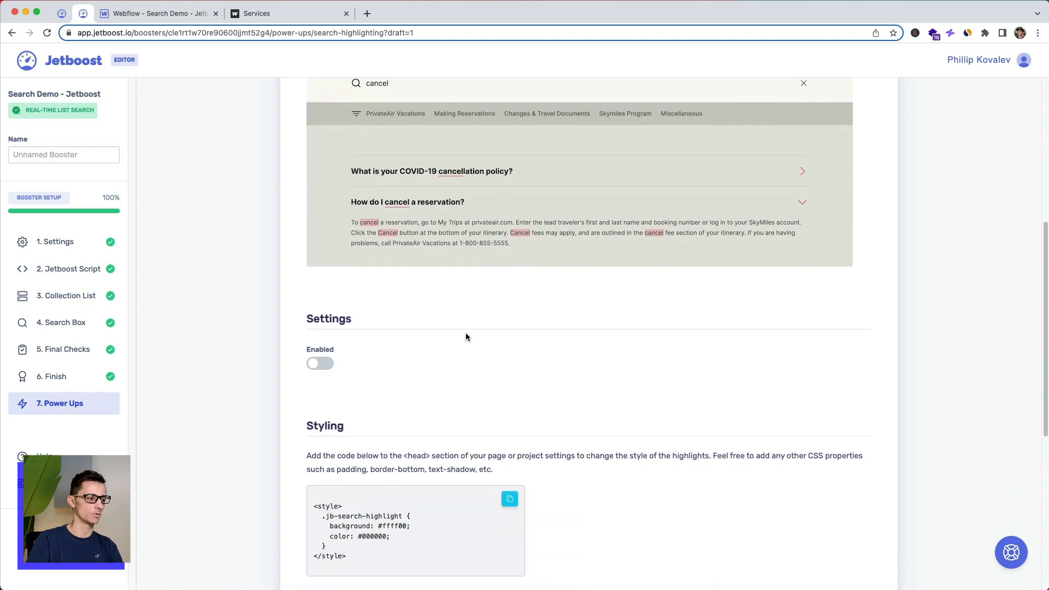
scroll(down, 3)
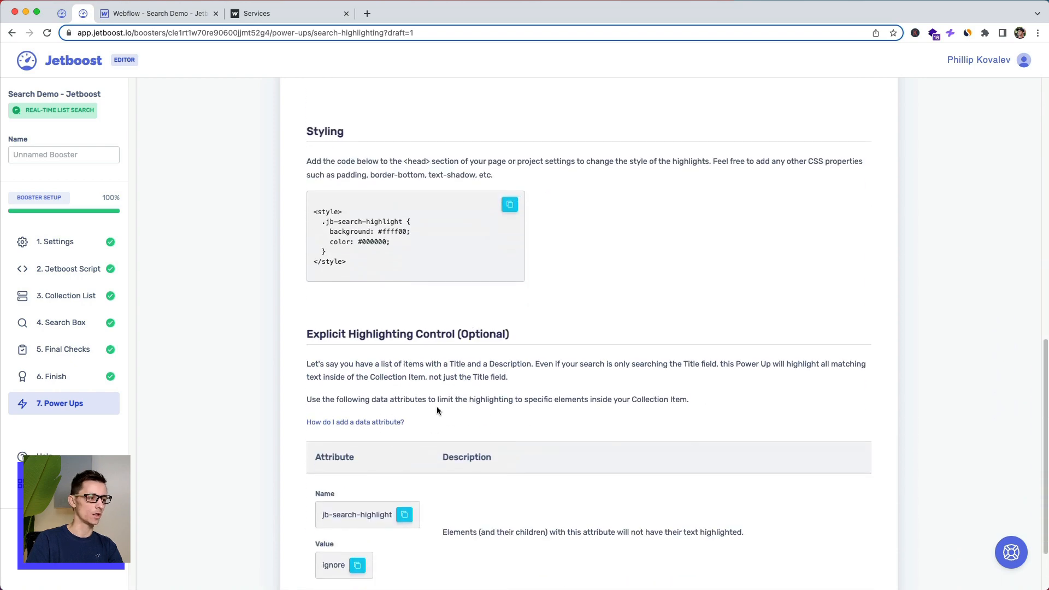
scroll(up, 3)
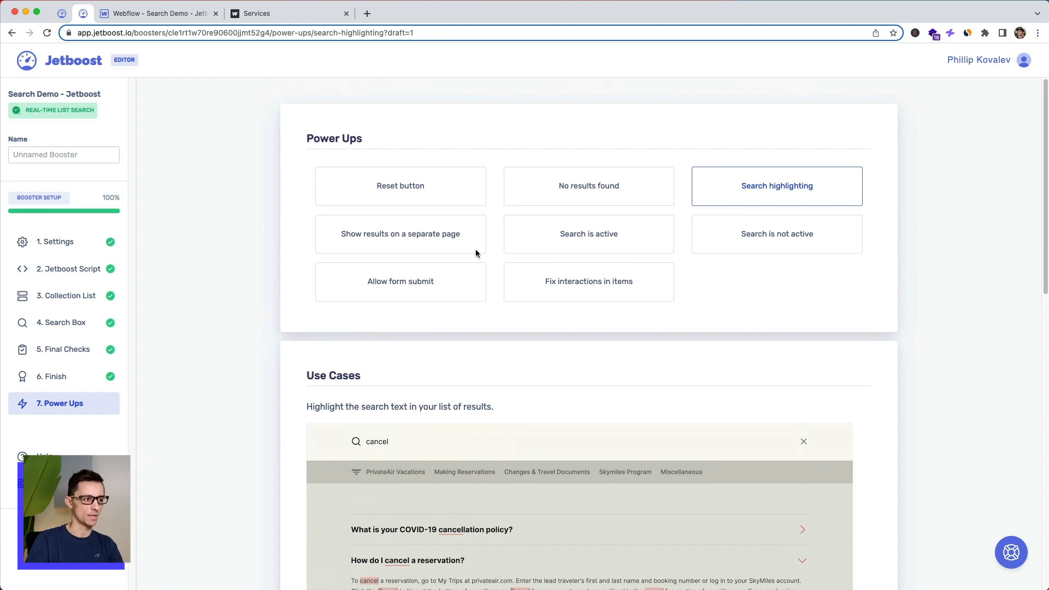
mouse_move(859, 299)
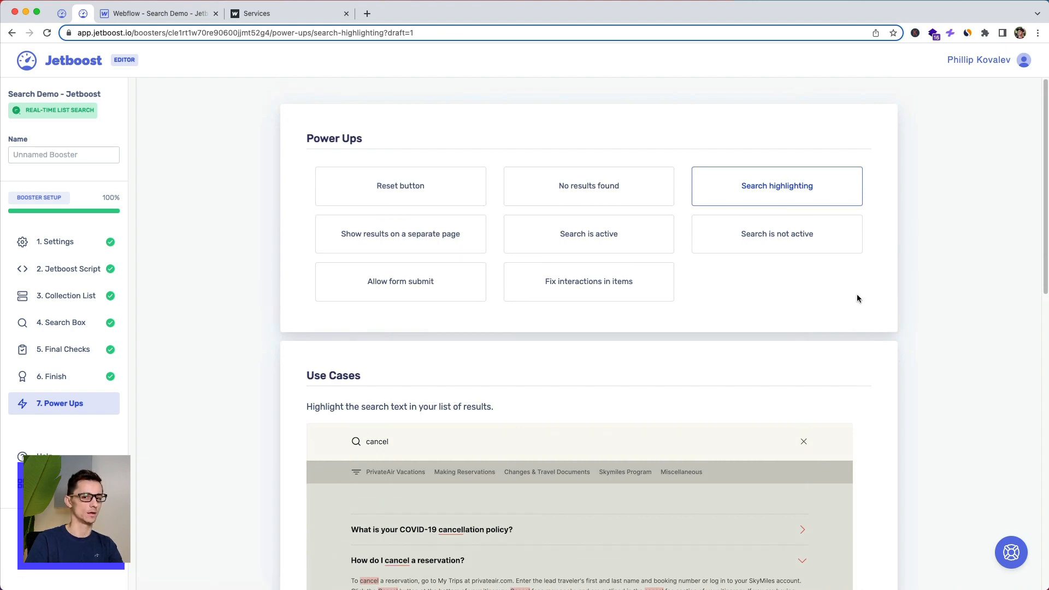
mouse_move(869, 289)
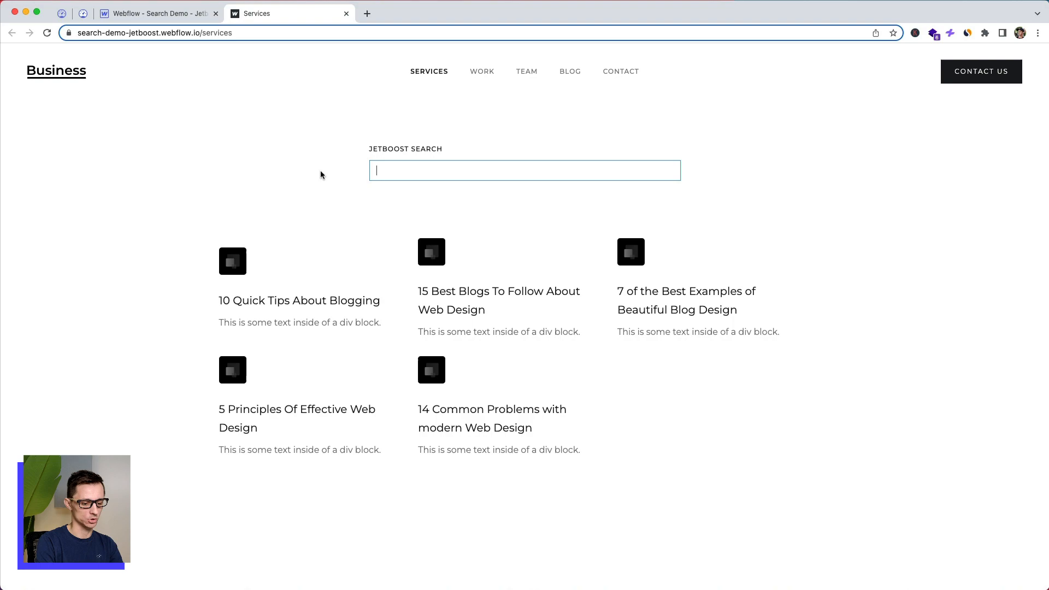
Search 'design', then load the ?search=design URL in a new tab to get the same four posts.
text(10)
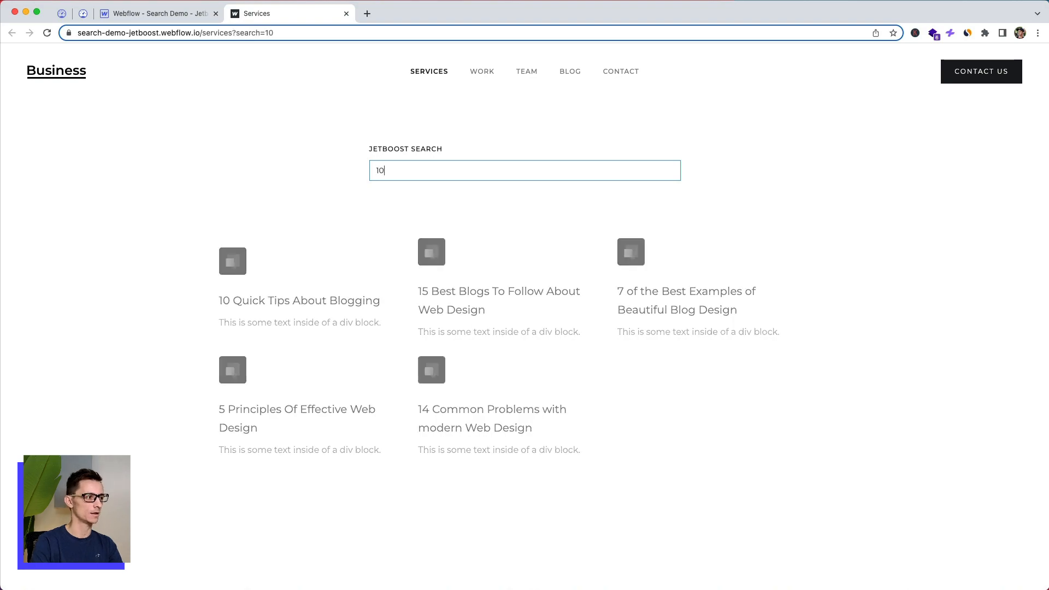
click(174, 31)
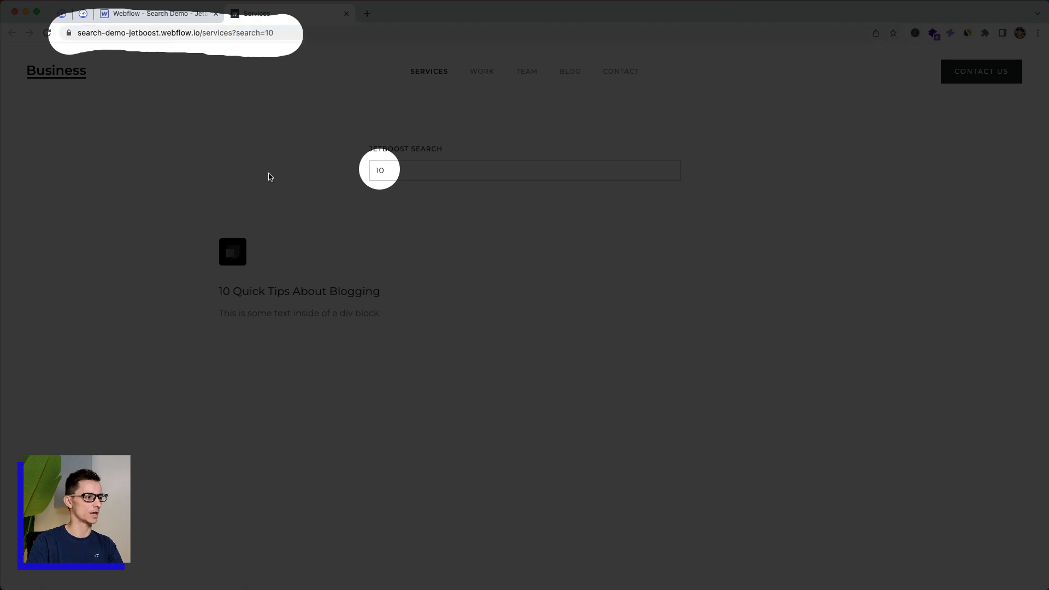
text(design)
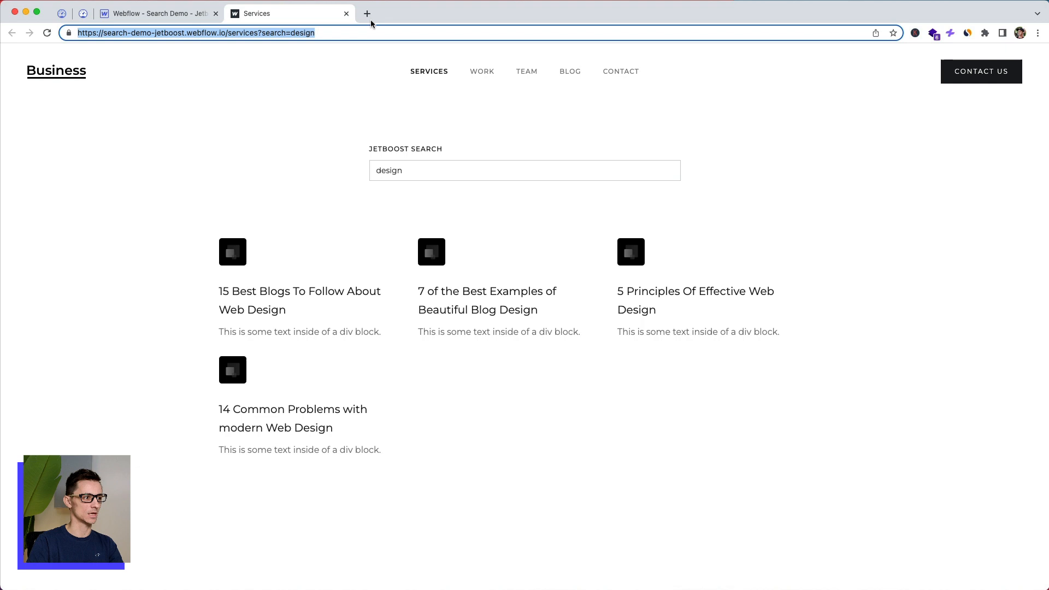
click(367, 13)
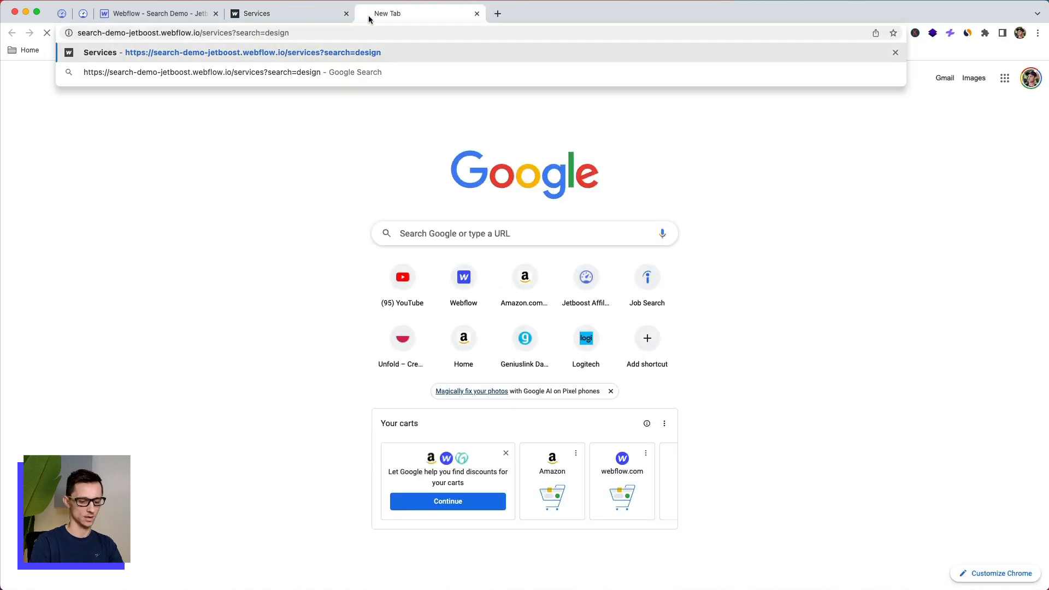
click(232, 53)
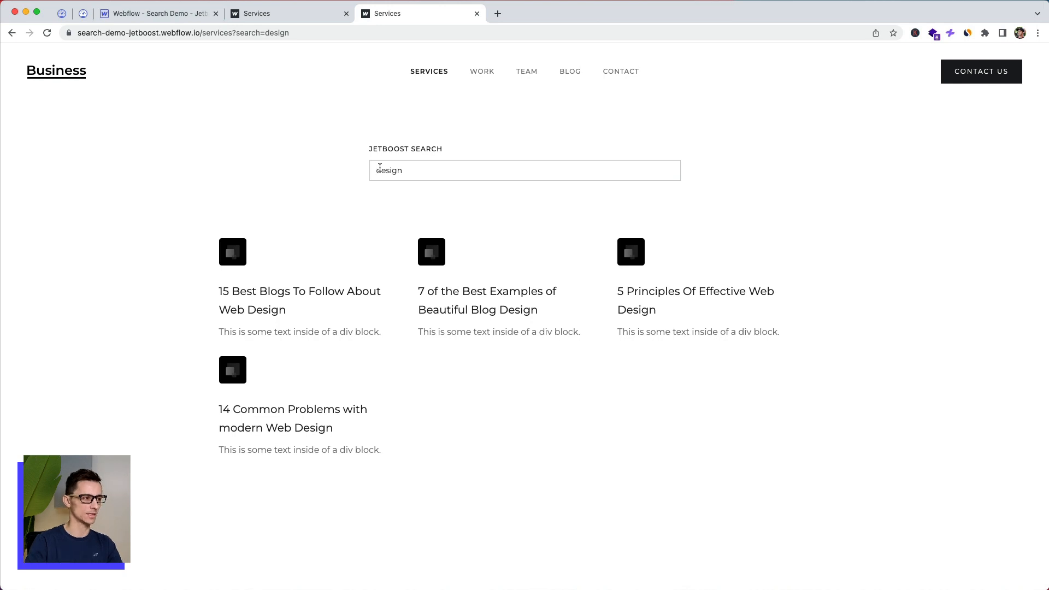
In Jetboost's booster Settings, confirm the Add to URL option is Yes.
click(82, 13)
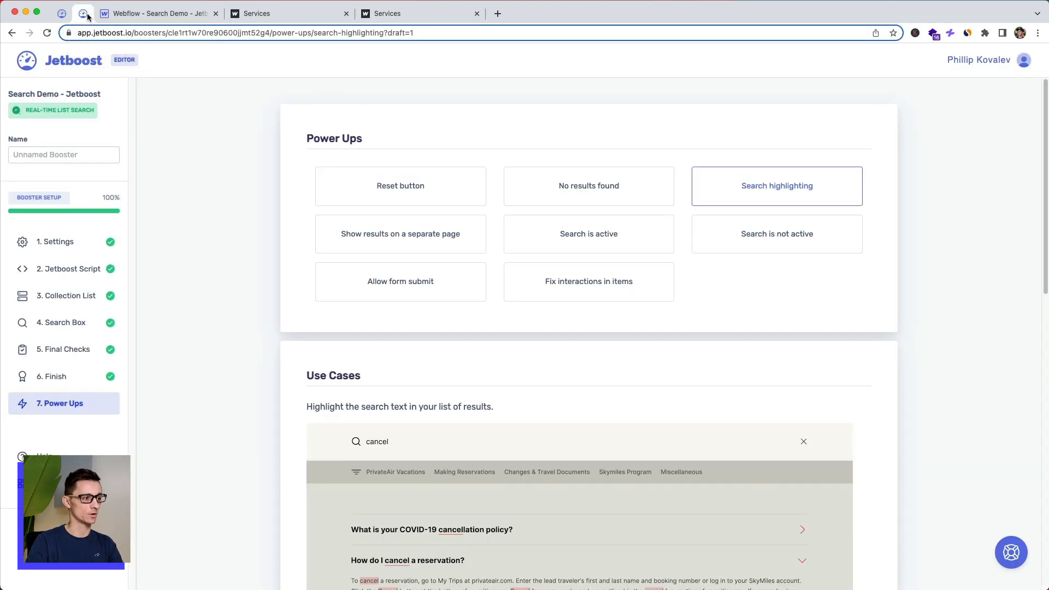
click(56, 242)
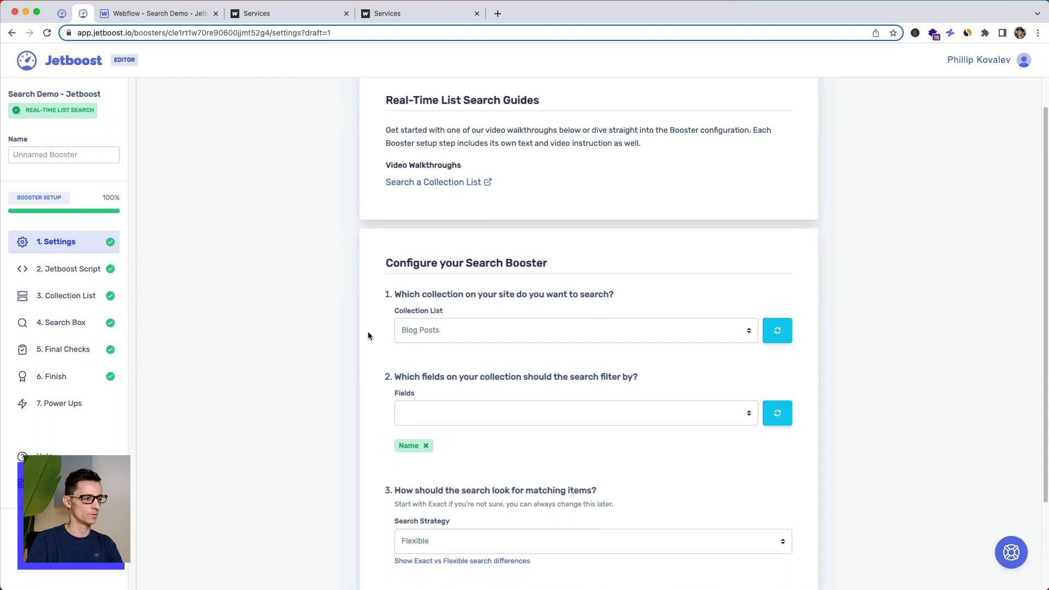
scroll(down, 3)
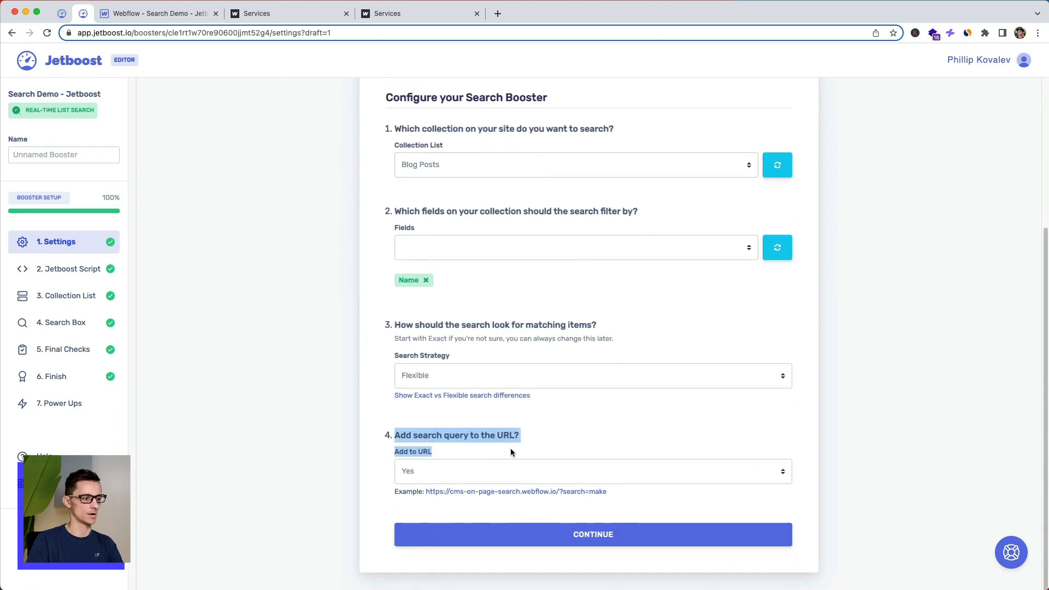